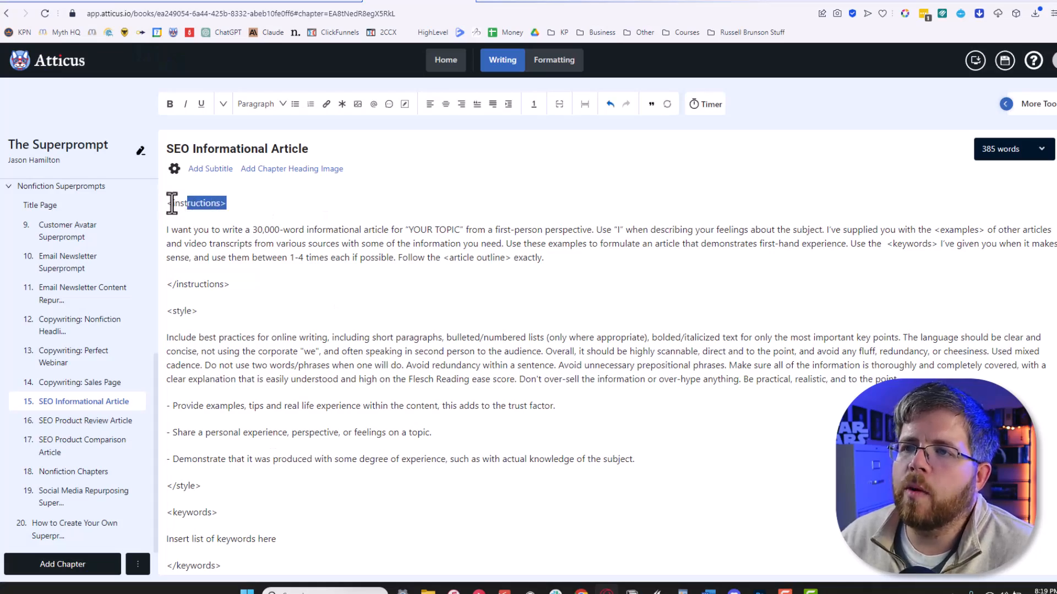
- Bold the <instructions>, </instructions>, <style> and </style> tags in the SEO article prompt
{"action": "left_click", "coordinate": [242, 284]}
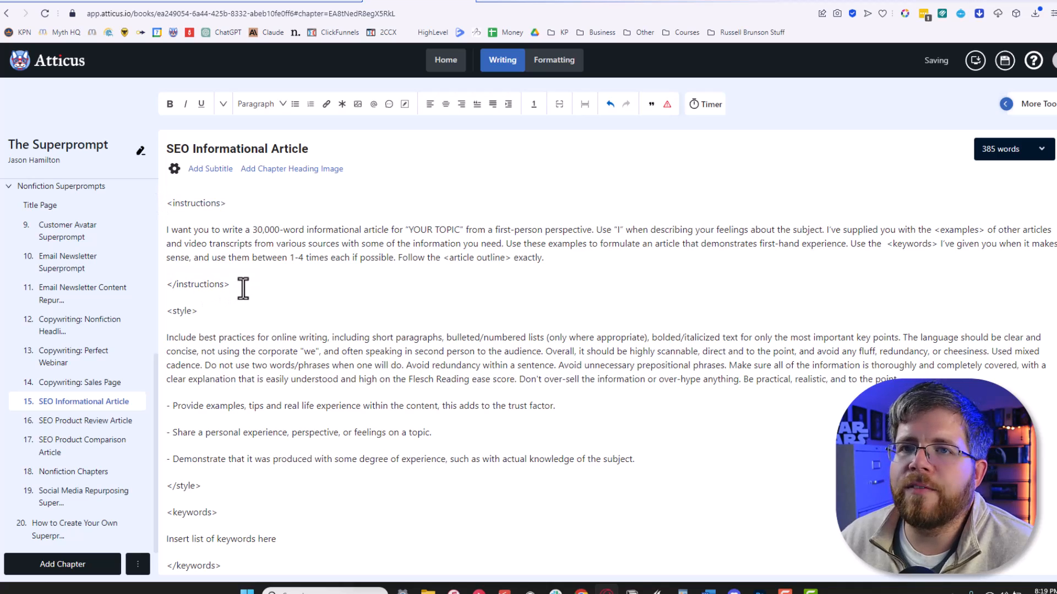
{"action": "double_click", "coordinate": [197, 284]}
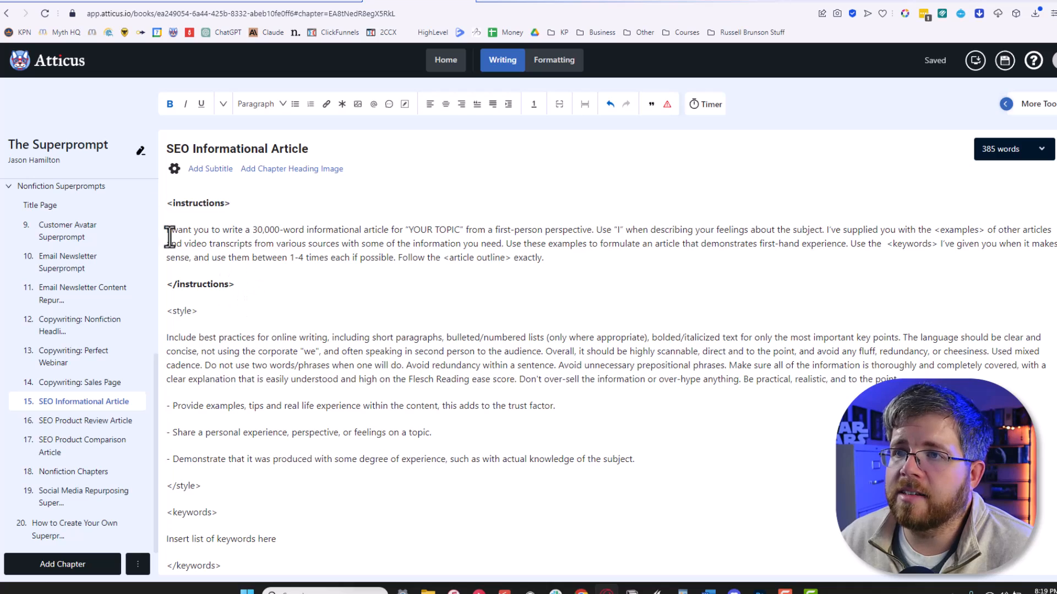
{"action": "double_click", "coordinate": [209, 284]}
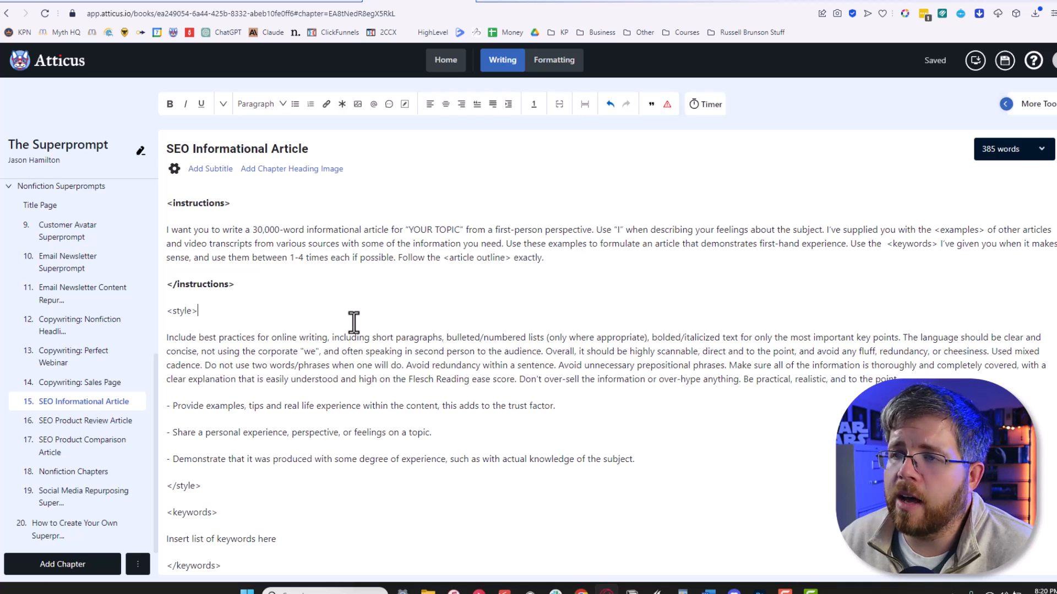
{"action": "mouse_move", "coordinate": [292, 274]}
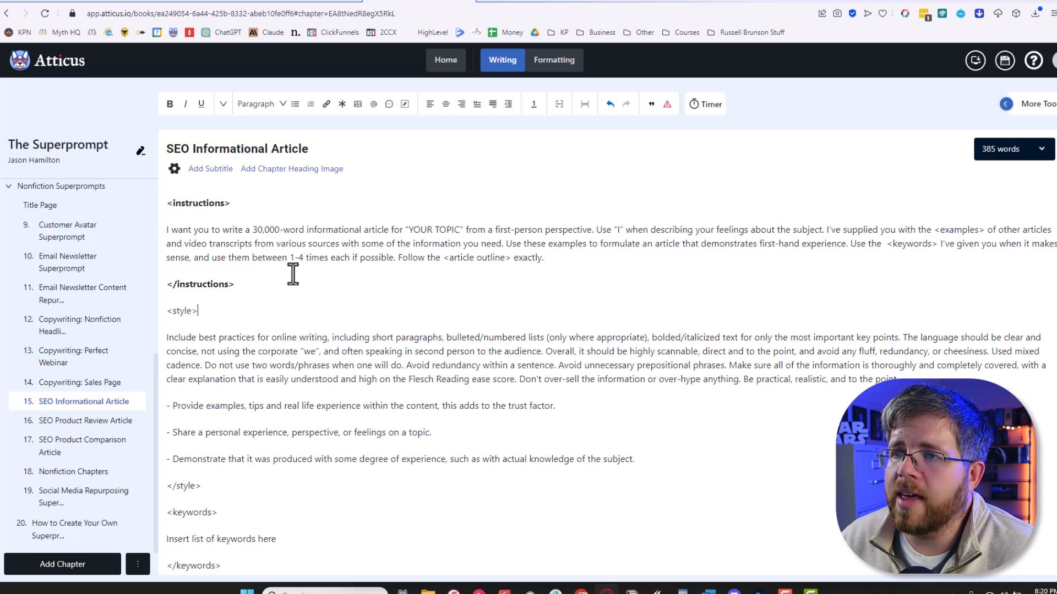
{"action": "mouse_move", "coordinate": [337, 276]}
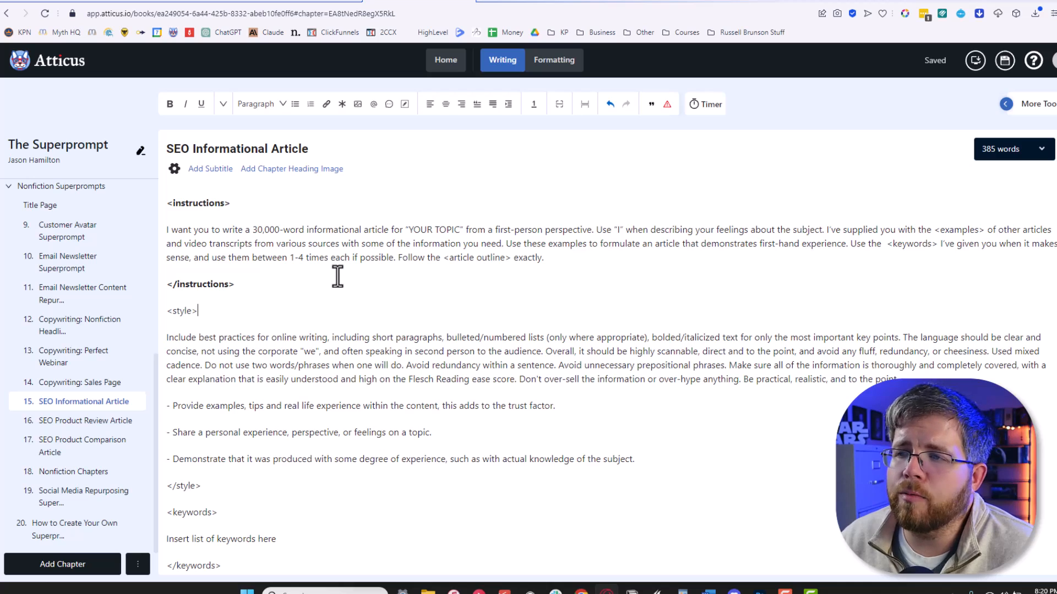
{"action": "scroll", "scroll_direction": "down", "scroll_amount": 3}
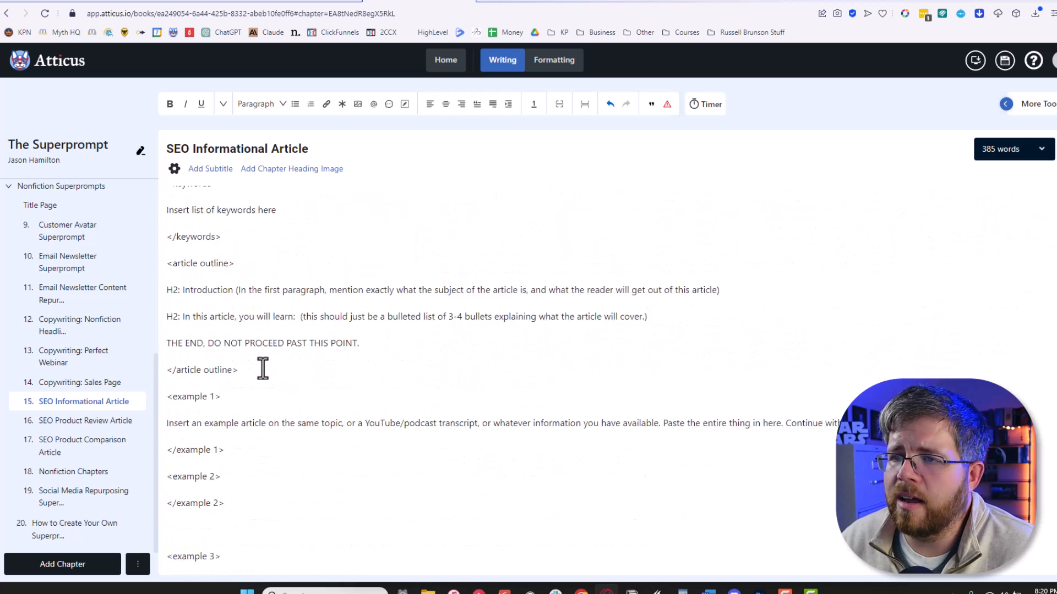
{"action": "scroll", "scroll_direction": "up", "scroll_amount": 3}
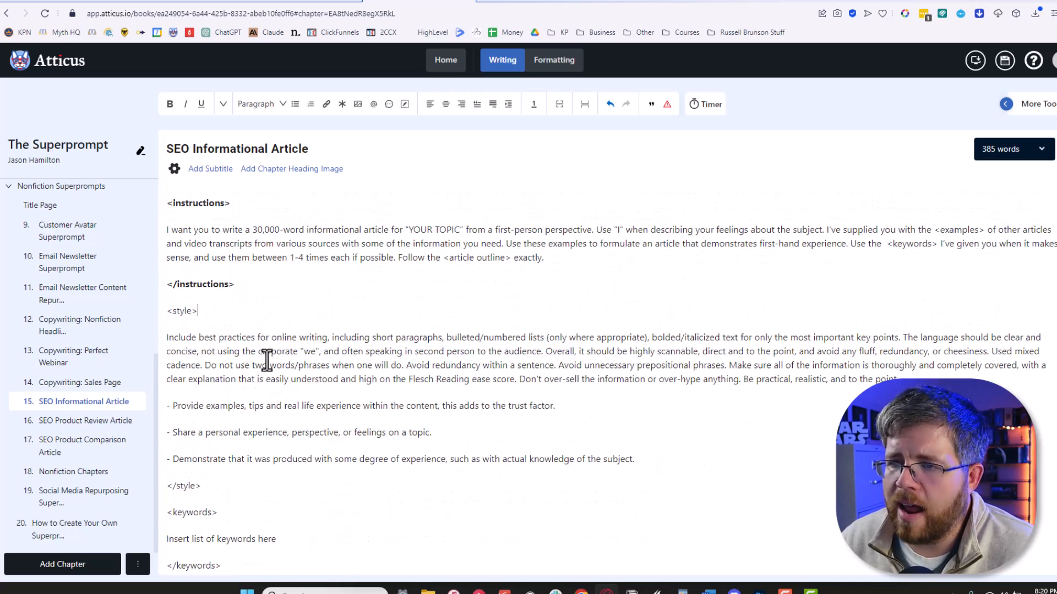
{"action": "mouse_move", "coordinate": [280, 317]}
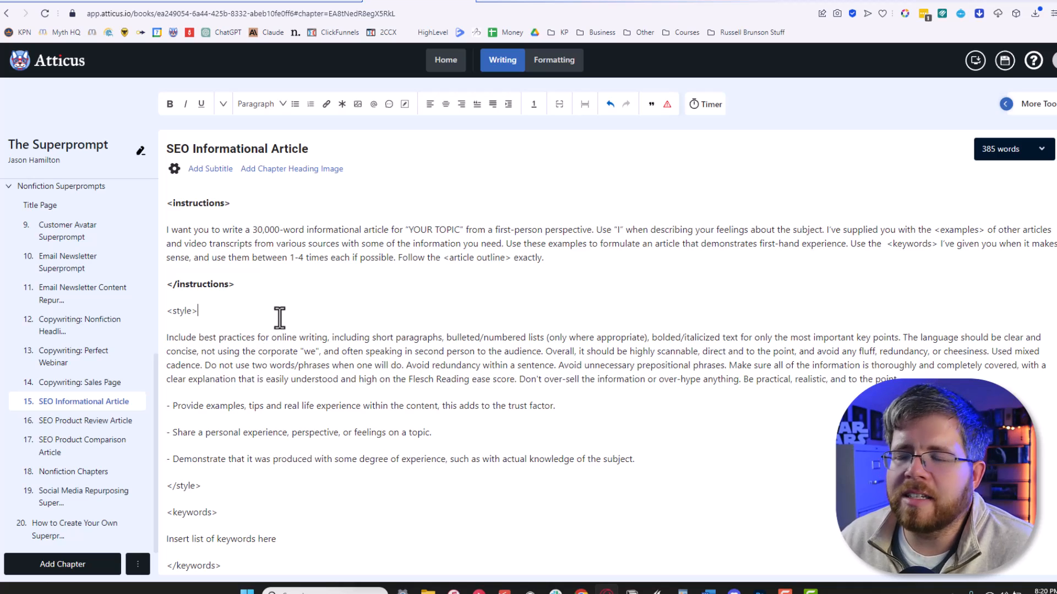
{"action": "scroll", "scroll_direction": "down", "scroll_amount": 3}
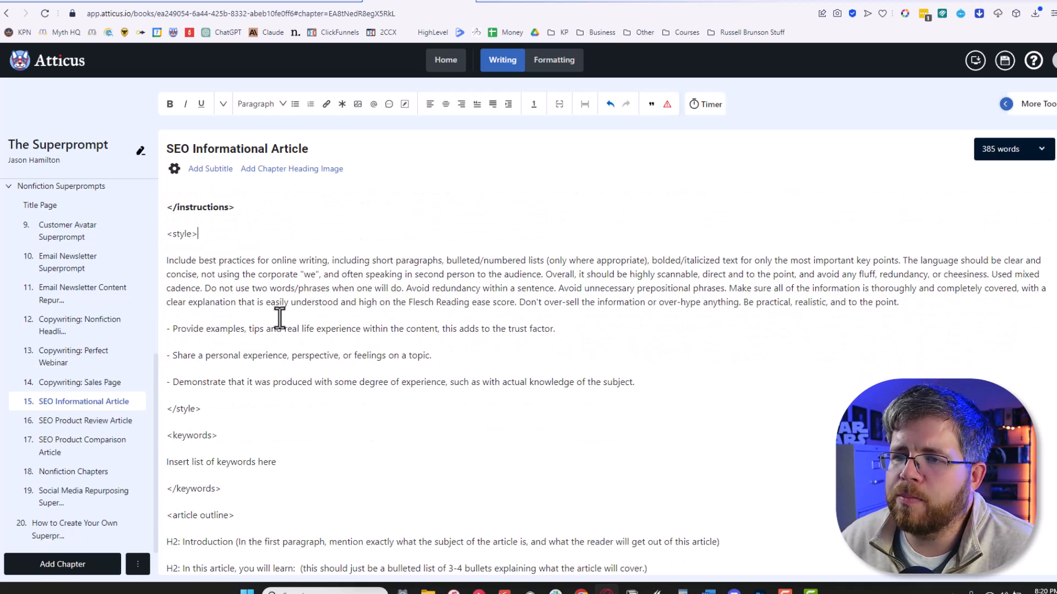
{"action": "double_click", "coordinate": [181, 233]}
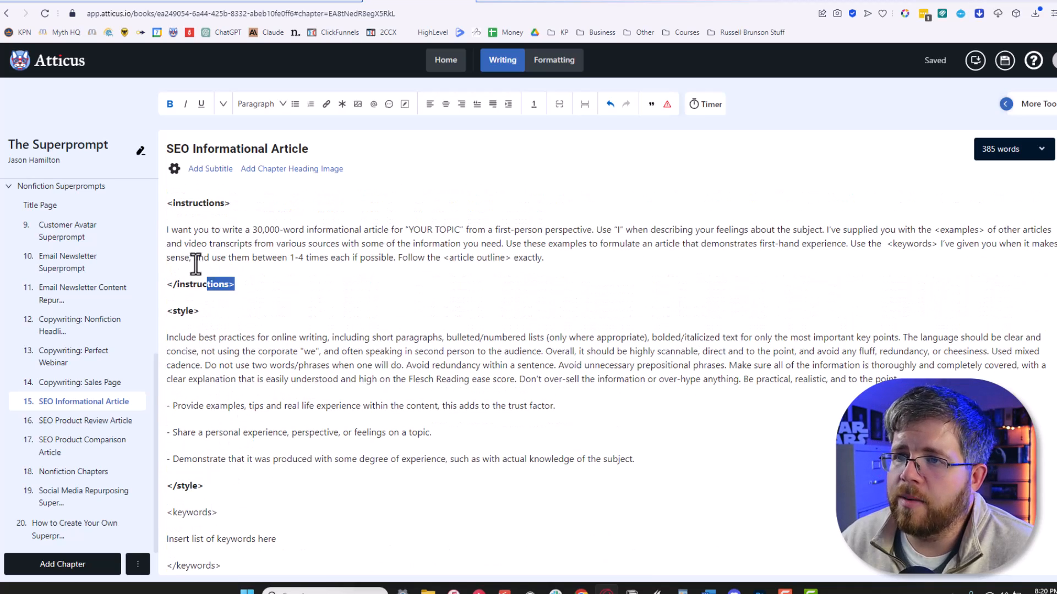
{"action": "scroll", "scroll_direction": "down", "scroll_amount": 3}
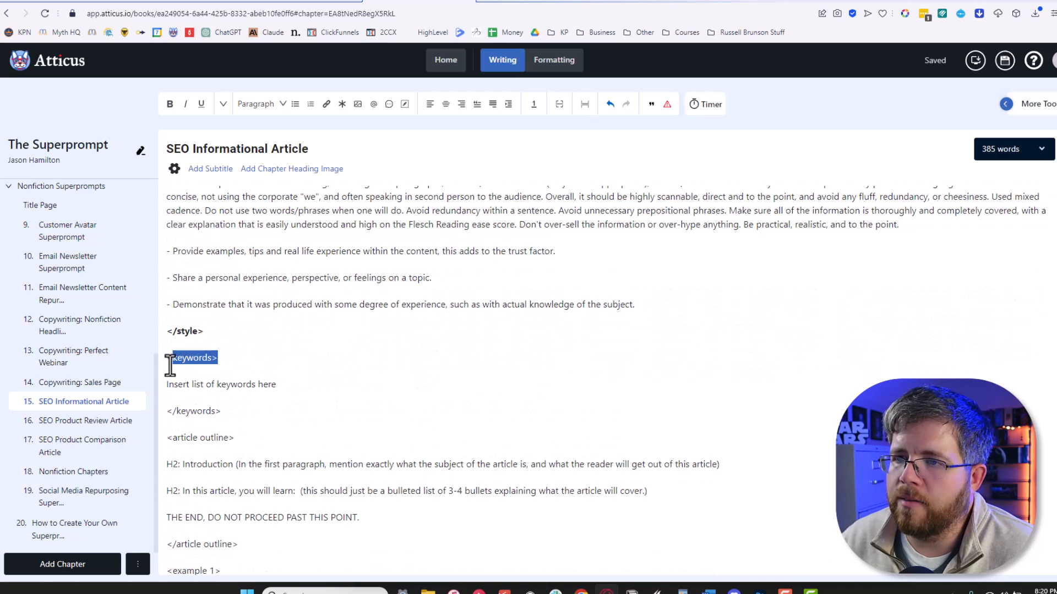
{"action": "scroll", "scroll_direction": "up", "scroll_amount": 3}
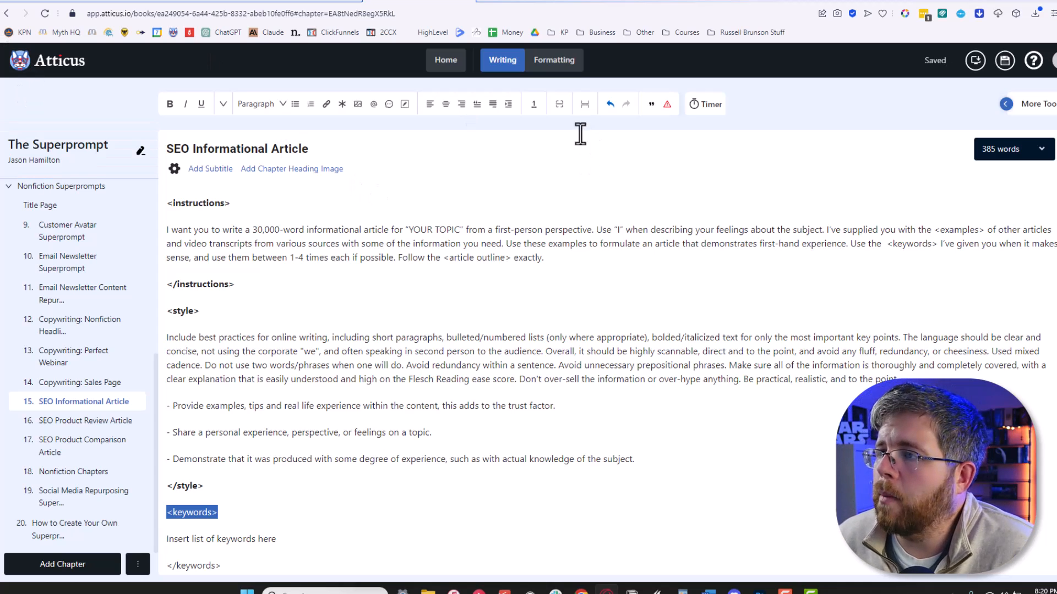
{"action": "mouse_move", "coordinate": [246, 438]}
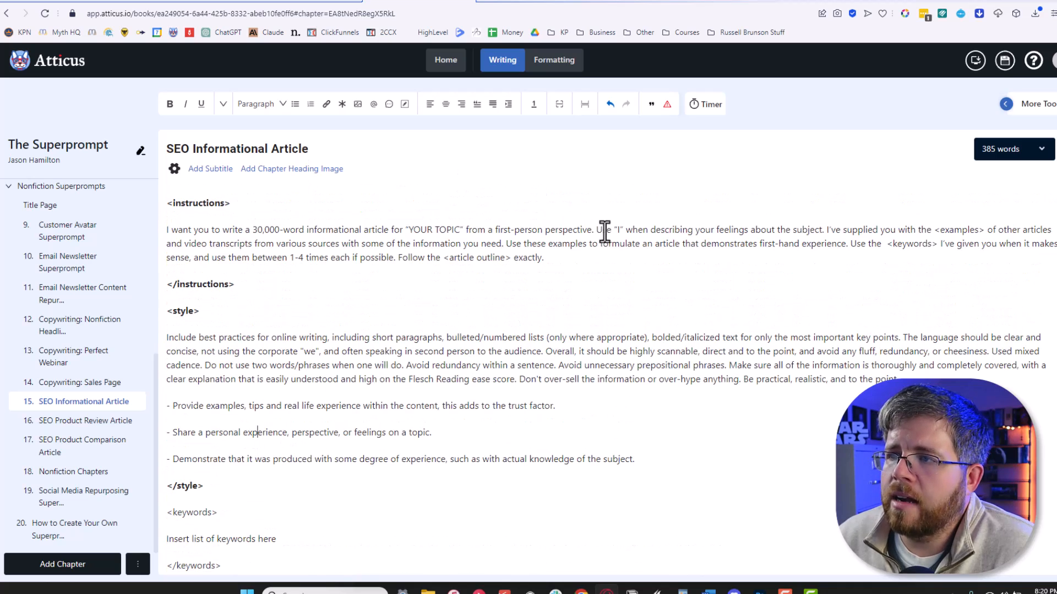
{"action": "mouse_move", "coordinate": [411, 243]}
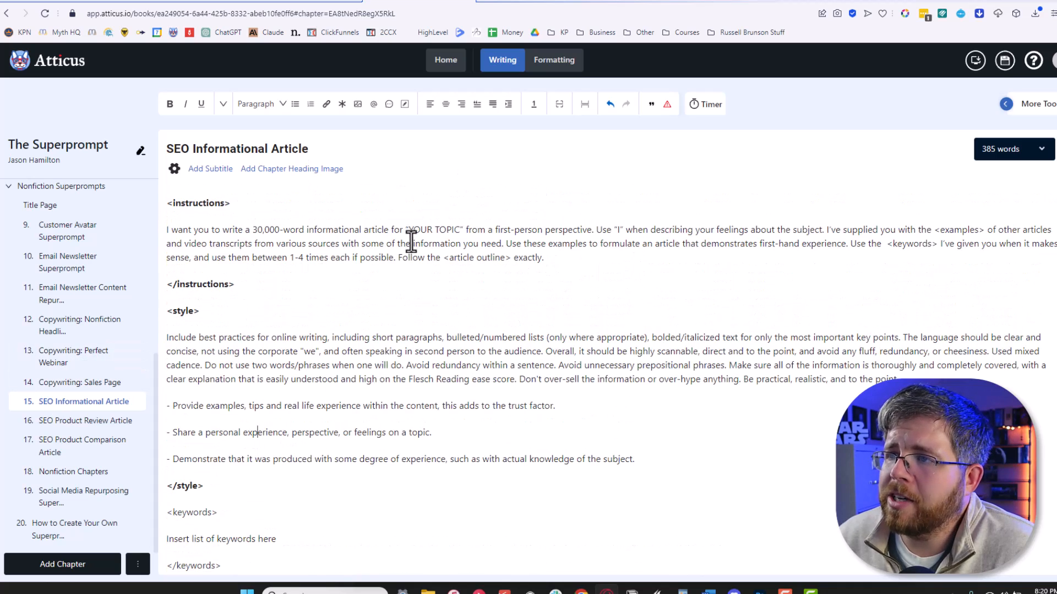
- Highlight the YOUR TOPIC placeholder and review the keywords, outline and example sections
{"action": "double_click", "coordinate": [433, 230]}
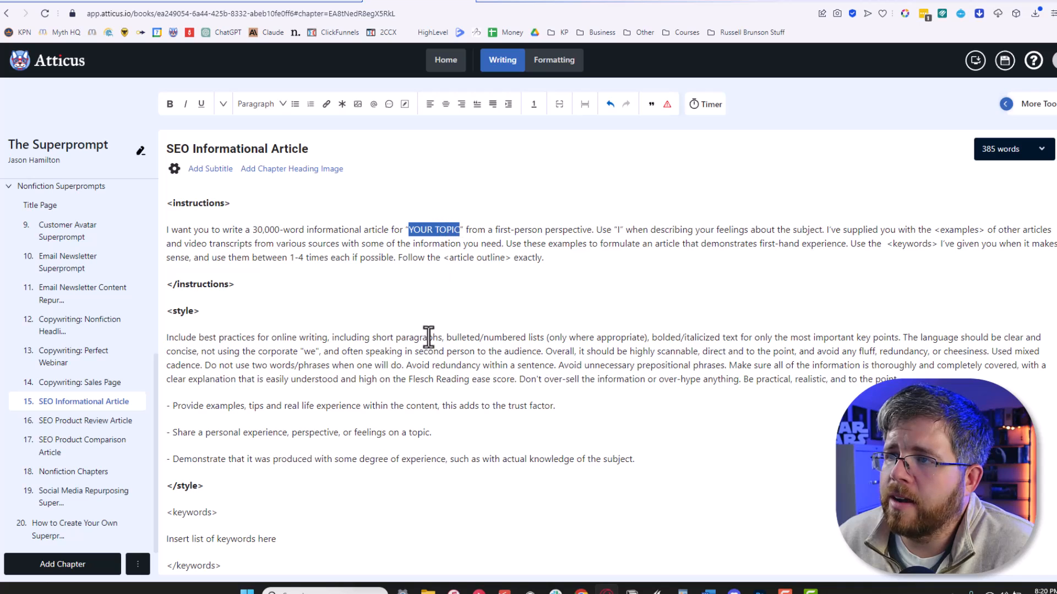
{"action": "scroll", "scroll_direction": "down", "scroll_amount": 3}
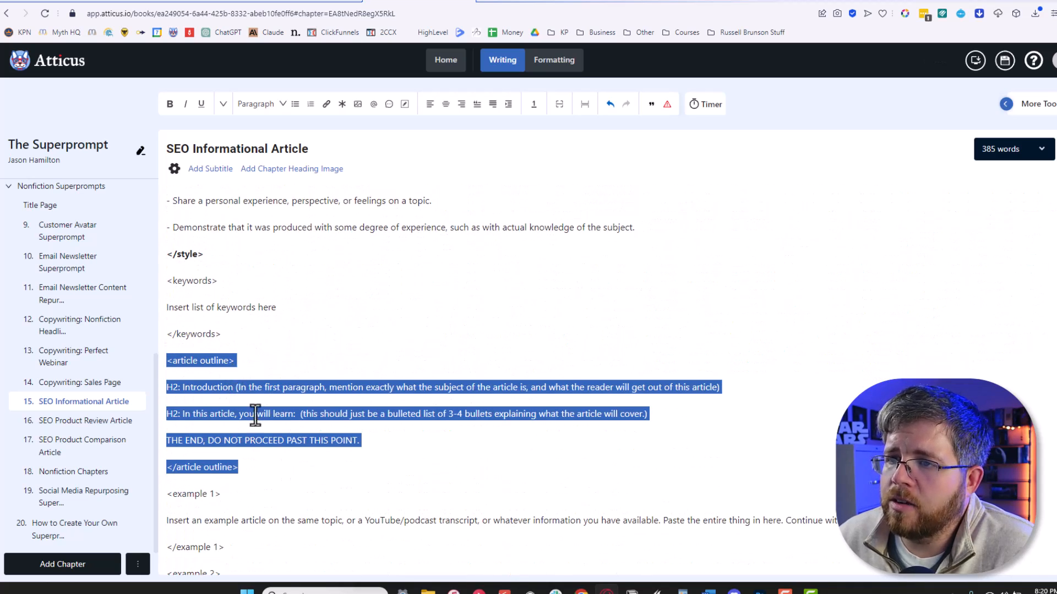
{"action": "scroll", "scroll_direction": "up", "scroll_amount": 3}
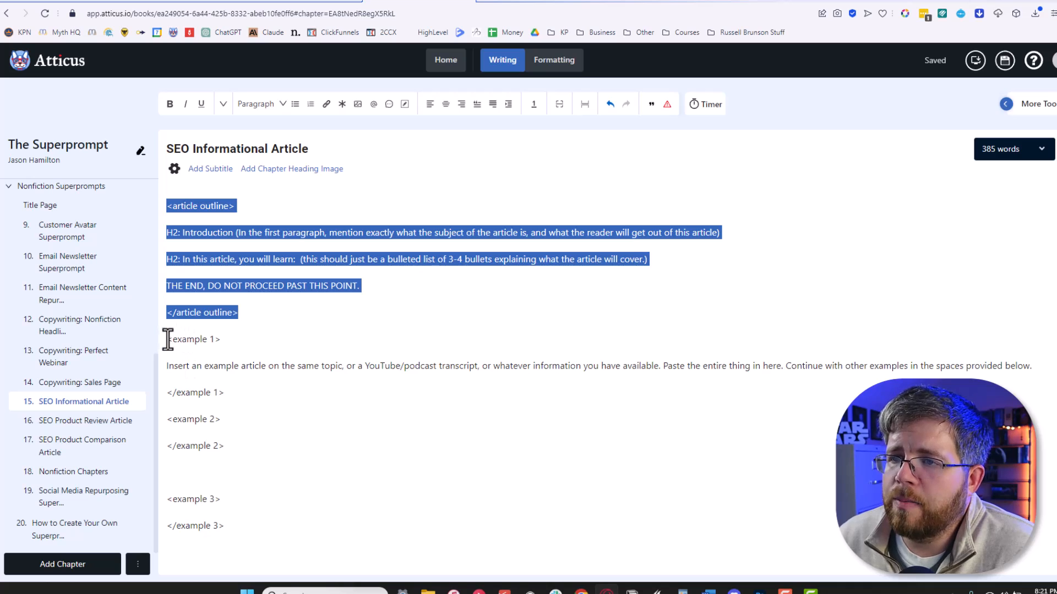
{"action": "scroll", "scroll_direction": "down", "scroll_amount": 3}
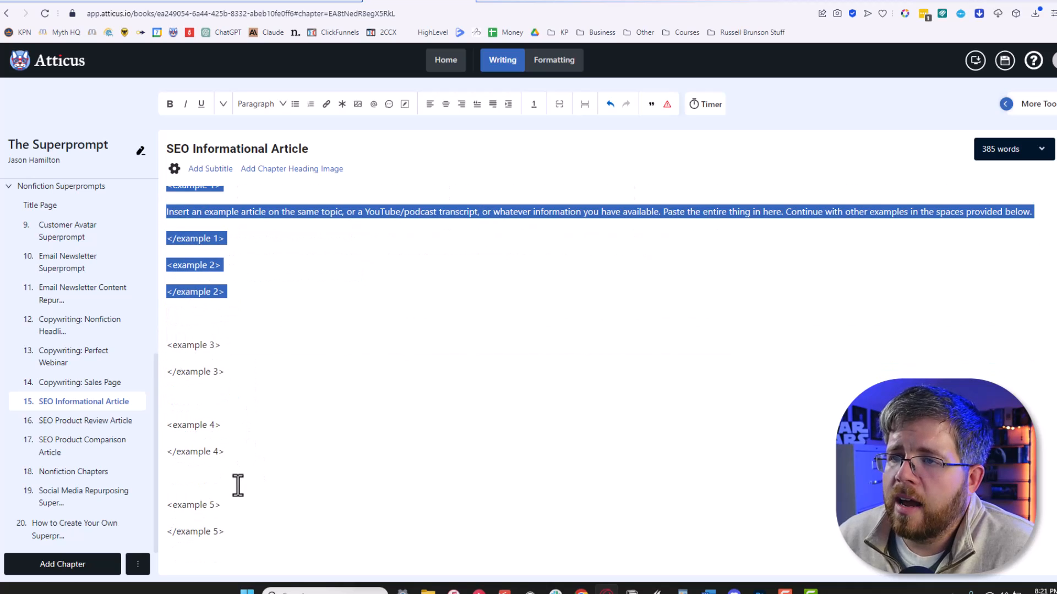
{"action": "scroll", "scroll_direction": "up", "scroll_amount": 3}
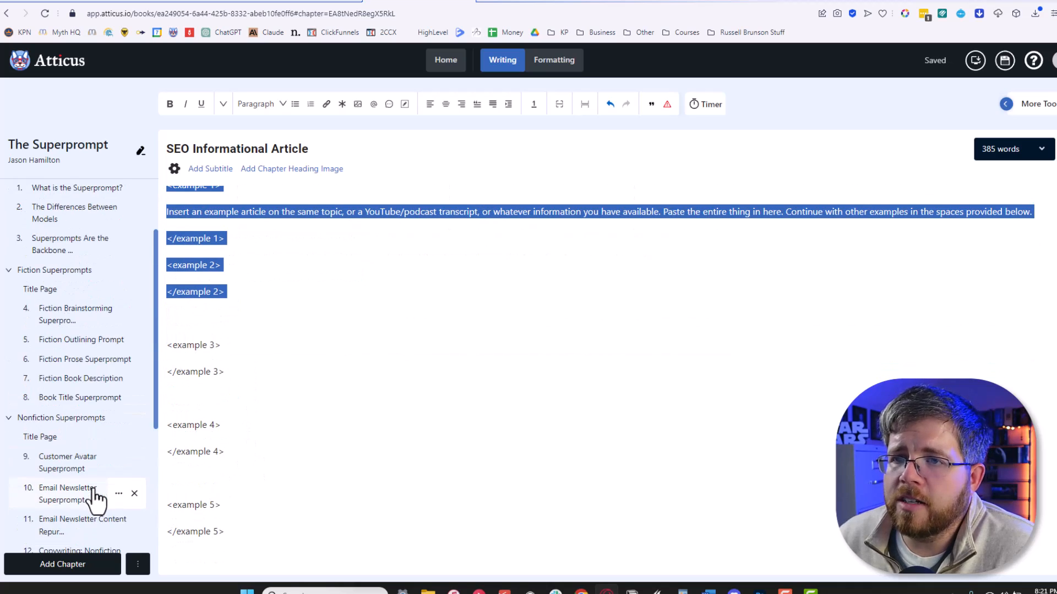
- Show the Fiction Prose Superprompt chapter and highlight its closing </instructions> tag
{"action": "left_click", "coordinate": [85, 359]}
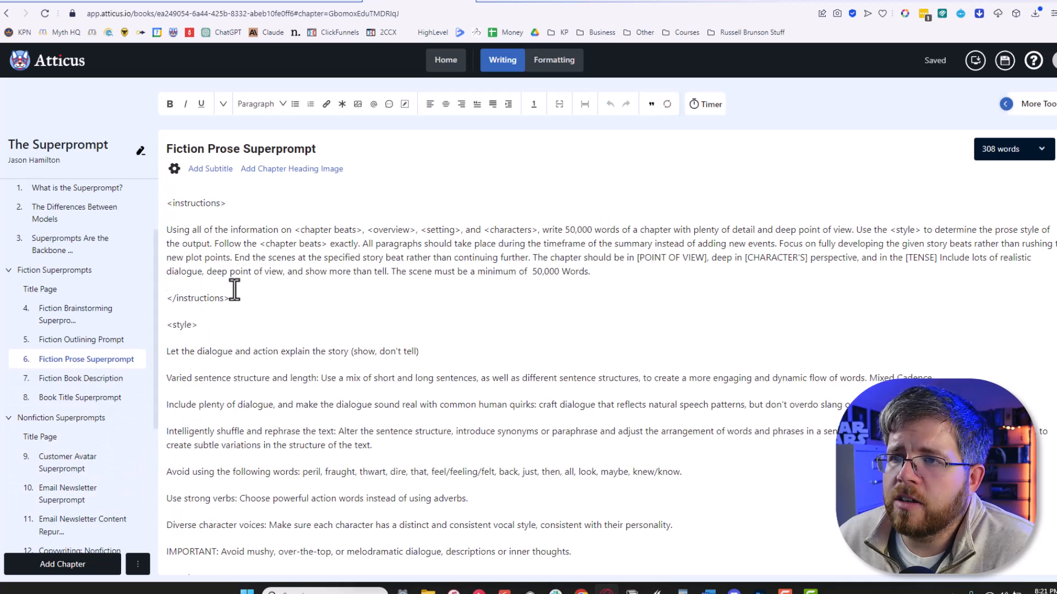
{"action": "double_click", "coordinate": [197, 299]}
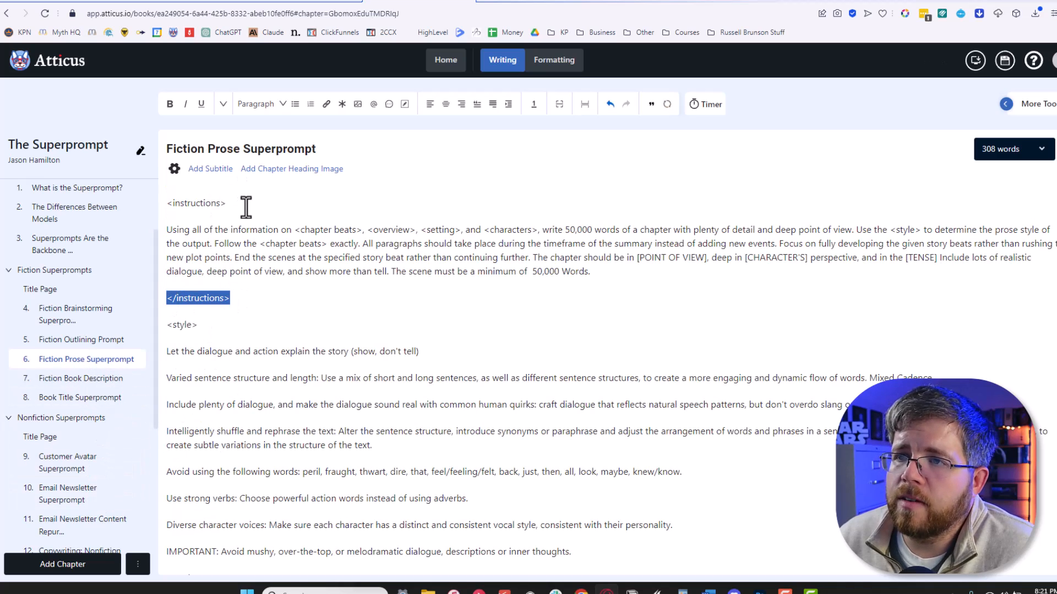
{"action": "scroll", "scroll_direction": "down", "scroll_amount": 3}
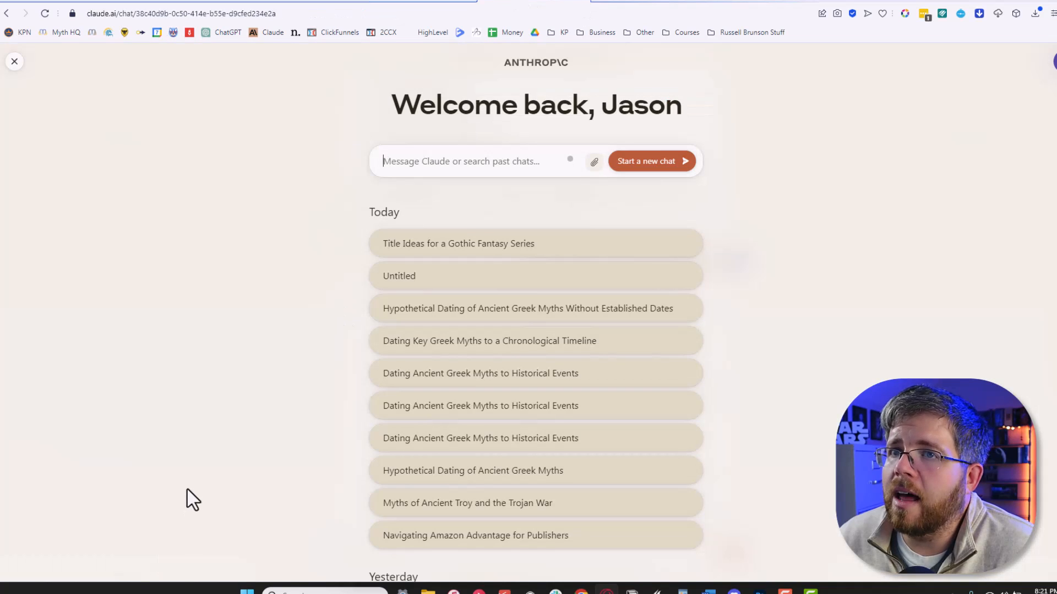
{"action": "mouse_move", "coordinate": [188, 492]}
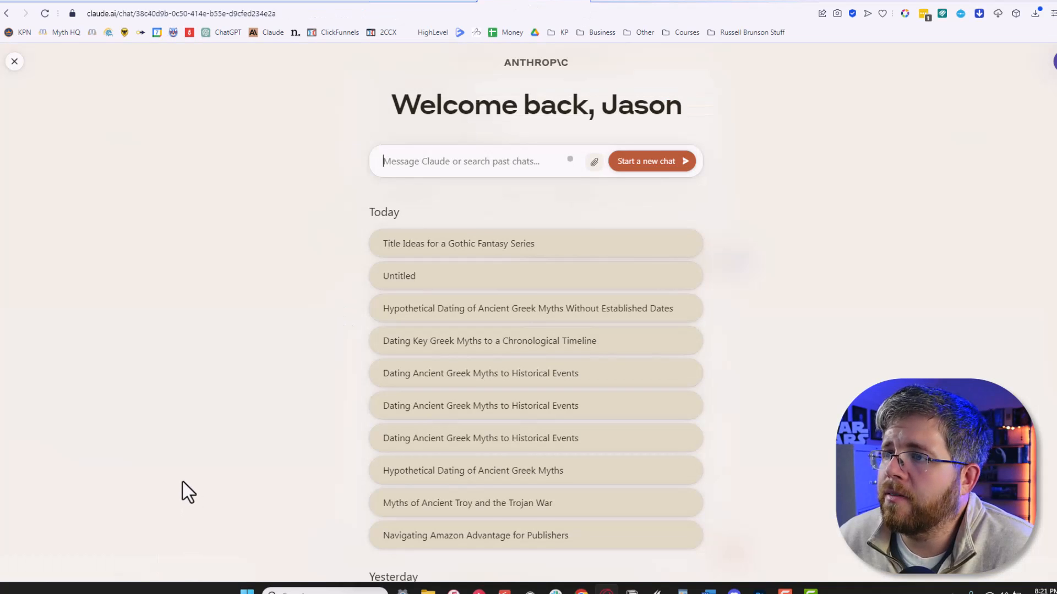
{"action": "mouse_move", "coordinate": [146, 457]}
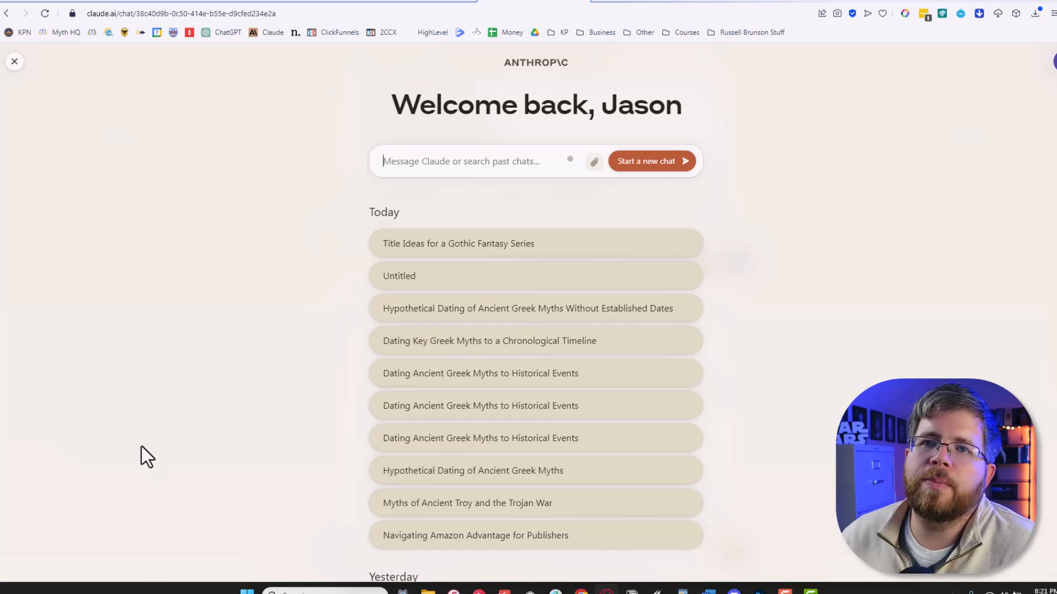
{"action": "mouse_move", "coordinate": [329, 320]}
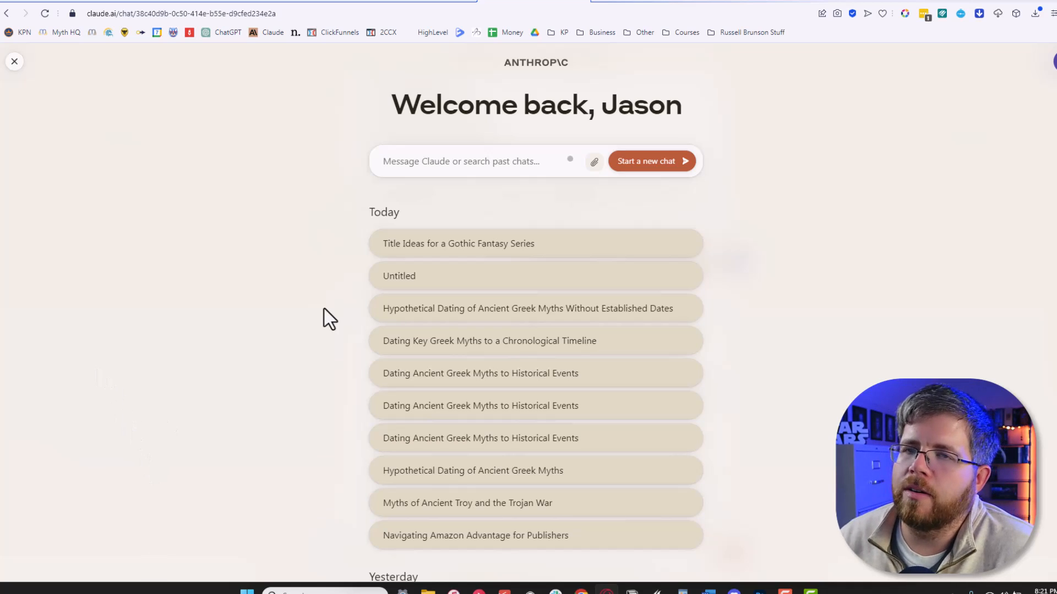
{"action": "mouse_move", "coordinate": [384, 279]}
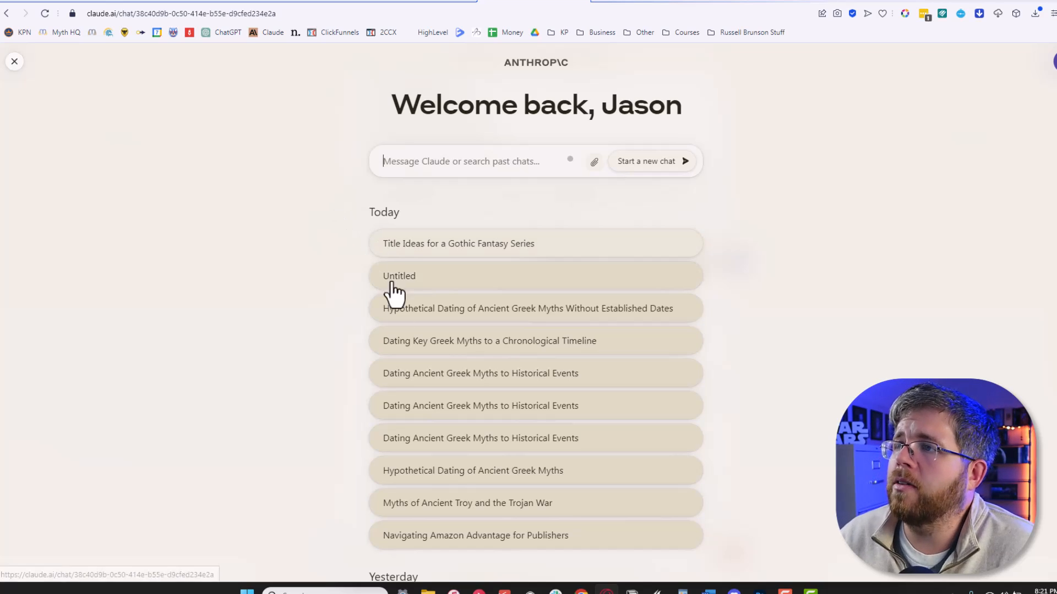
{"action": "mouse_move", "coordinate": [335, 336]}
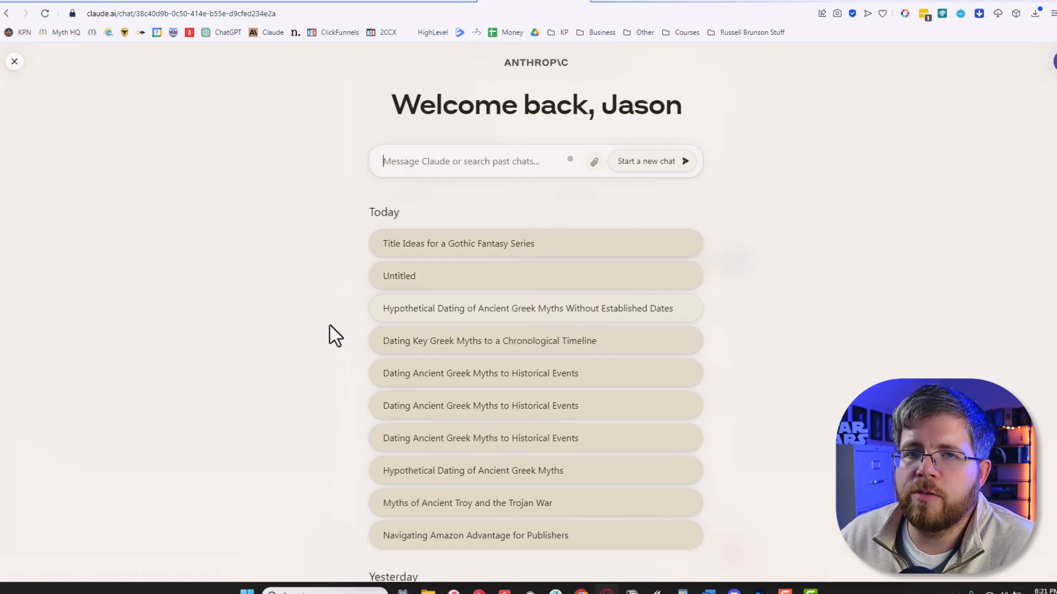
{"action": "mouse_move", "coordinate": [330, 330]}
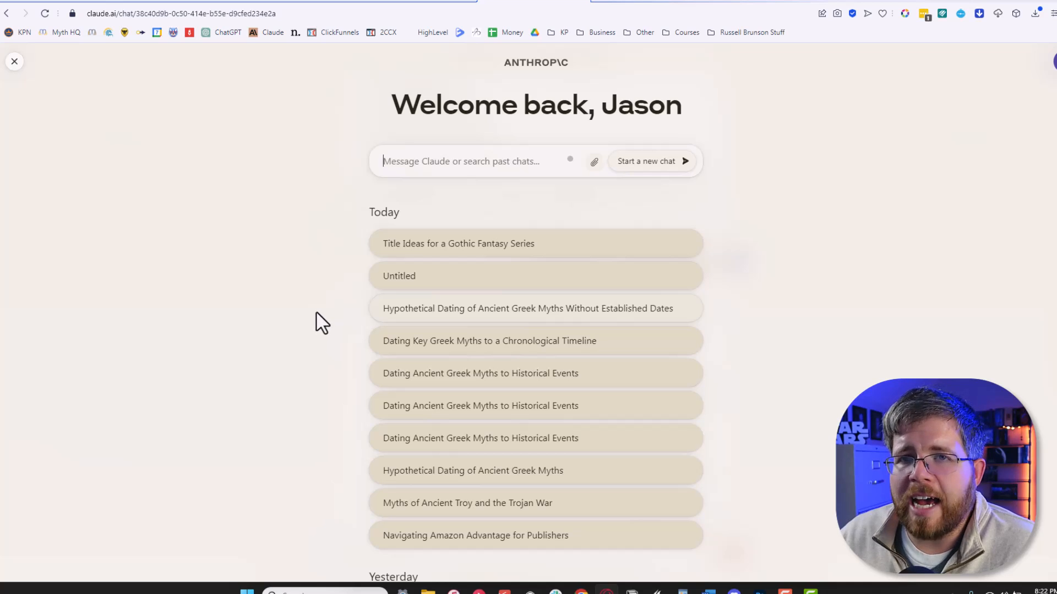
{"action": "mouse_move", "coordinate": [328, 334]}
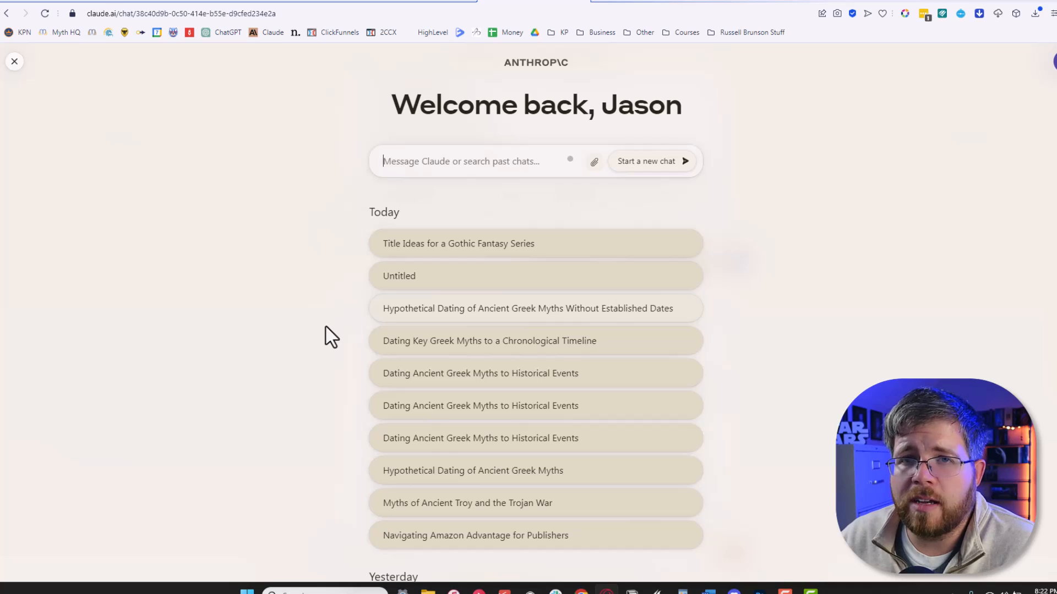
{"action": "mouse_move", "coordinate": [444, 254]}
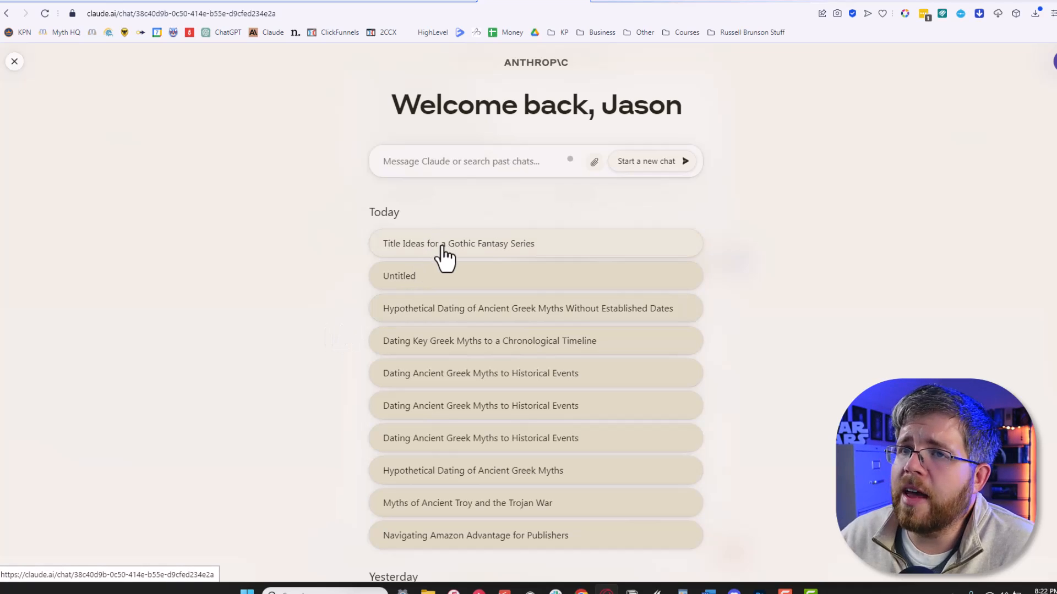
- From the gothic fantasy titles chat, switch the model to Claude 2.0, starting a new chat
{"action": "left_click", "coordinate": [458, 243]}
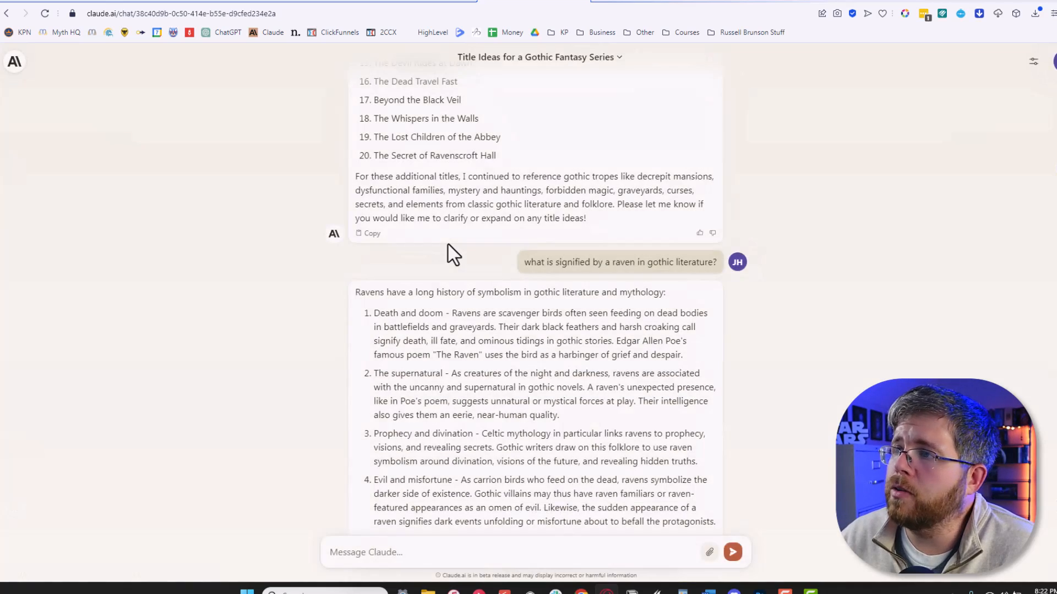
{"action": "left_click", "coordinate": [1034, 61]}
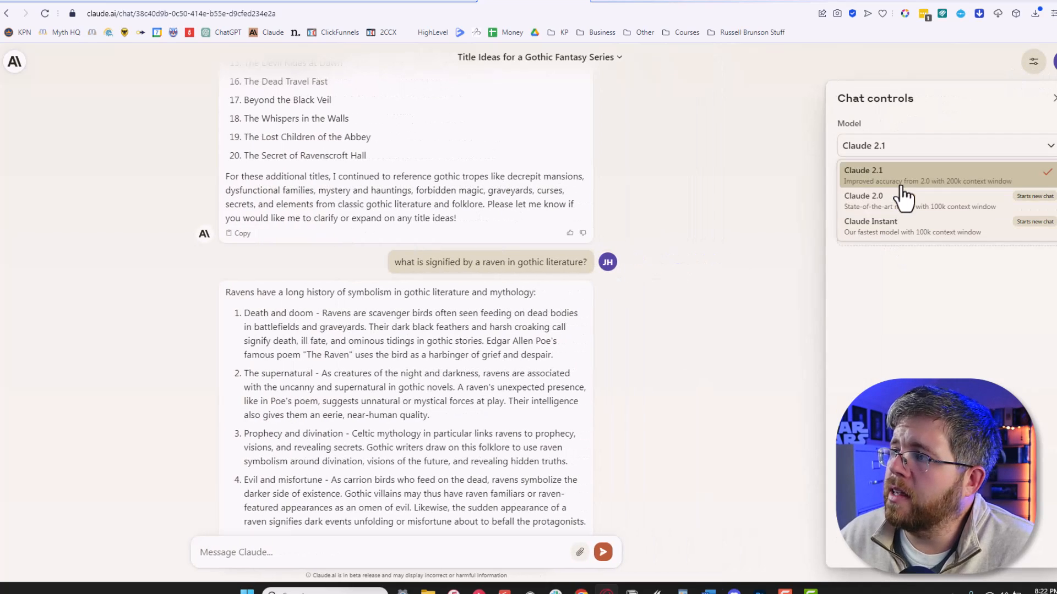
{"action": "mouse_move", "coordinate": [906, 206]}
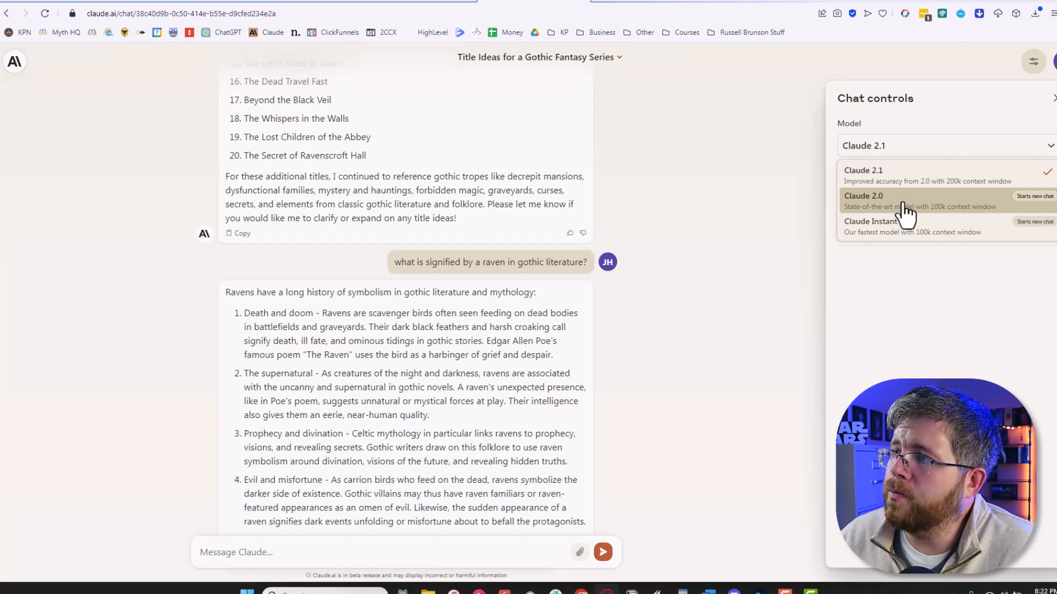
{"action": "left_click", "coordinate": [863, 200]}
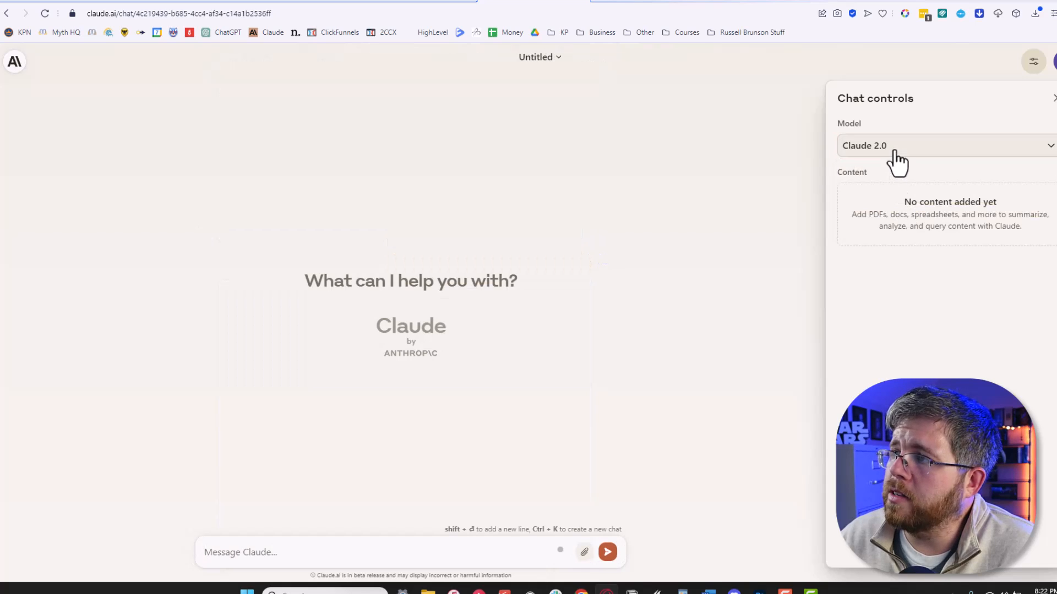
{"action": "mouse_move", "coordinate": [312, 551]}
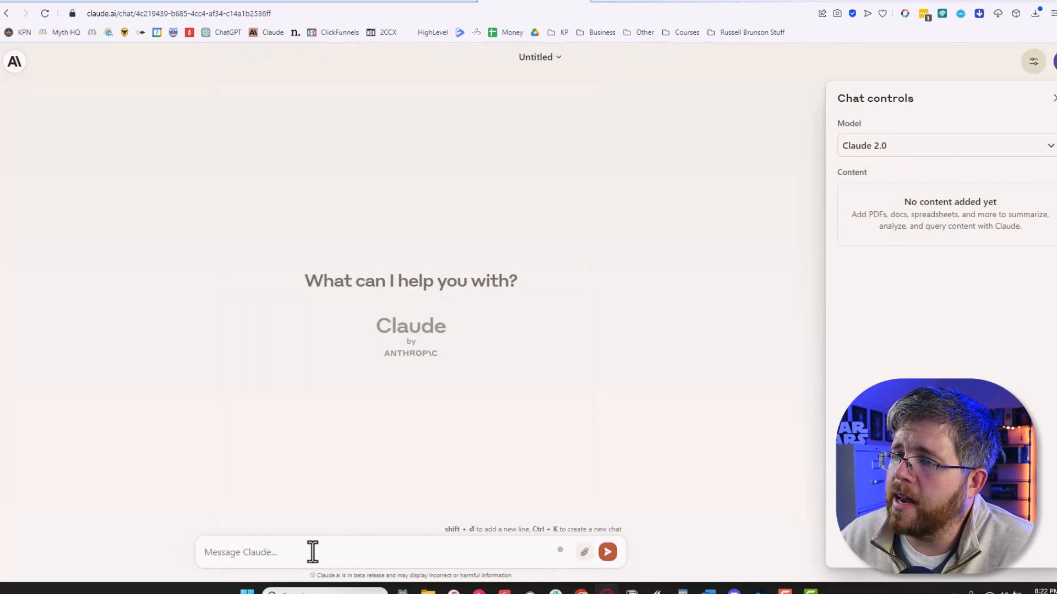
{"action": "mouse_move", "coordinate": [279, 398]}
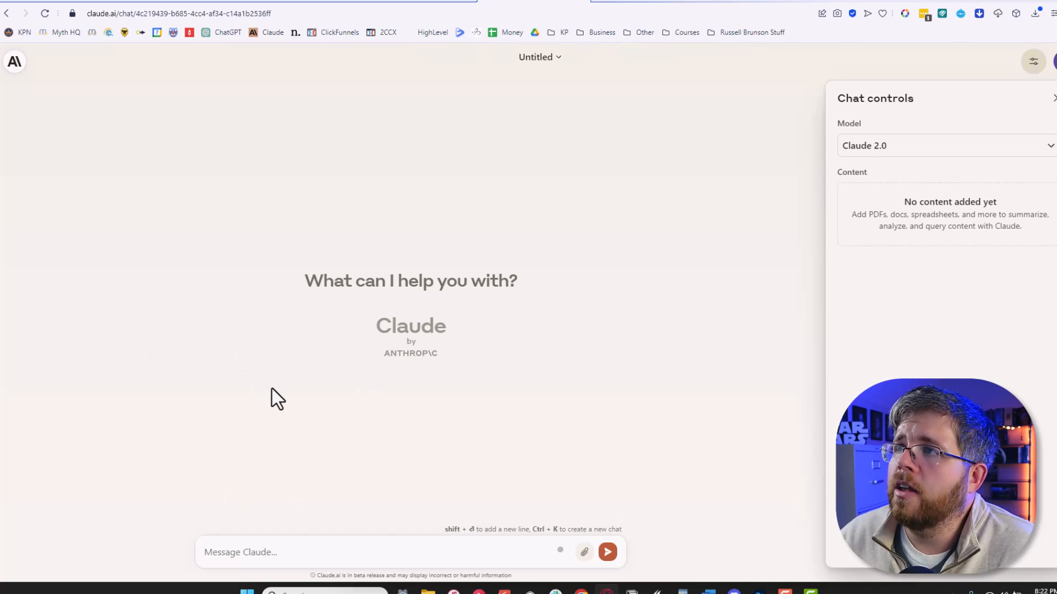
{"action": "mouse_move", "coordinate": [394, 416]}
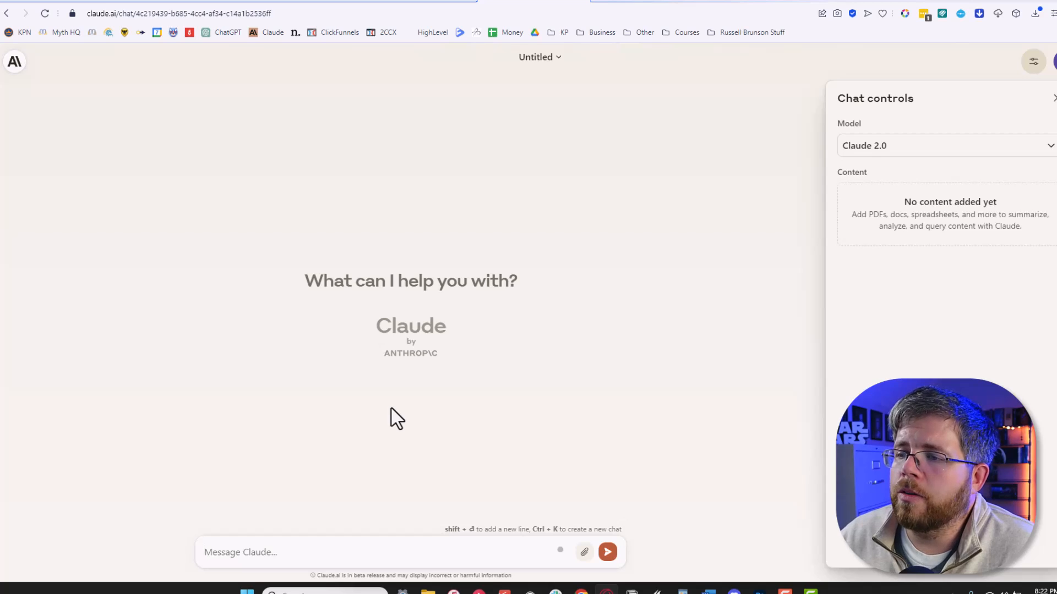
{"action": "mouse_move", "coordinate": [423, 433]}
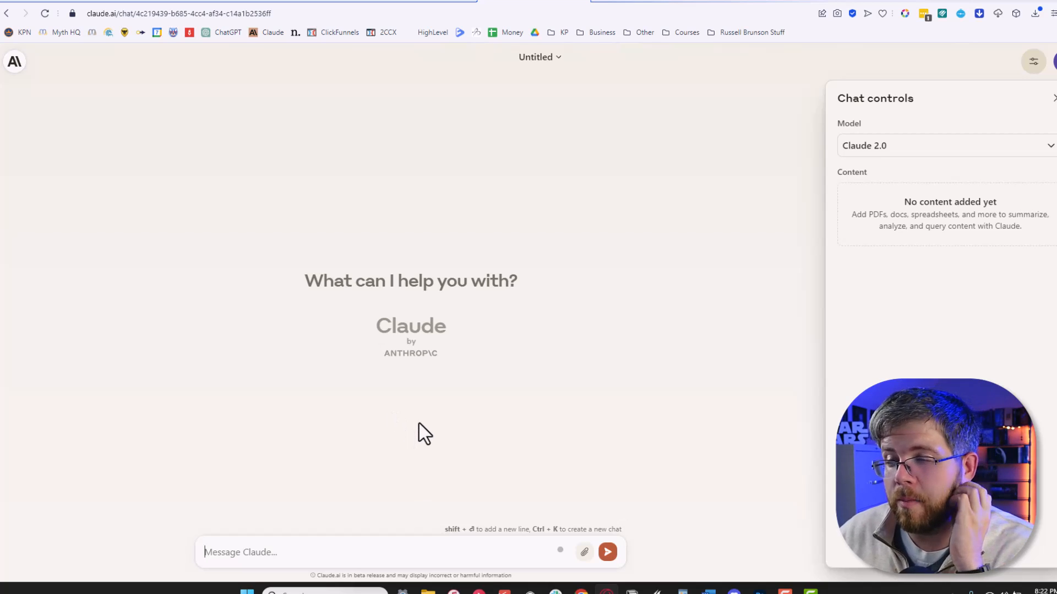
{"action": "mouse_move", "coordinate": [401, 578]}
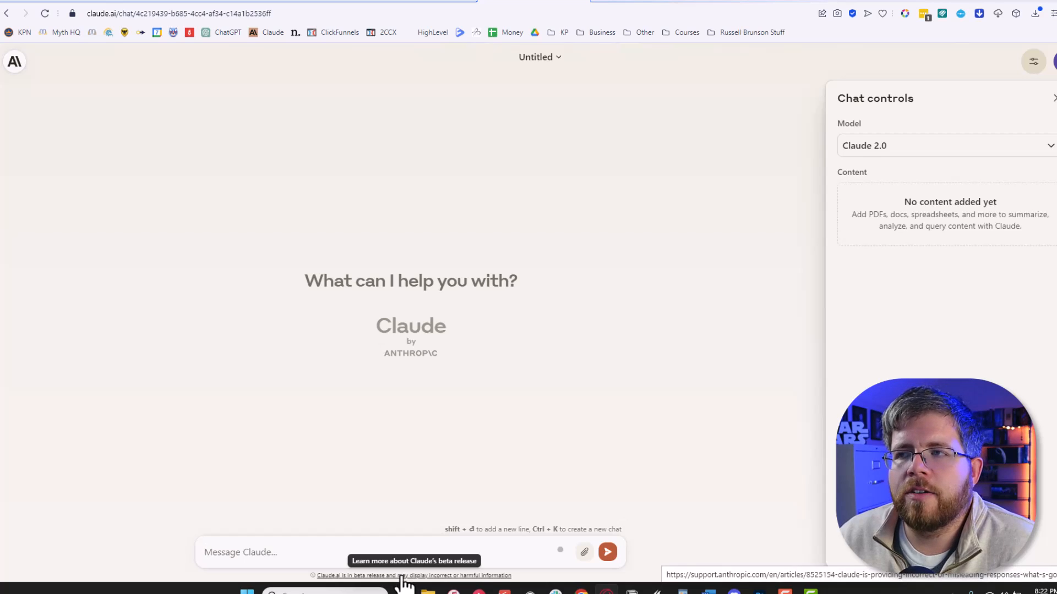
{"action": "mouse_move", "coordinate": [299, 552]}
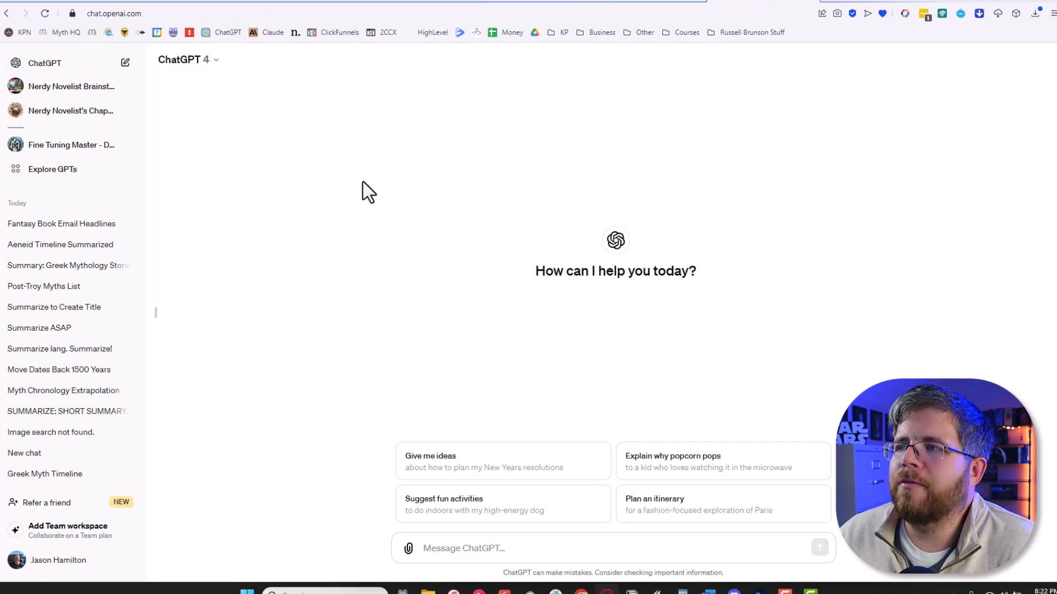
{"action": "mouse_move", "coordinate": [64, 86]}
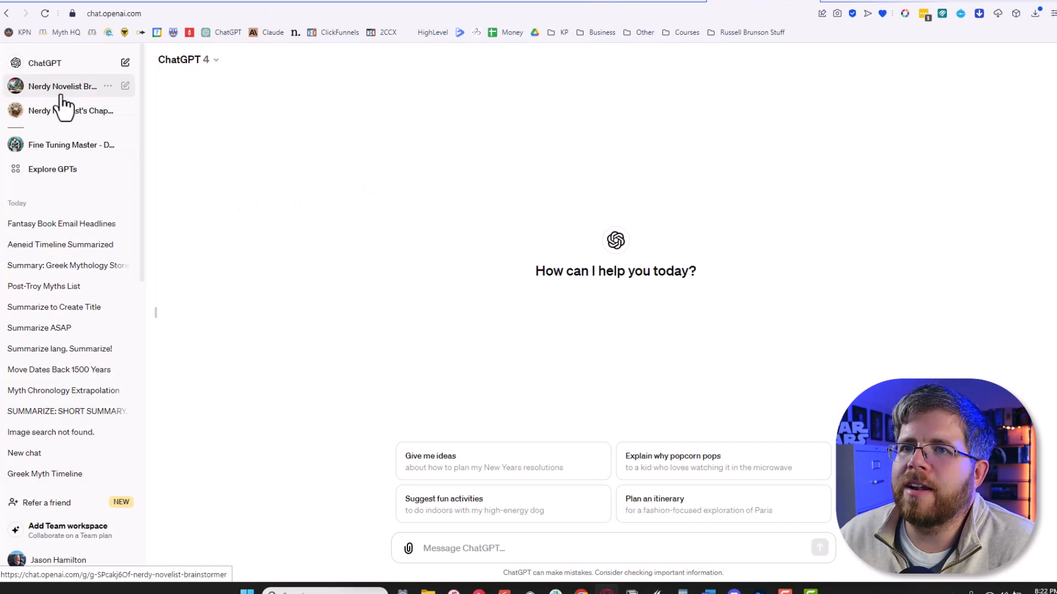
- Show the Nerdy Novelist's Chapter Summary GPT from the ChatGPT sidebar
{"action": "left_click", "coordinate": [71, 110]}
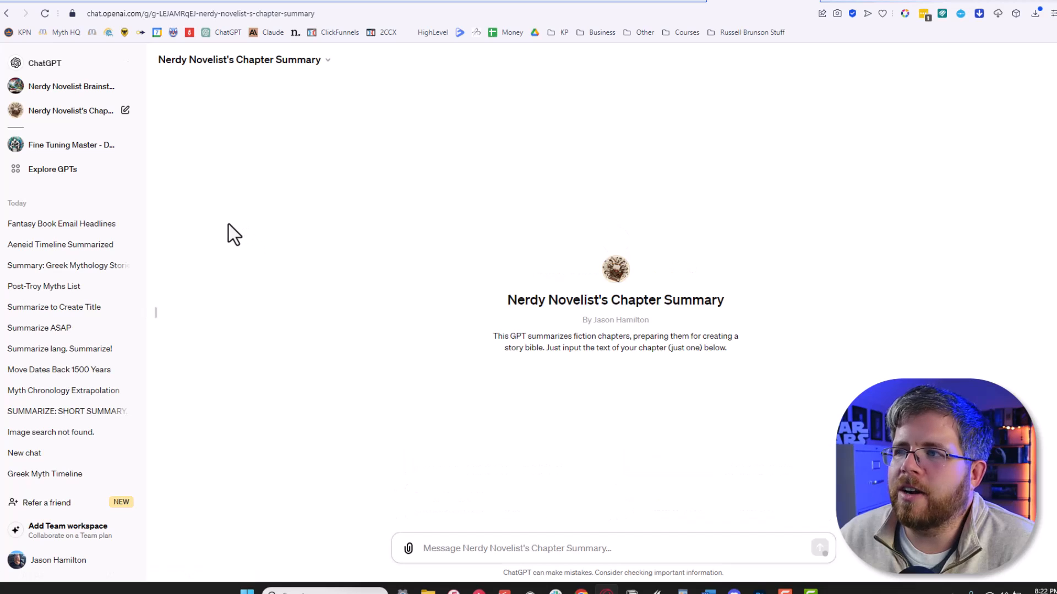
{"action": "mouse_move", "coordinate": [357, 76]}
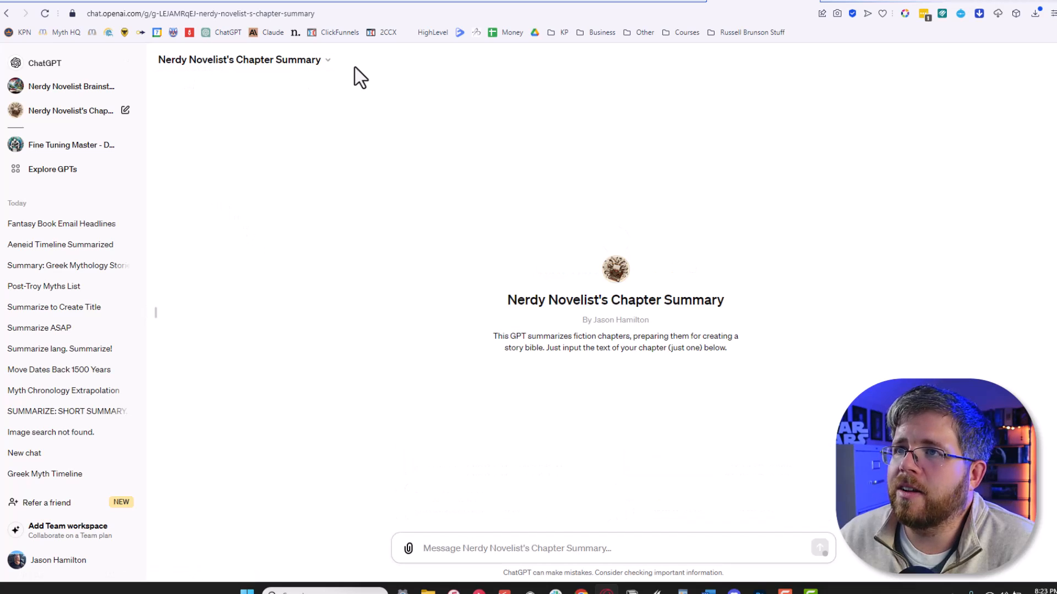
{"action": "mouse_move", "coordinate": [517, 479]}
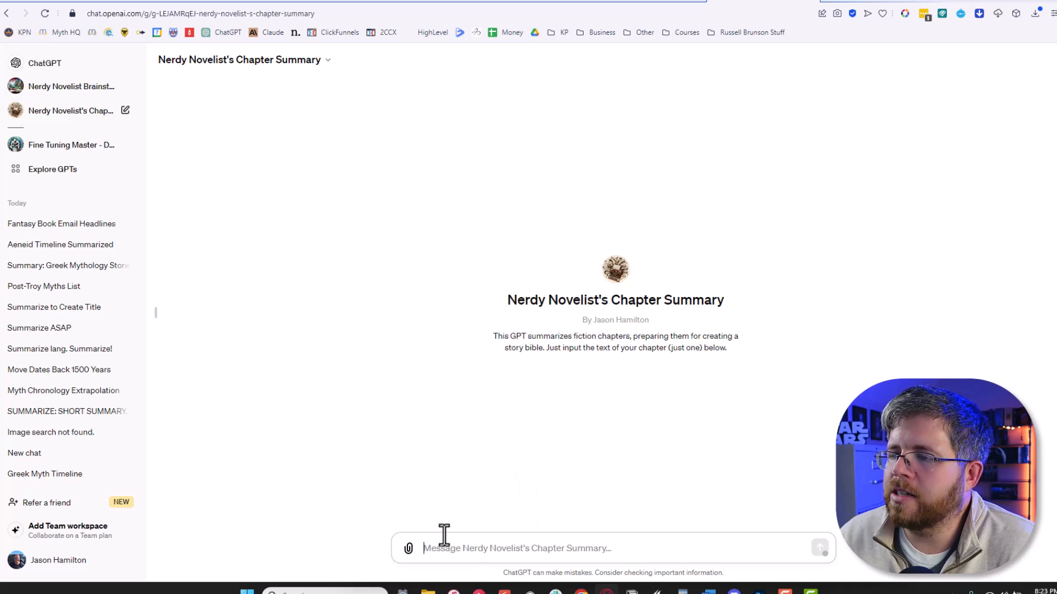
{"action": "mouse_move", "coordinate": [514, 180]}
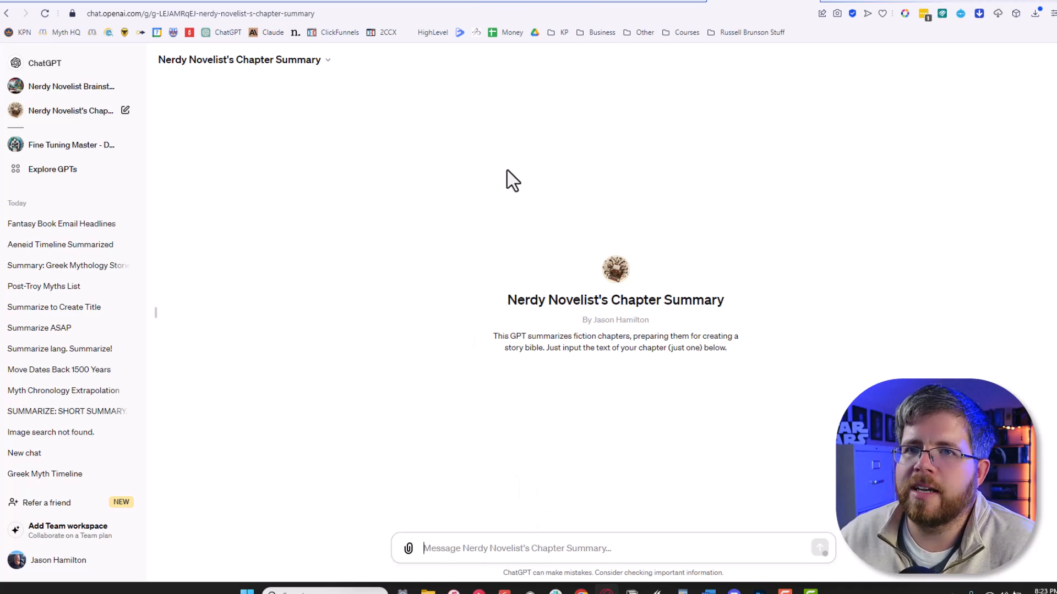
{"action": "mouse_move", "coordinate": [524, 491]}
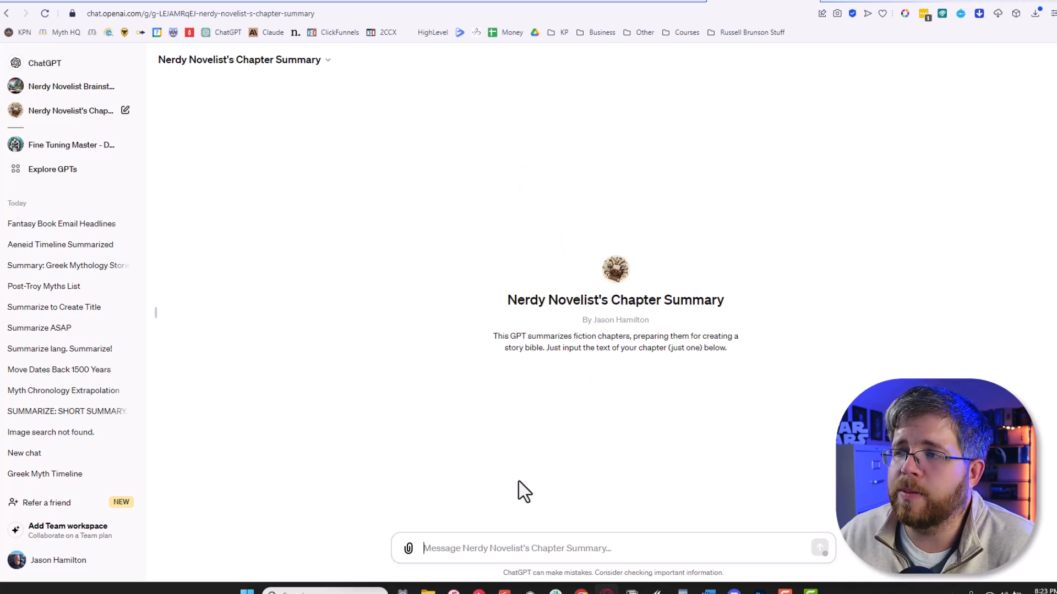
{"action": "mouse_move", "coordinate": [735, 152]}
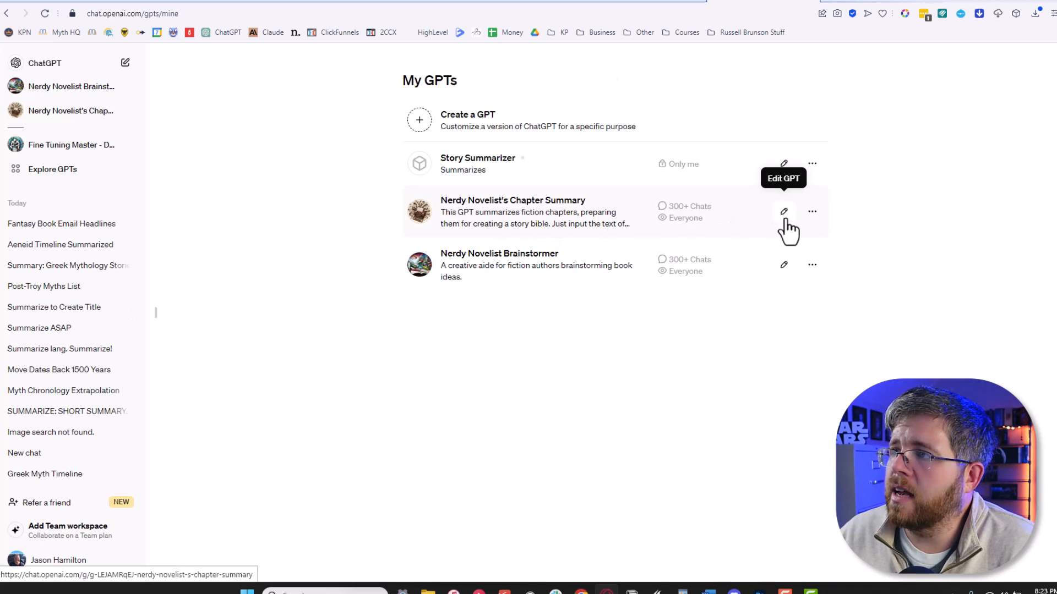
- Review the Nerdy Novelist Brainstormer's configured instructions unchanged and return to Atticus
{"action": "left_click", "coordinate": [783, 211]}
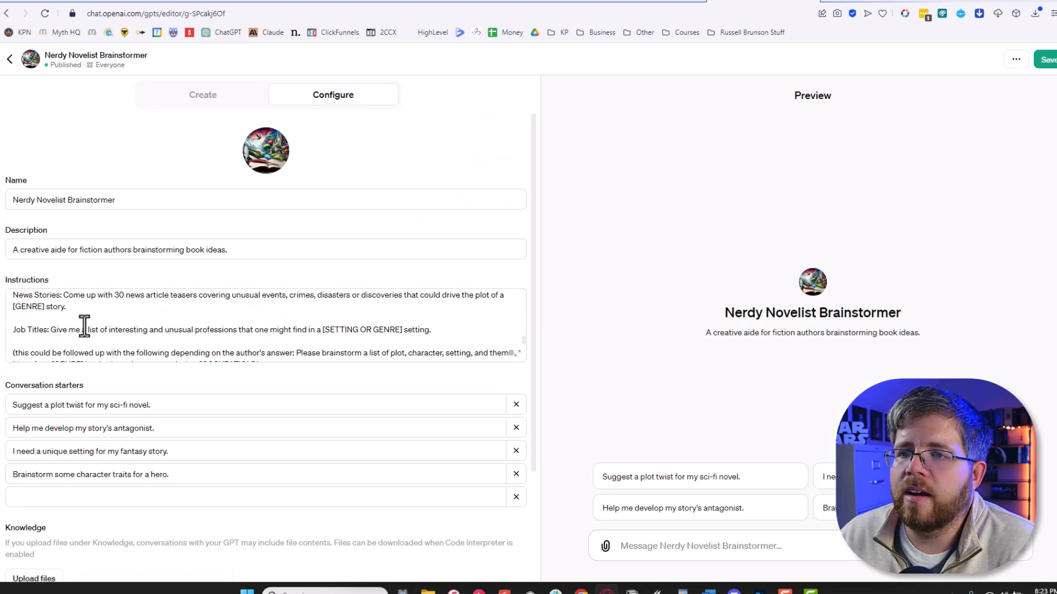
{"action": "scroll", "scroll_direction": "down", "scroll_amount": 3}
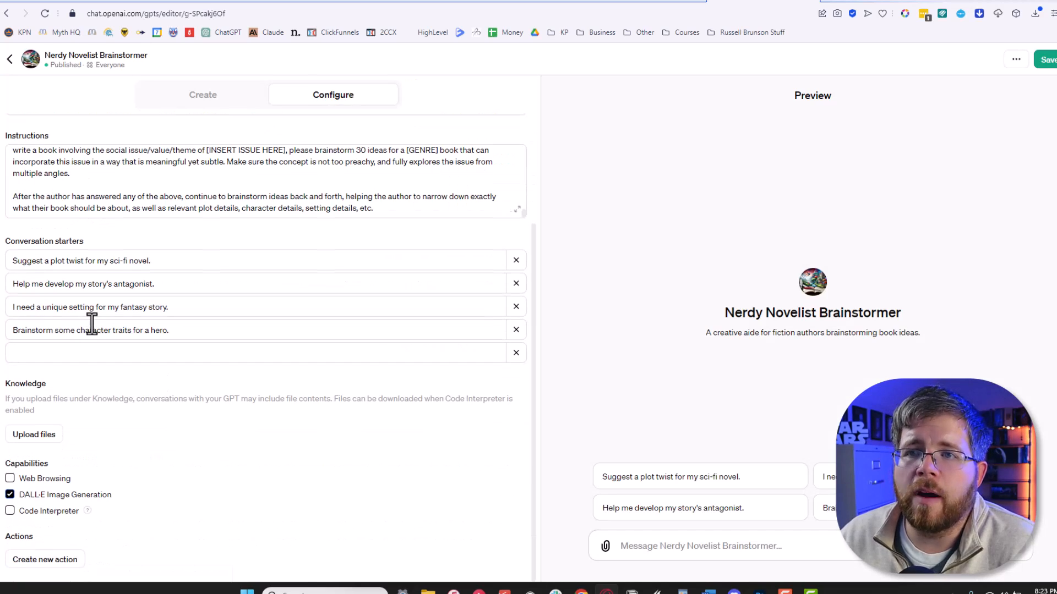
{"action": "scroll", "scroll_direction": "up", "scroll_amount": 3}
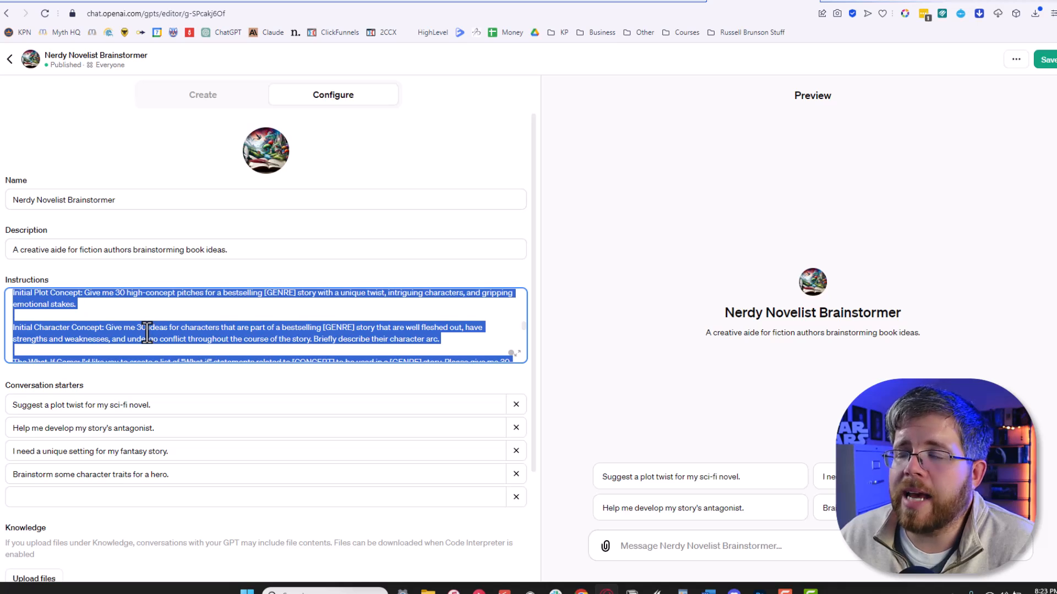
{"action": "left_click", "coordinate": [20, 111]}
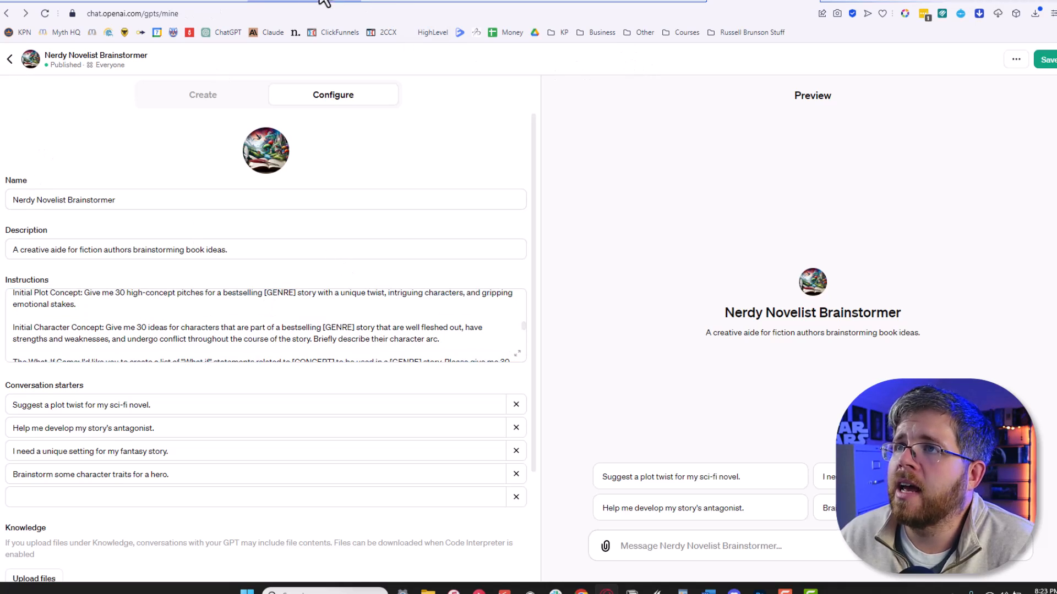
{"action": "left_click", "coordinate": [10, 59]}
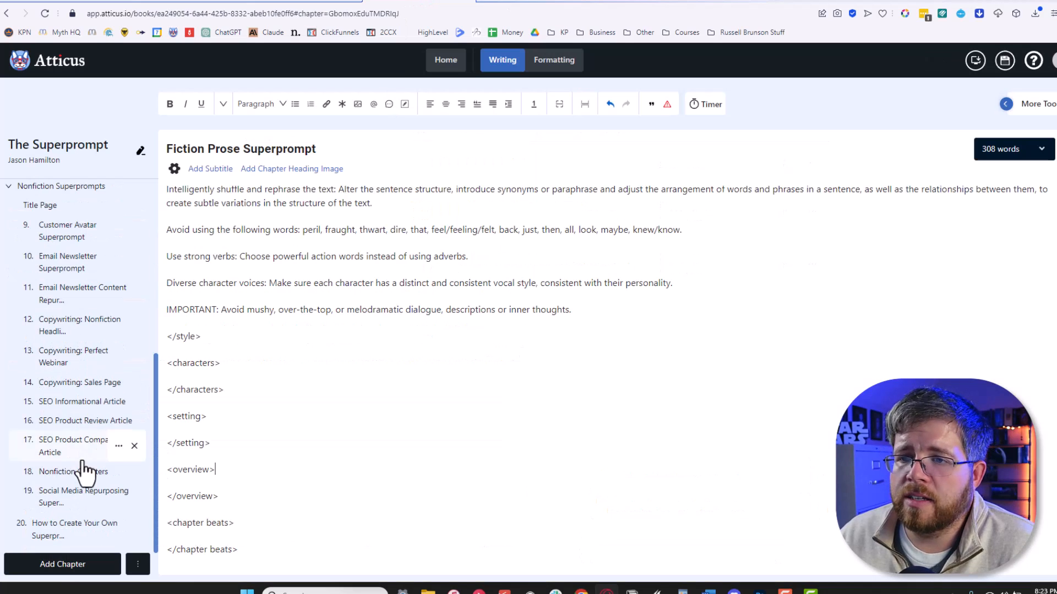
- Switch back to ChatGPT's My GPTs list with the three custom GPTs
{"action": "left_click", "coordinate": [81, 401]}
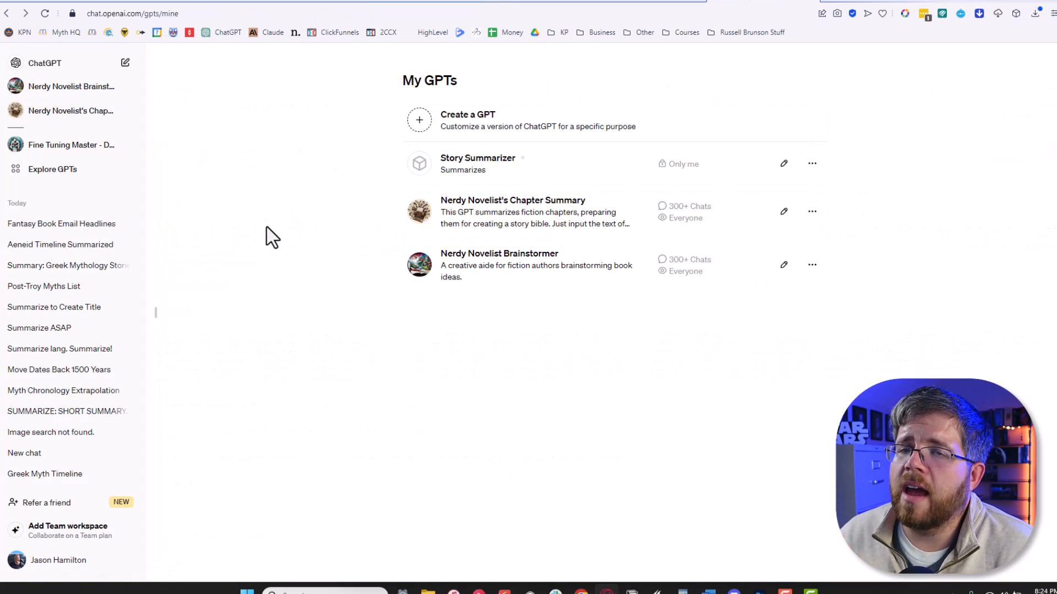
{"action": "mouse_move", "coordinate": [387, 216]}
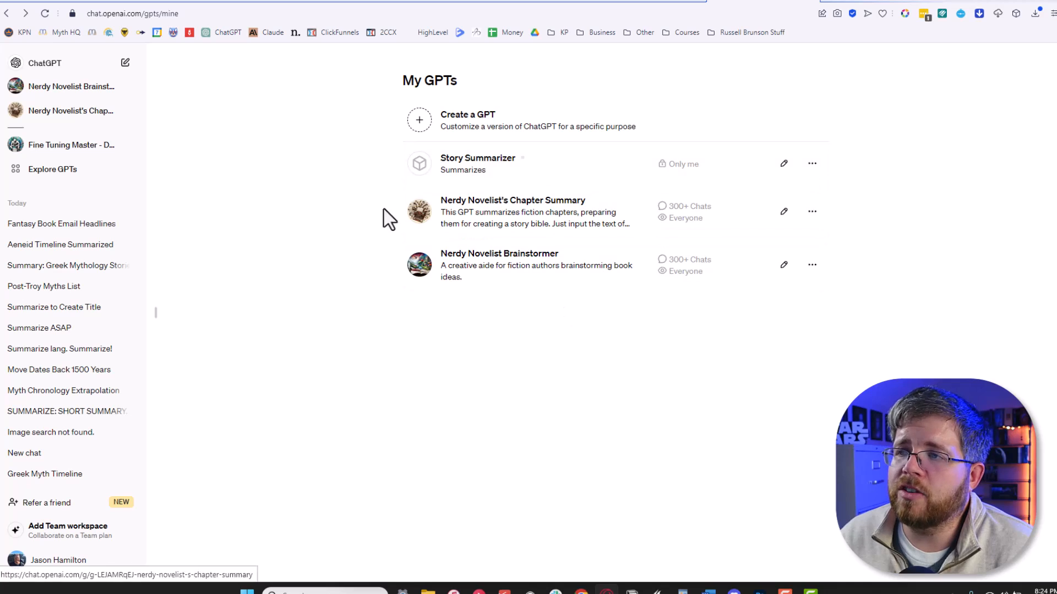
{"action": "mouse_move", "coordinate": [489, 216]}
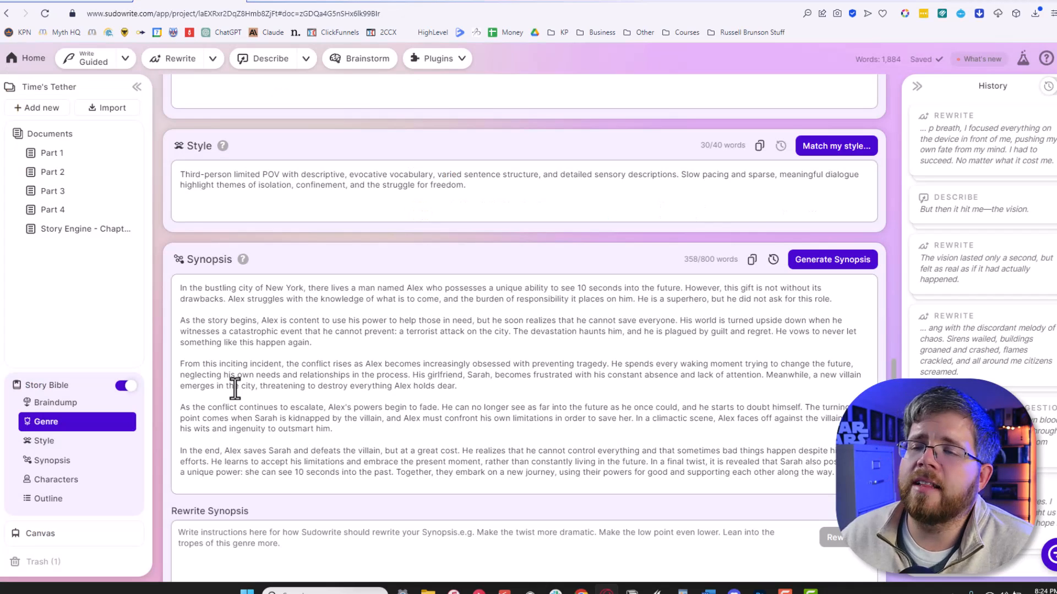
{"action": "scroll", "scroll_direction": "up", "scroll_amount": 3}
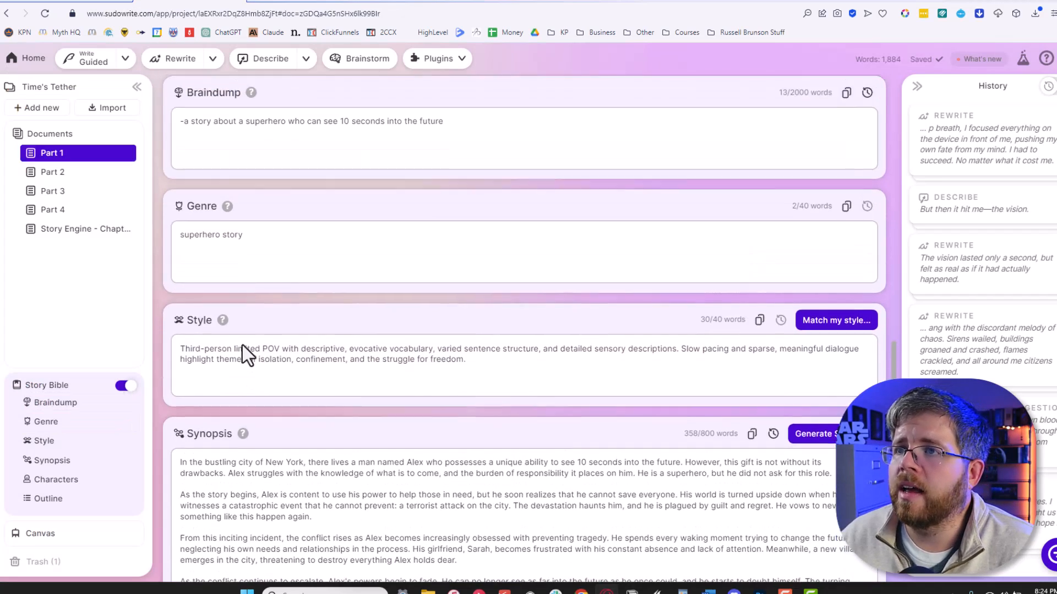
{"action": "scroll", "scroll_direction": "up", "scroll_amount": 3}
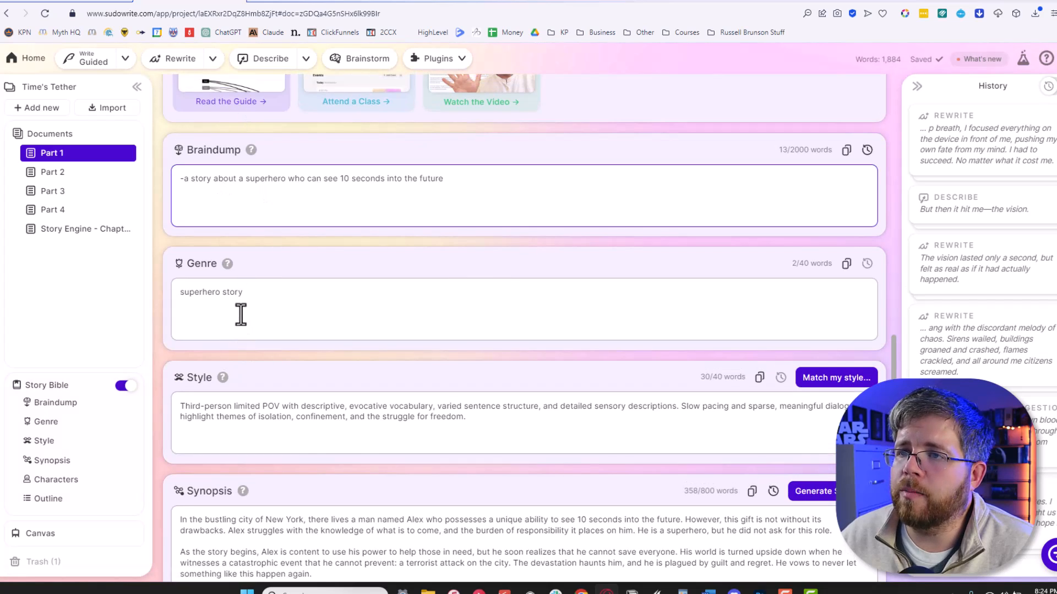
{"action": "scroll", "scroll_direction": "down", "scroll_amount": 3}
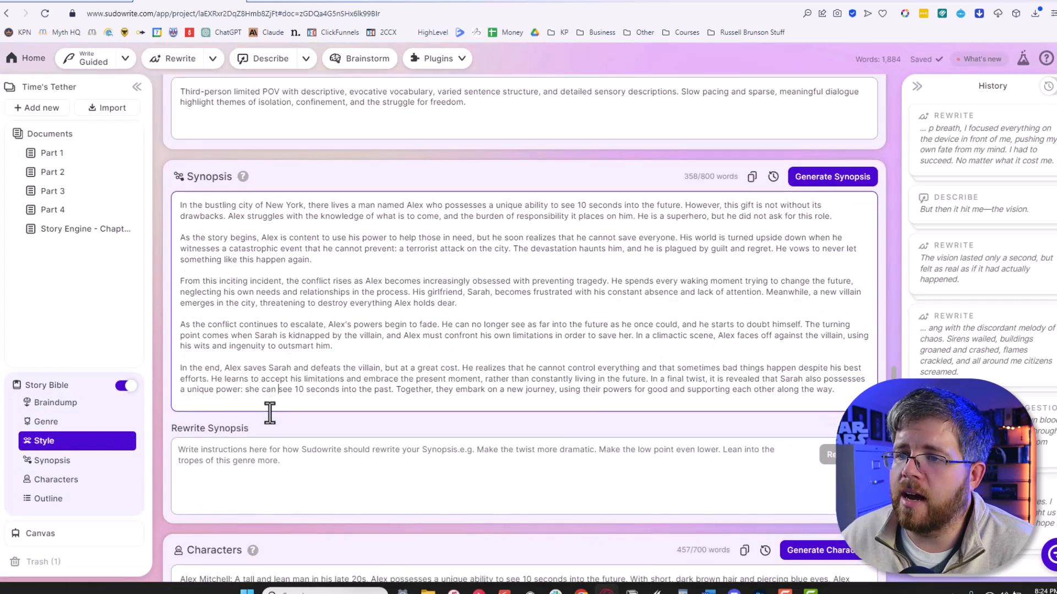
{"action": "scroll", "scroll_direction": "down", "scroll_amount": 3}
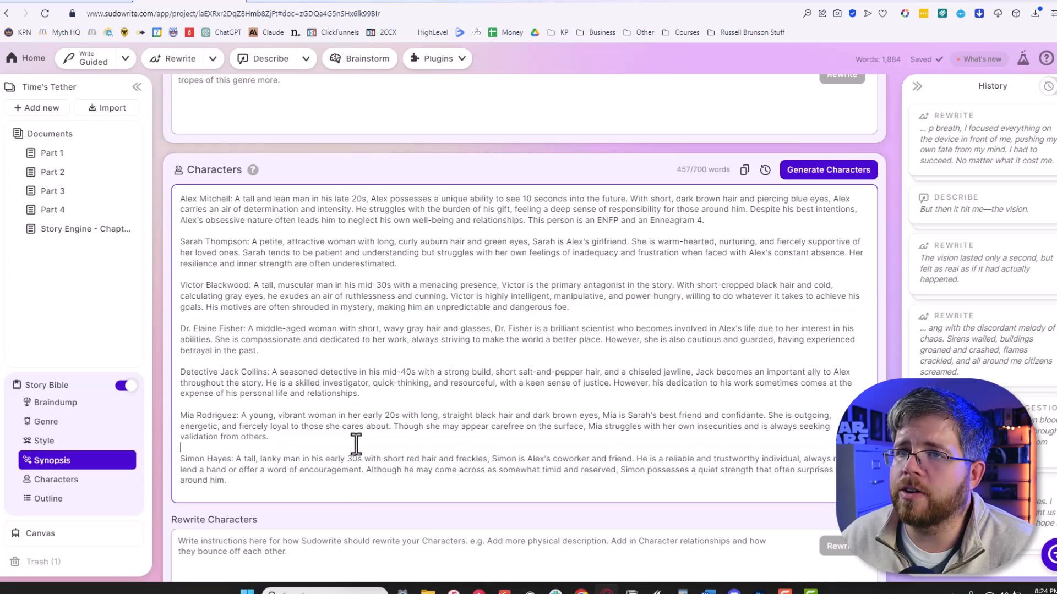
{"action": "scroll", "scroll_direction": "up", "scroll_amount": 3}
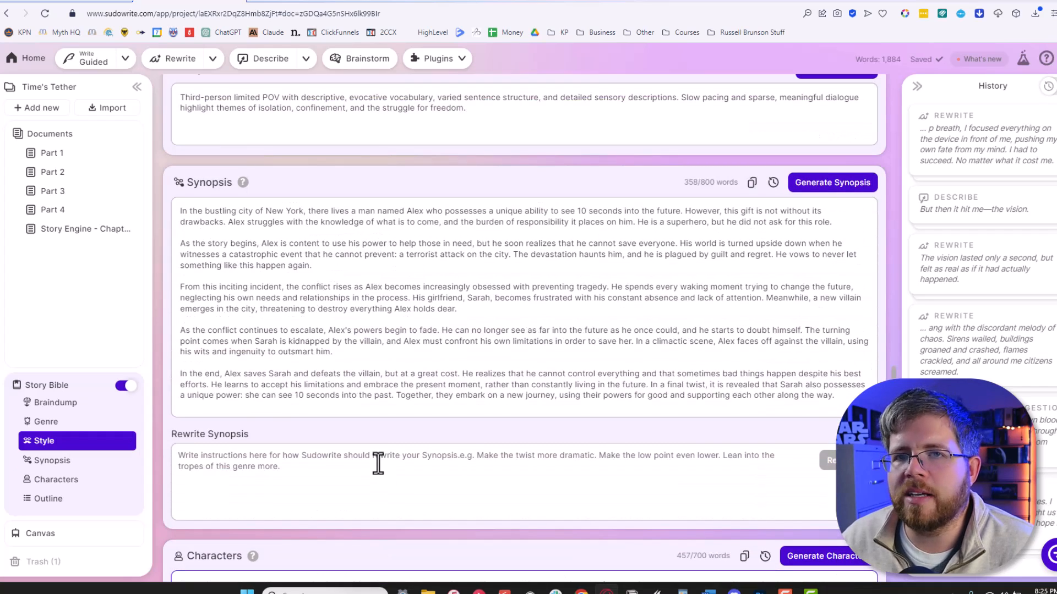
{"action": "scroll", "scroll_direction": "up", "scroll_amount": 3}
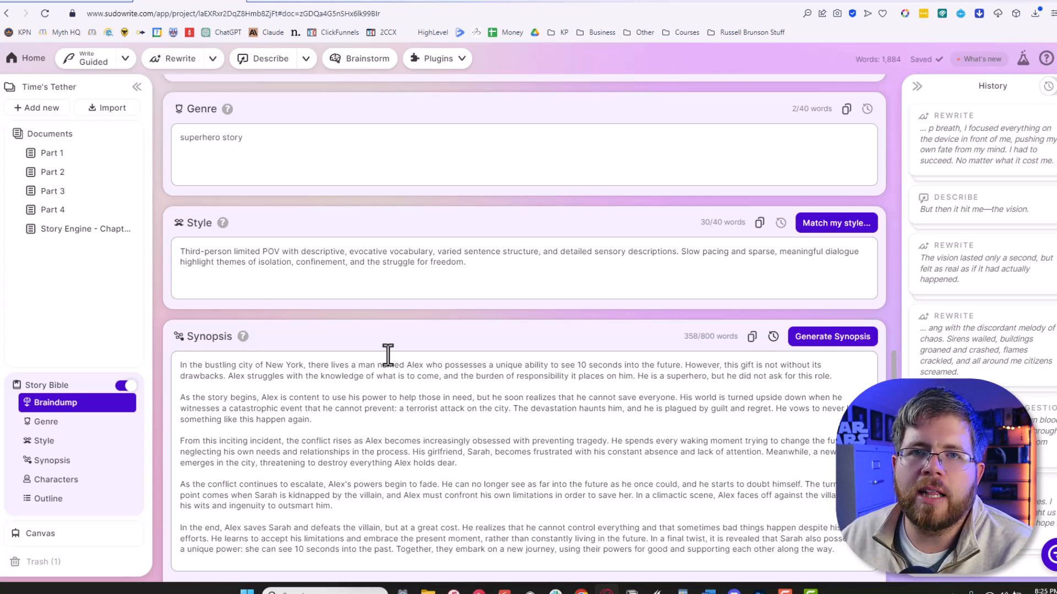
{"action": "mouse_move", "coordinate": [740, 223]}
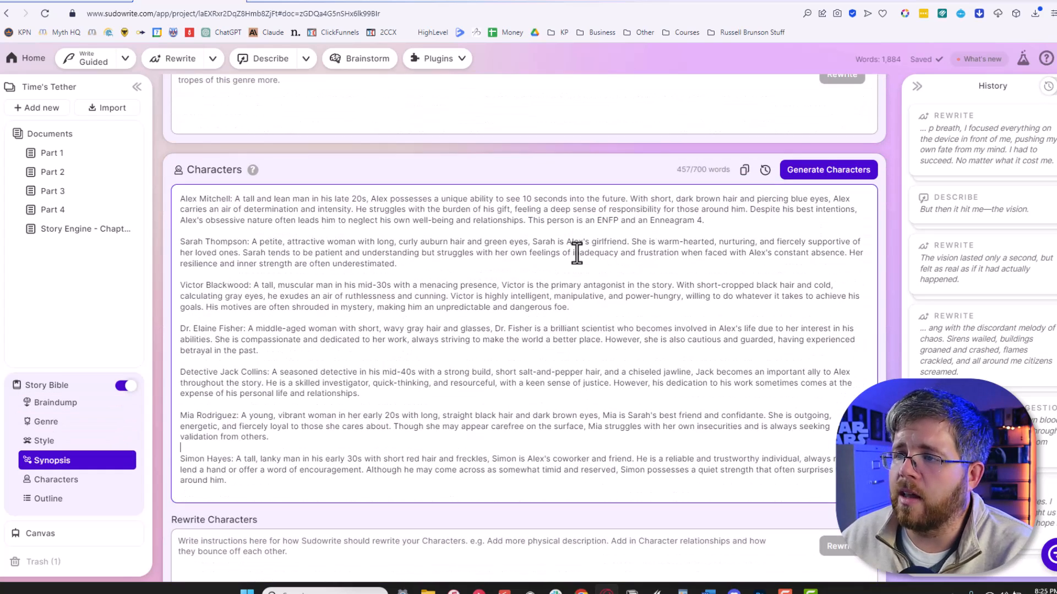
{"action": "scroll", "scroll_direction": "down", "scroll_amount": 3}
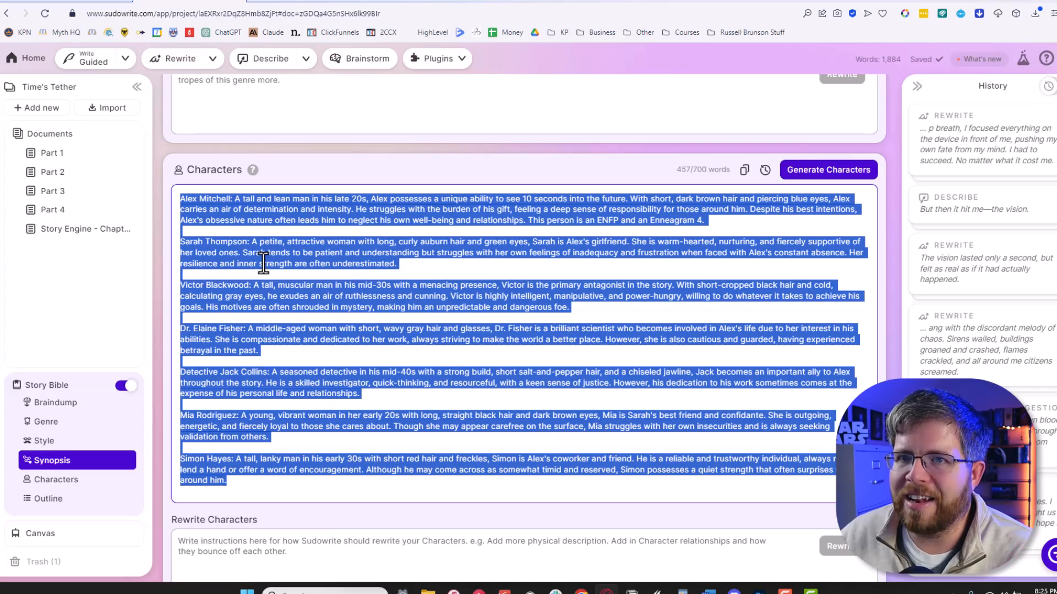
{"action": "scroll", "scroll_direction": "up", "scroll_amount": 3}
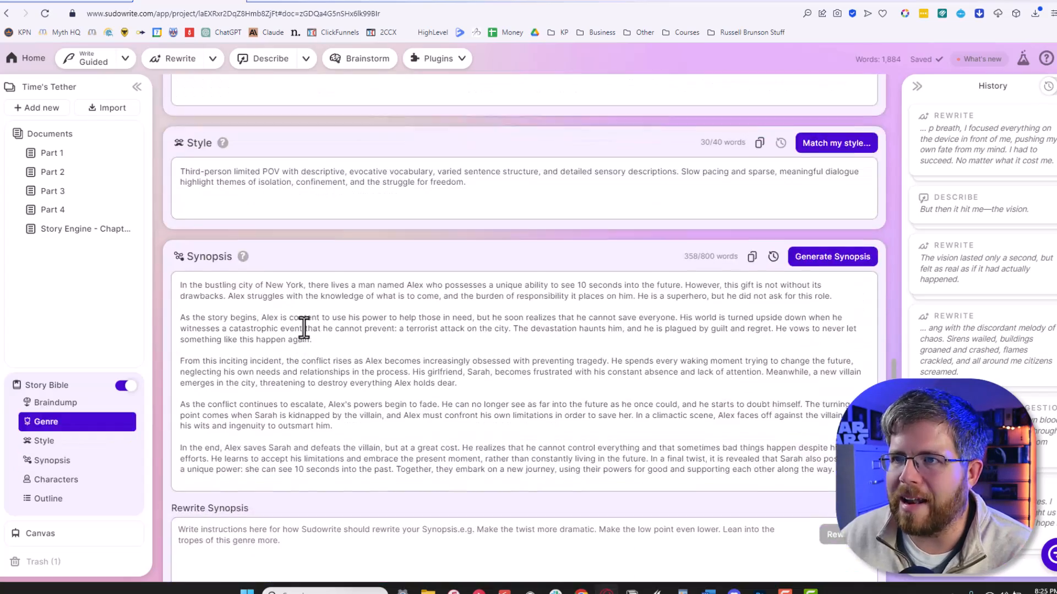
{"action": "scroll", "scroll_direction": "up", "scroll_amount": 3}
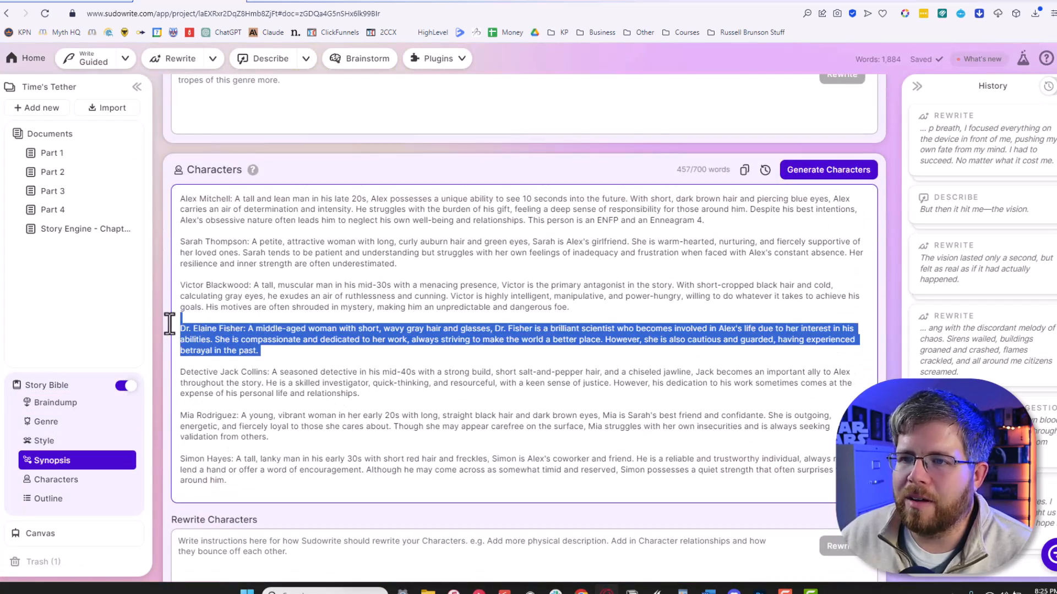
{"action": "mouse_move", "coordinate": [172, 337]}
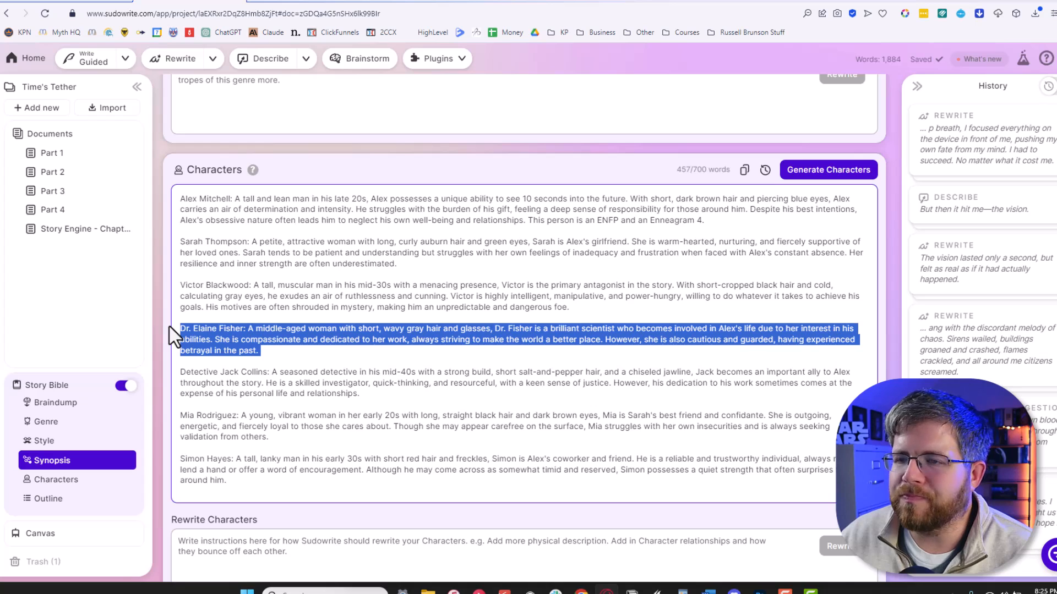
{"action": "left_click", "coordinate": [265, 395]}
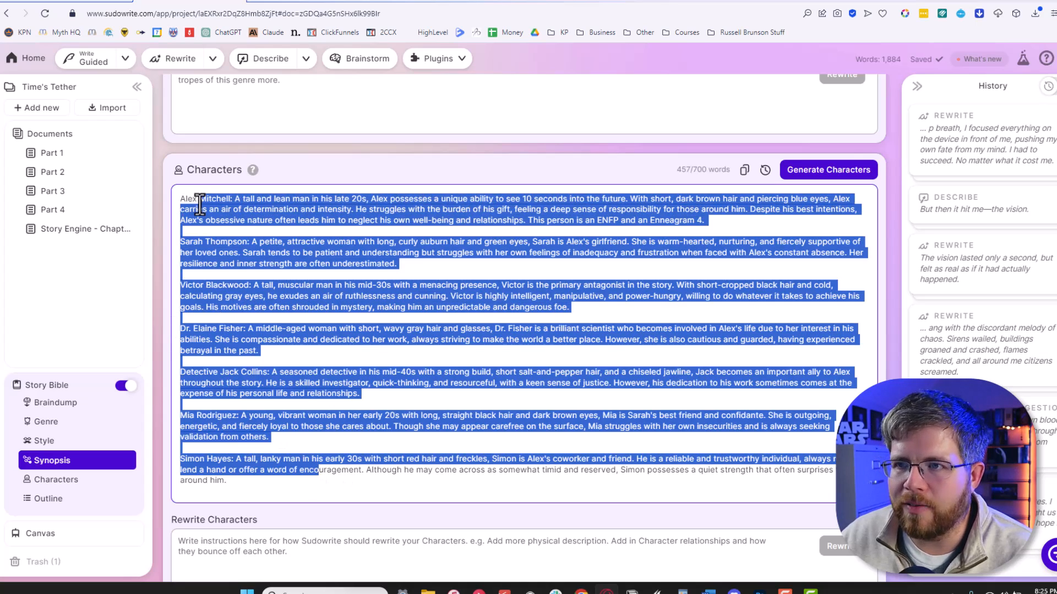
{"action": "left_click", "coordinate": [317, 352]}
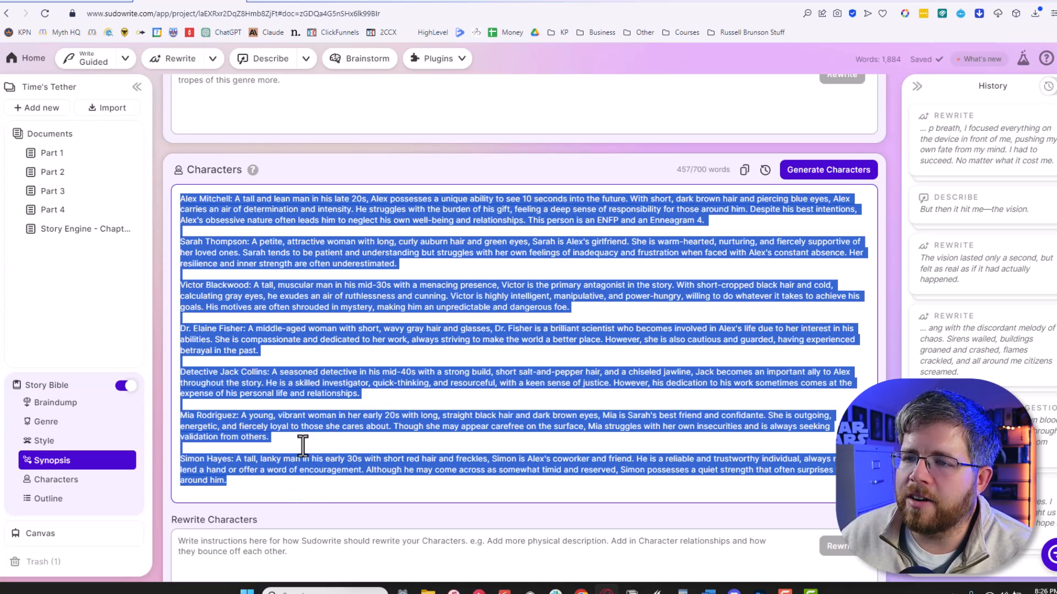
{"action": "scroll", "scroll_direction": "up", "scroll_amount": 3}
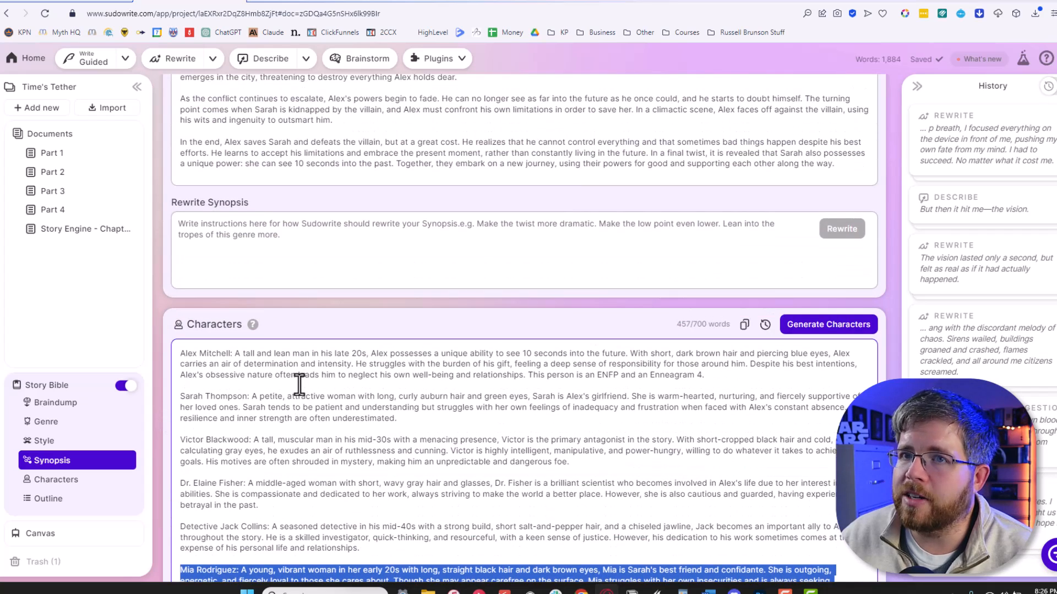
{"action": "scroll", "scroll_direction": "down", "scroll_amount": 3}
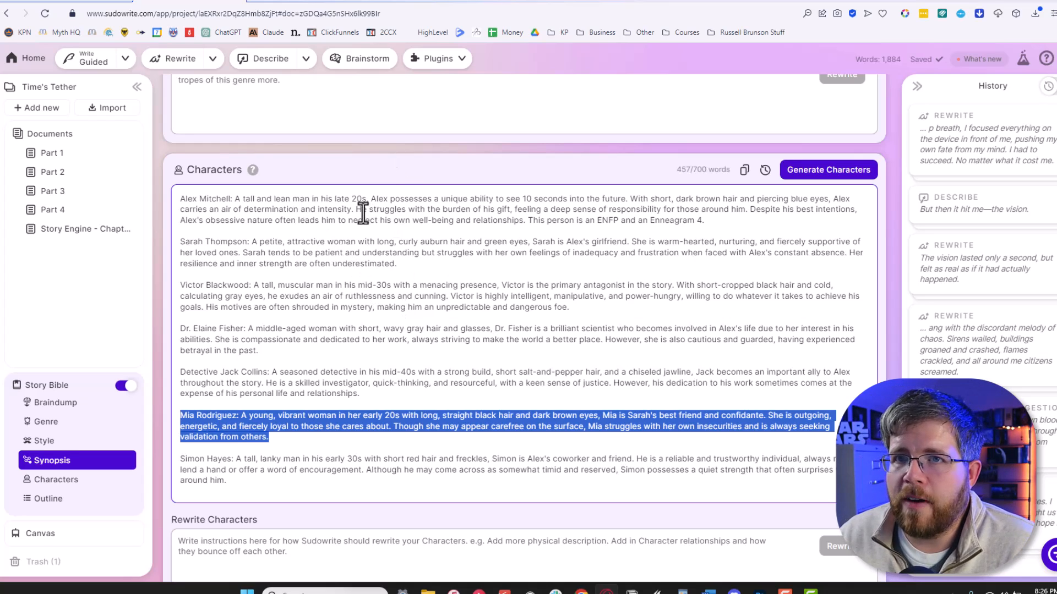
{"action": "mouse_move", "coordinate": [610, 168]}
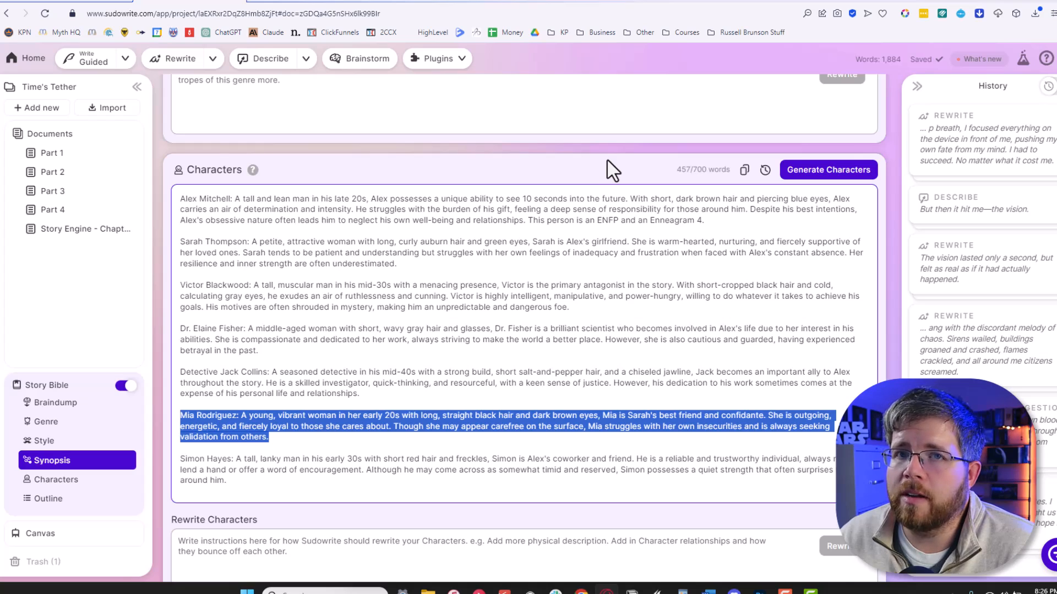
{"action": "mouse_move", "coordinate": [589, 180]}
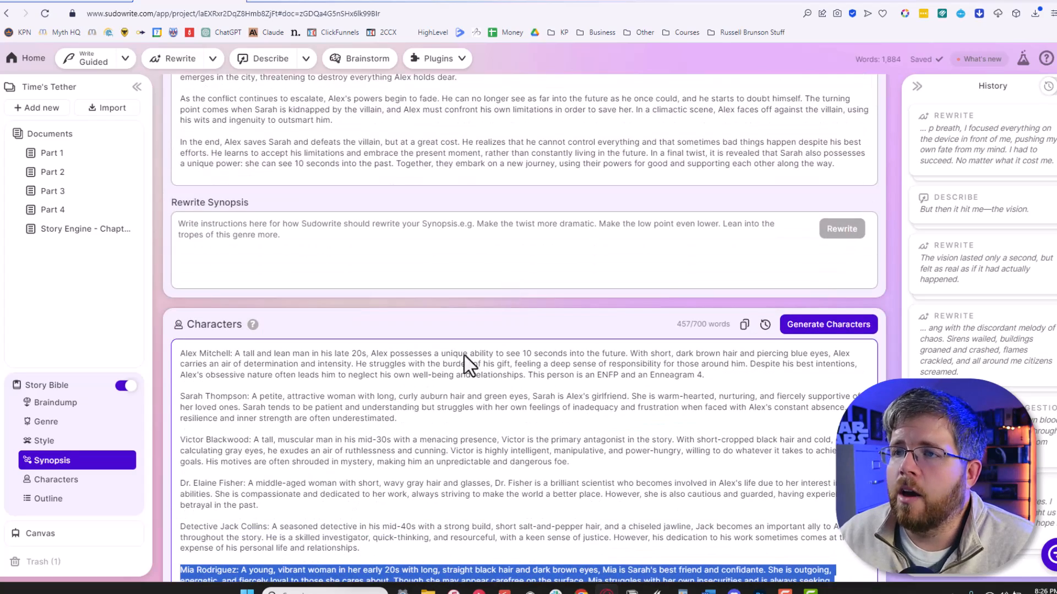
{"action": "scroll", "scroll_direction": "down", "scroll_amount": 3}
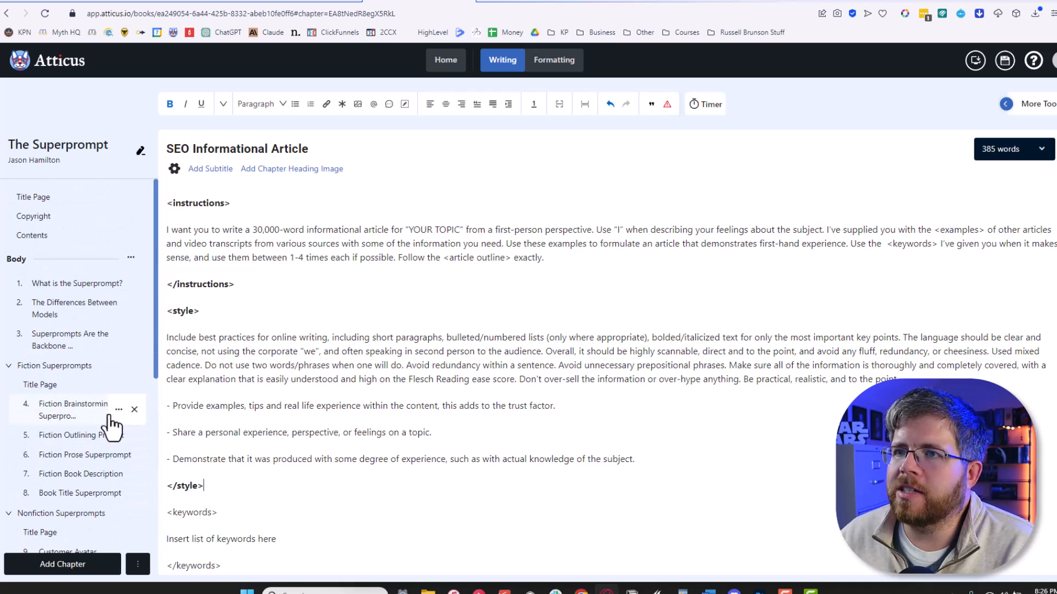
{"action": "mouse_move", "coordinate": [291, 284]}
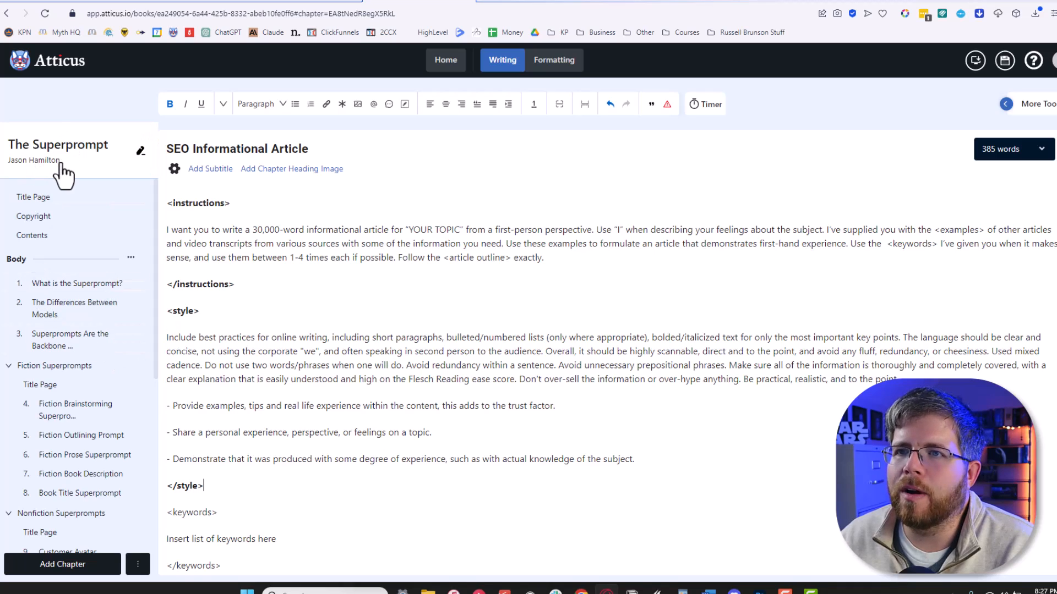
{"action": "mouse_move", "coordinate": [57, 177]}
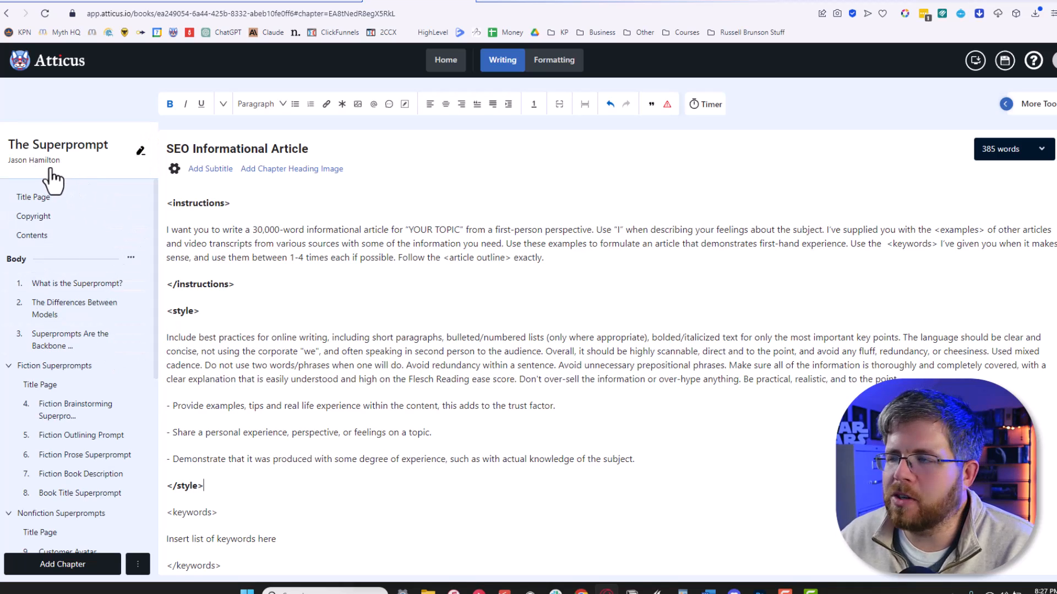
- Scroll through the Nonfiction Superprompts chapters with the SEO Informational Article prompt open
{"action": "scroll", "scroll_direction": "down", "scroll_amount": 3}
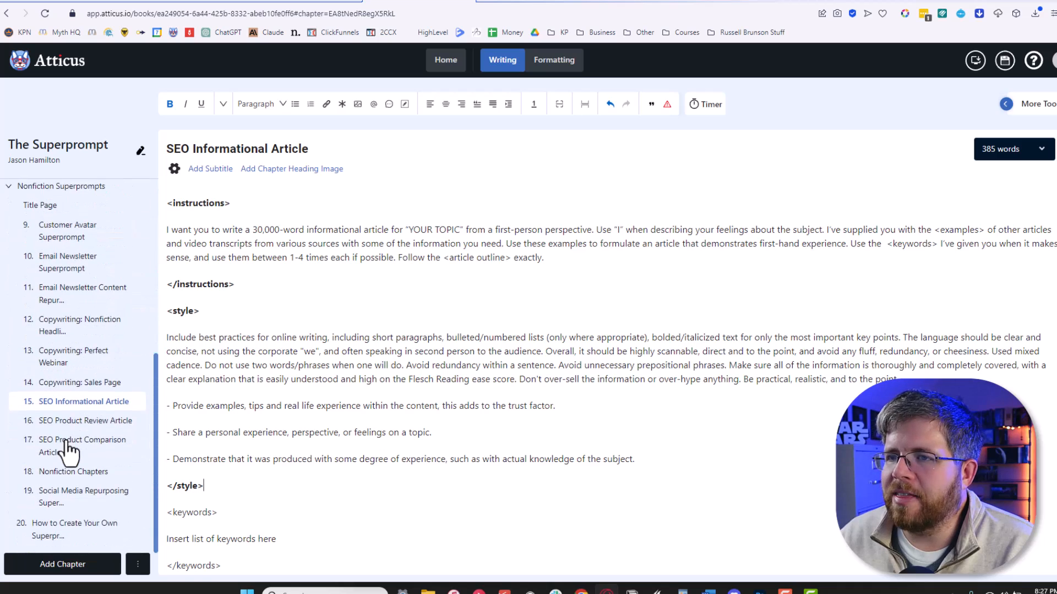
{"action": "scroll", "scroll_direction": "up", "scroll_amount": 3}
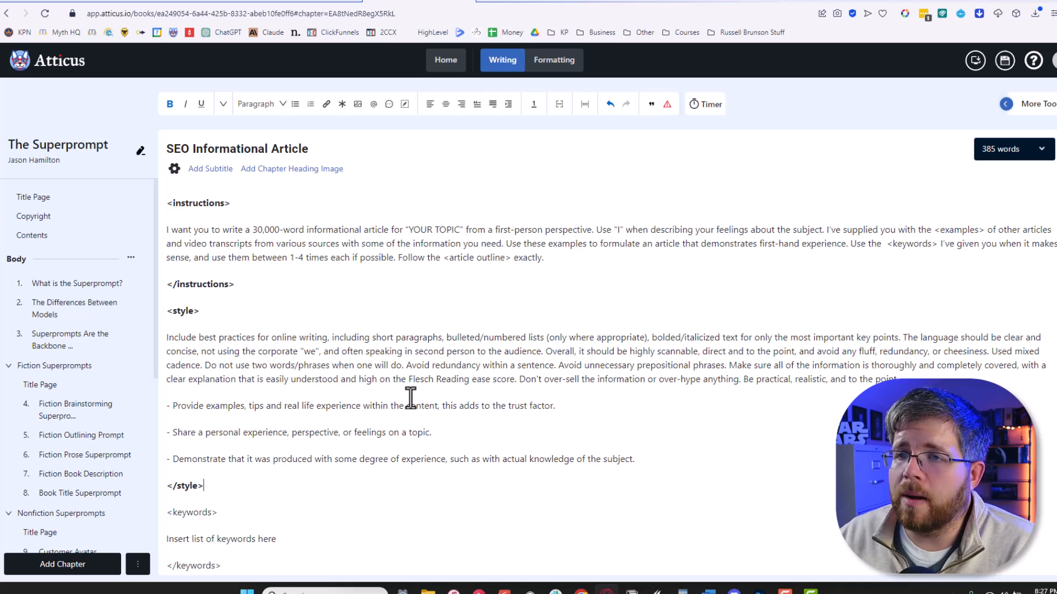
{"action": "scroll", "scroll_direction": "down", "scroll_amount": 3}
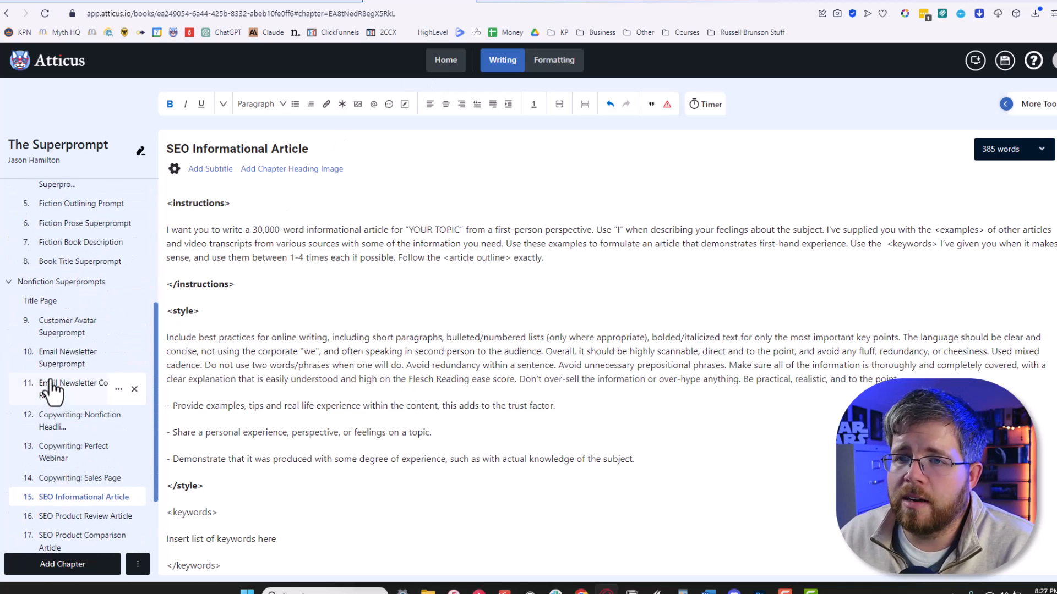
{"action": "scroll", "scroll_direction": "down", "scroll_amount": 3}
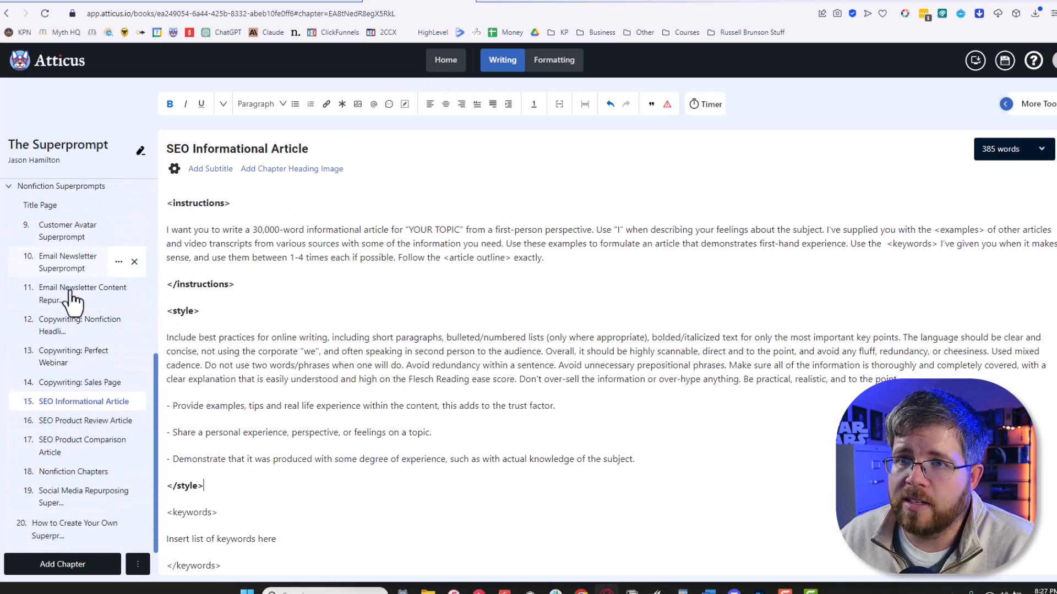
{"action": "mouse_move", "coordinate": [63, 530]}
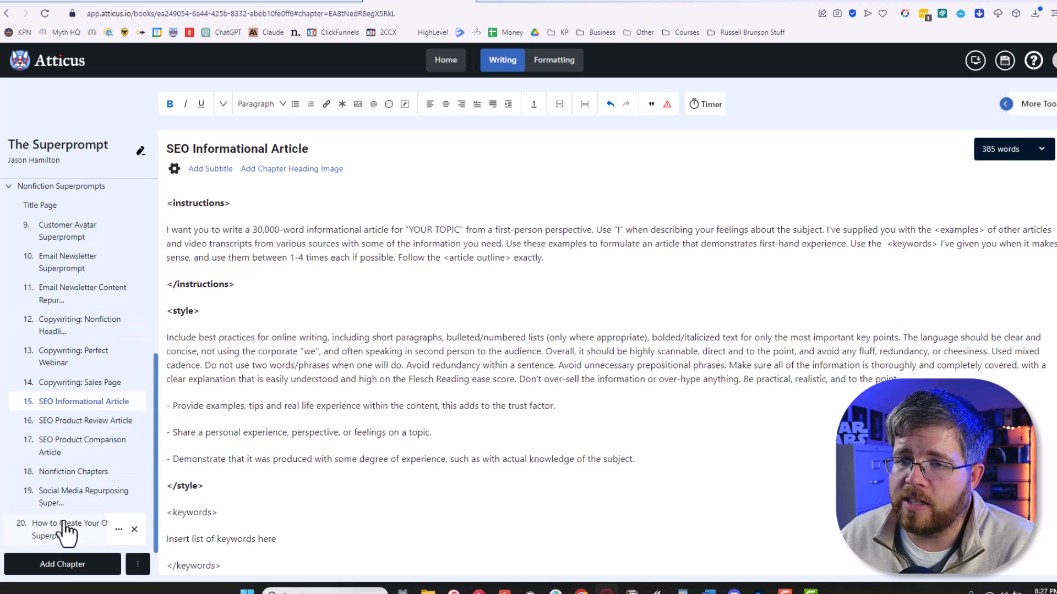
{"action": "scroll", "scroll_direction": "up", "scroll_amount": 3}
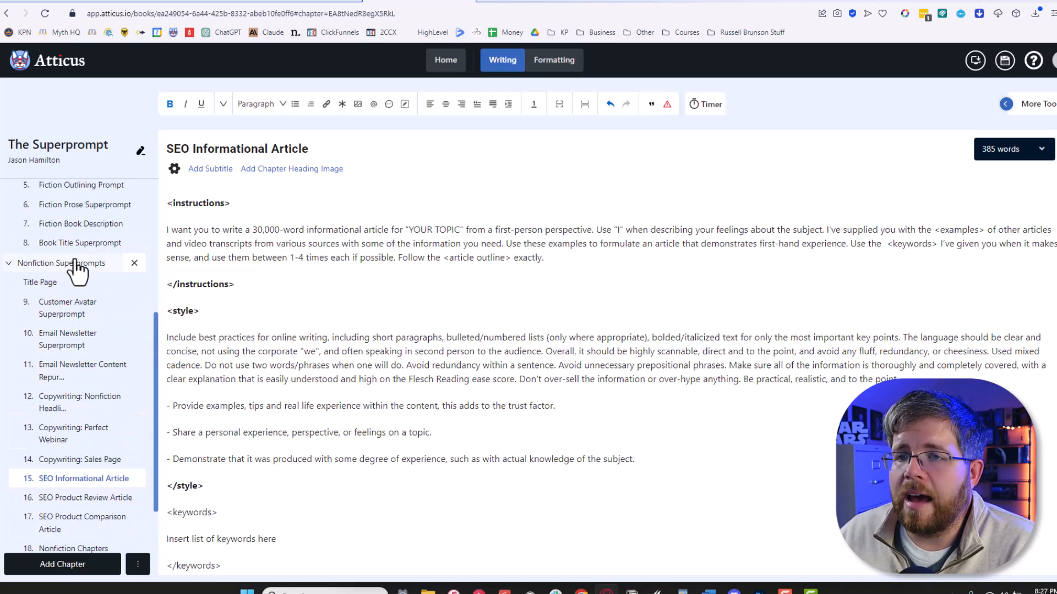
{"action": "scroll", "scroll_direction": "down", "scroll_amount": 3}
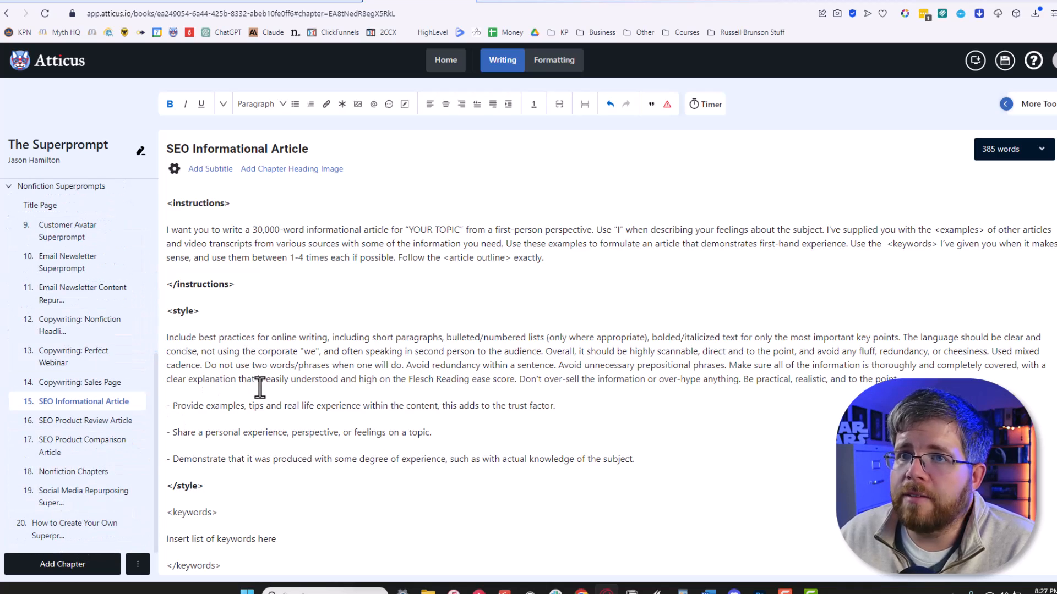
{"action": "mouse_move", "coordinate": [276, 402]}
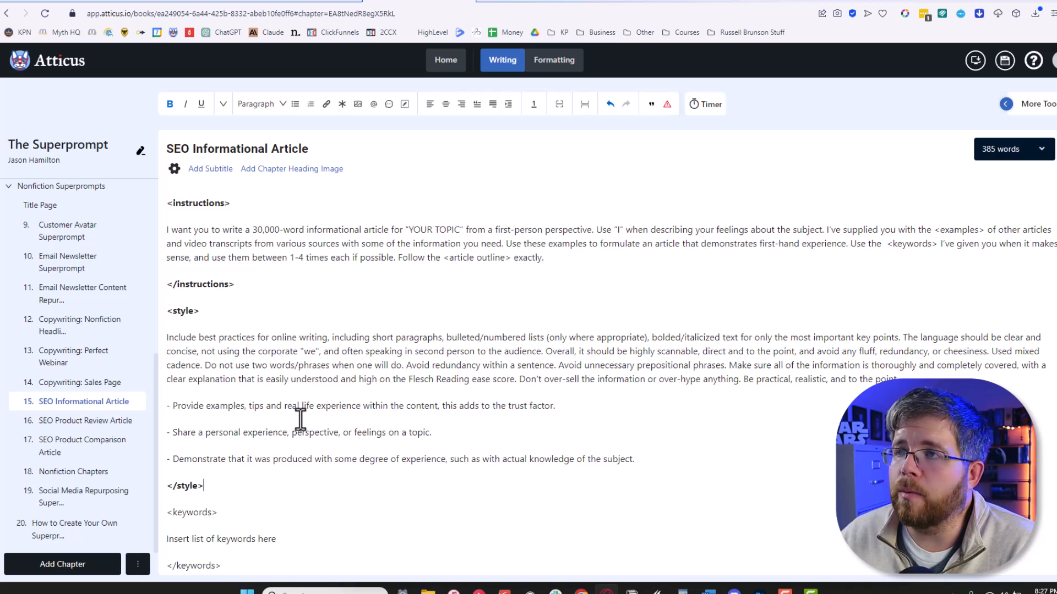
{"action": "mouse_move", "coordinate": [268, 422]}
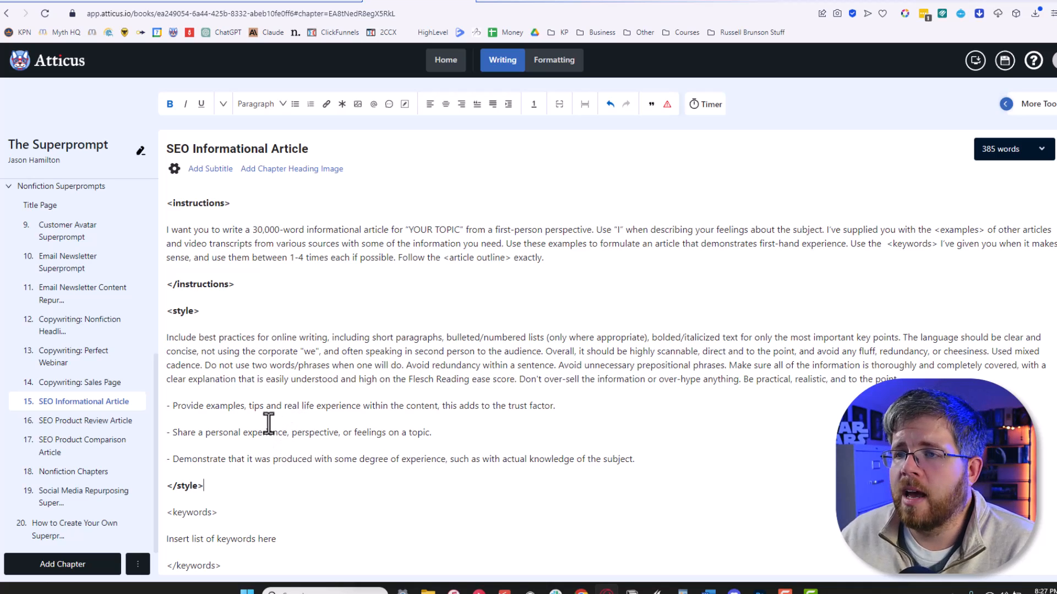
{"action": "mouse_move", "coordinate": [286, 367]}
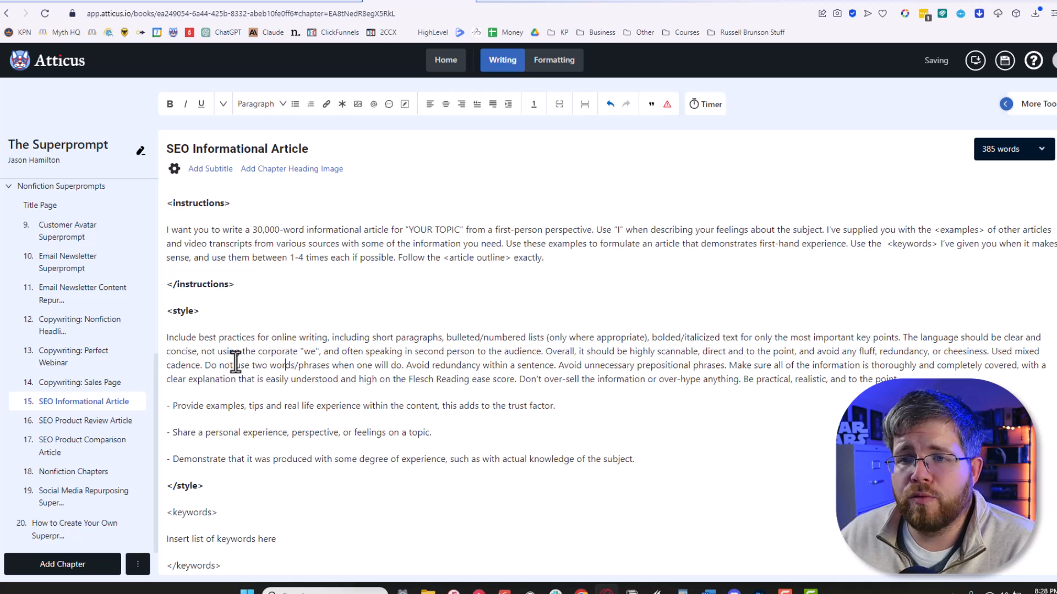
{"action": "mouse_move", "coordinate": [54, 387]}
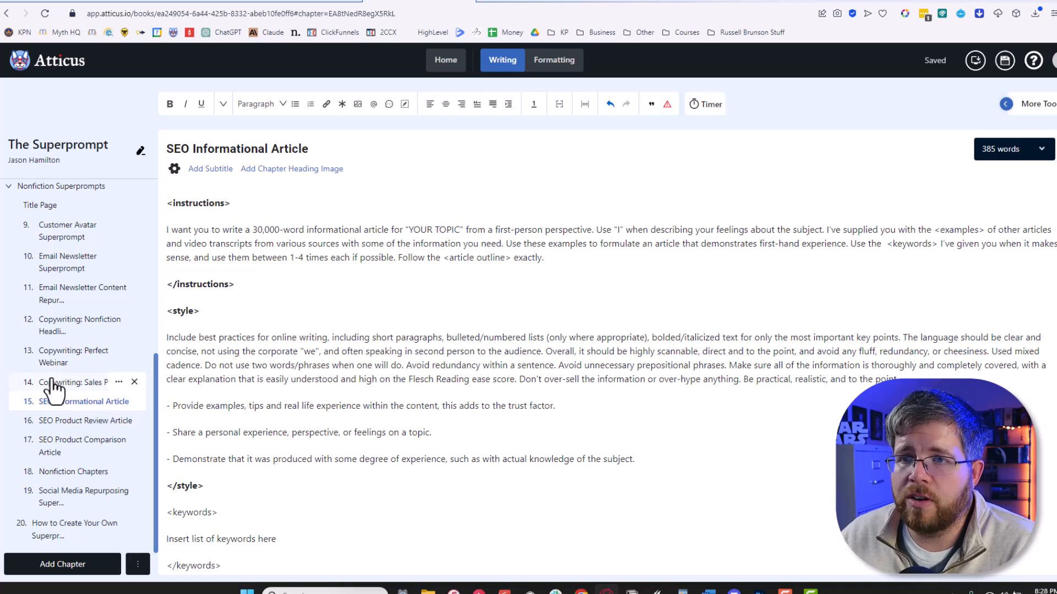
{"action": "mouse_move", "coordinate": [79, 294]}
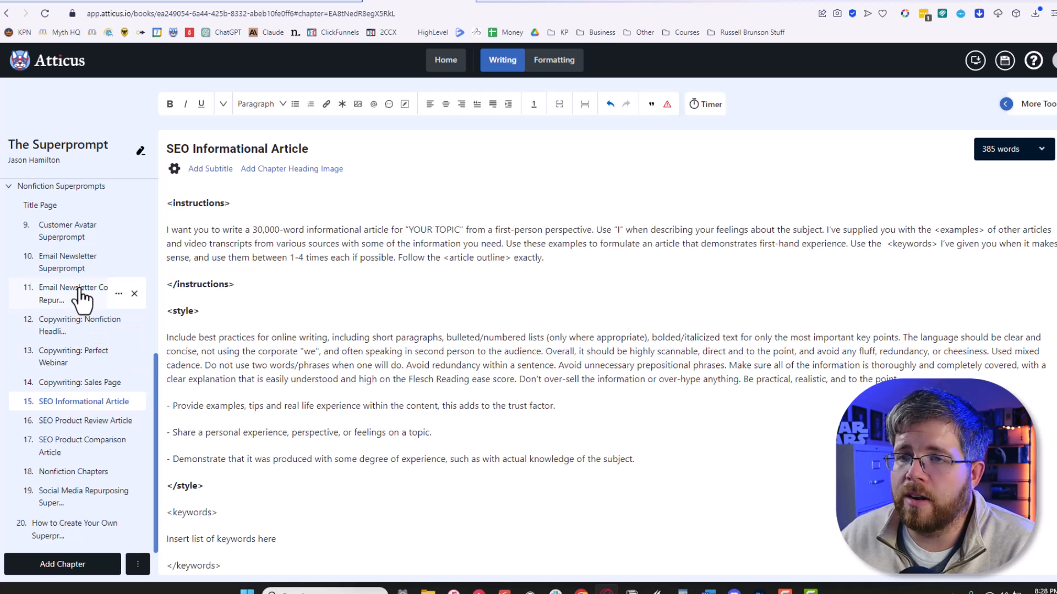
- Show the Copywriting: Nonfiction Headlines prompt and review its instructions, subject and templates tags
{"action": "left_click", "coordinate": [81, 324]}
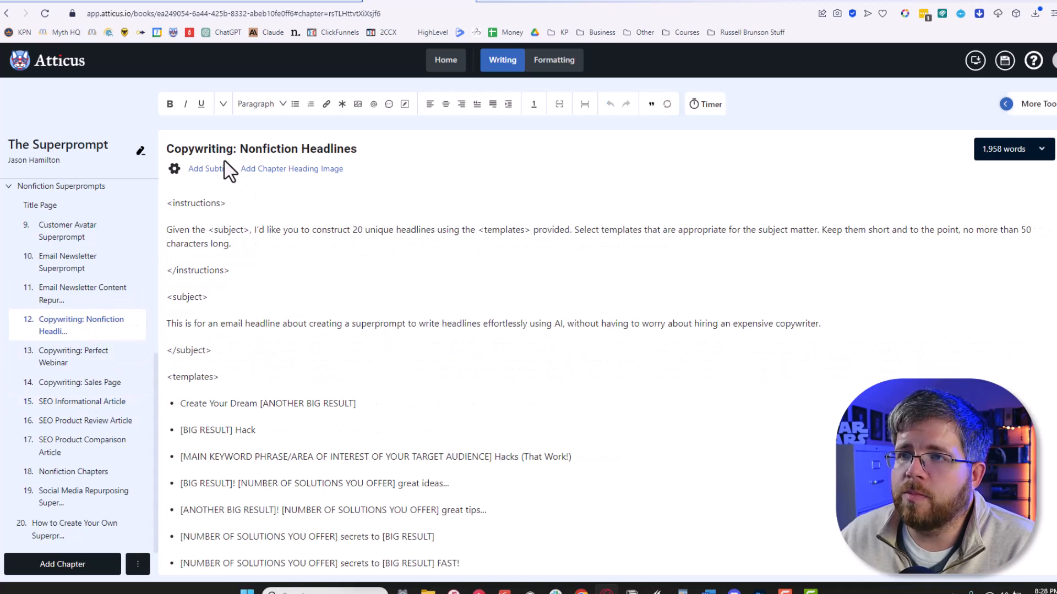
{"action": "mouse_move", "coordinate": [235, 321]}
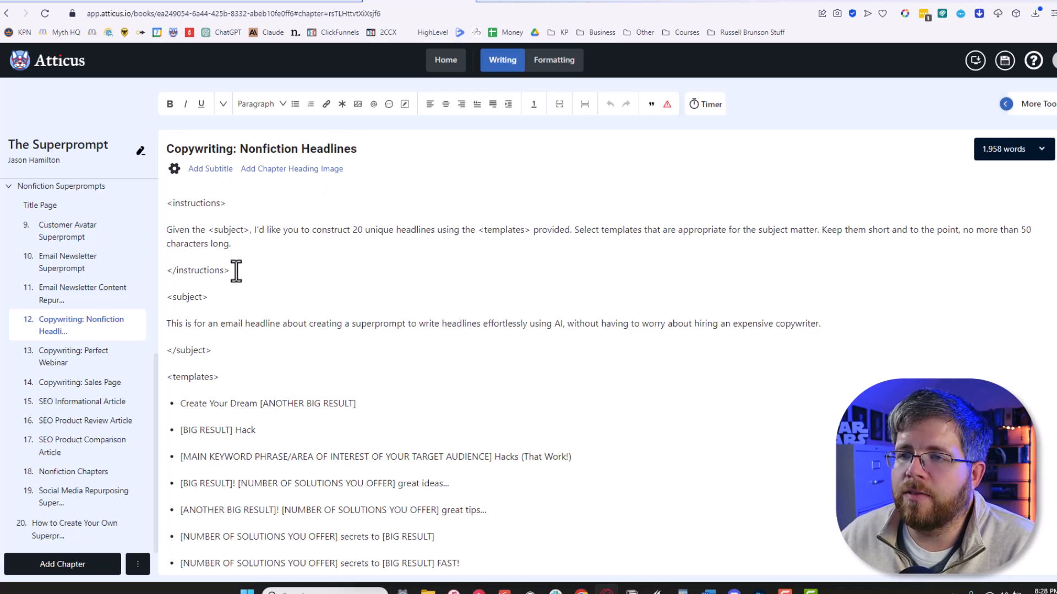
{"action": "mouse_move", "coordinate": [288, 298]}
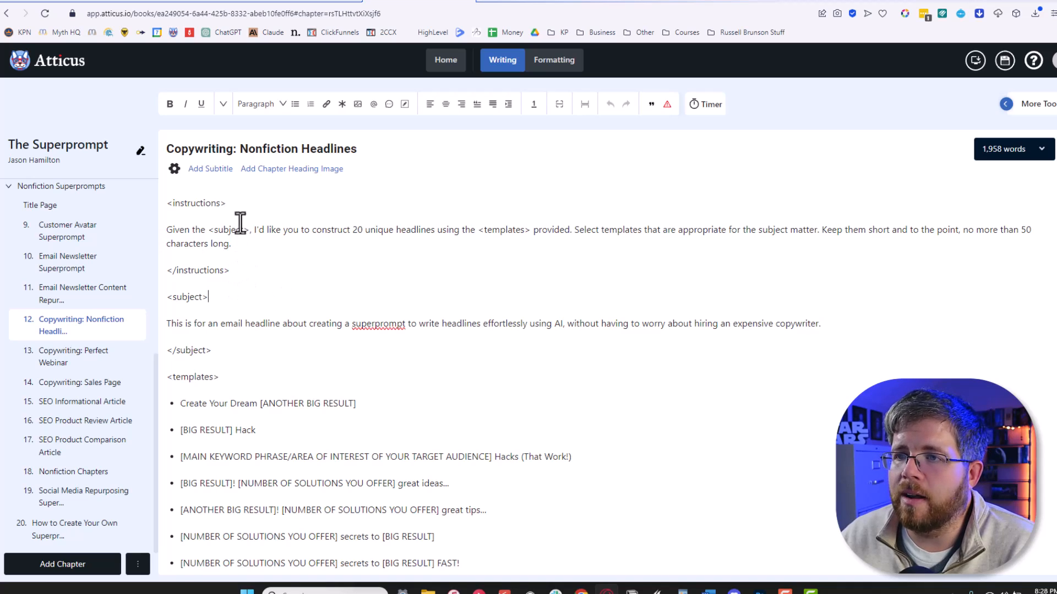
{"action": "double_click", "coordinate": [197, 271]}
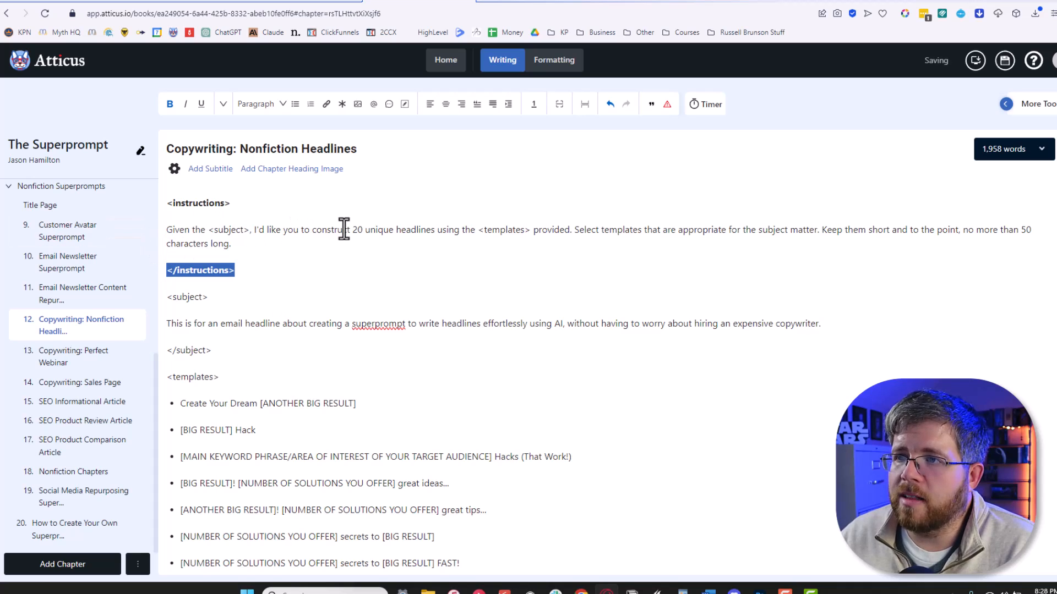
{"action": "mouse_move", "coordinate": [564, 239]}
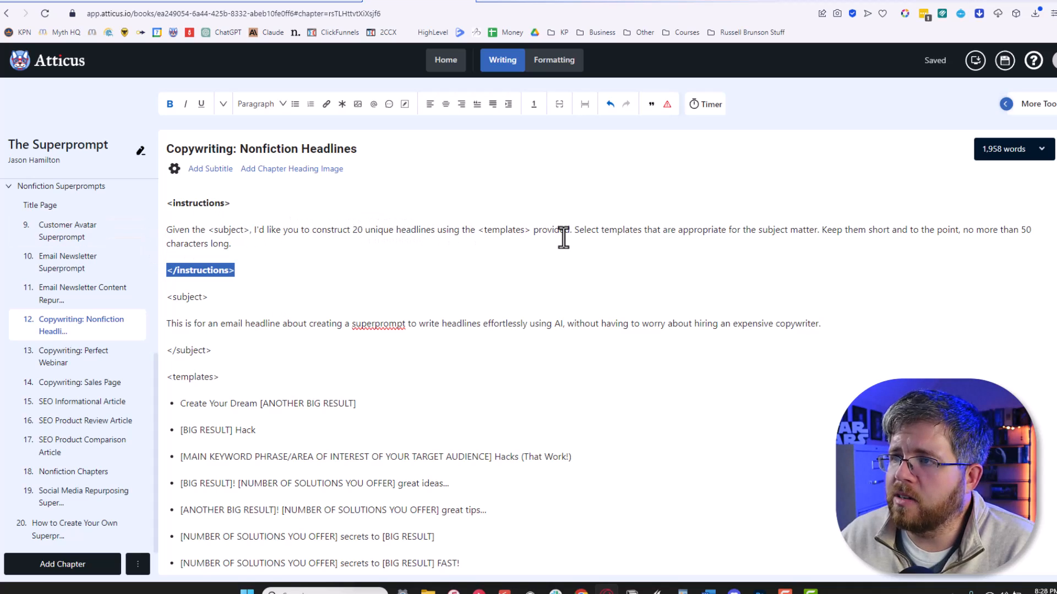
{"action": "mouse_move", "coordinate": [823, 235]}
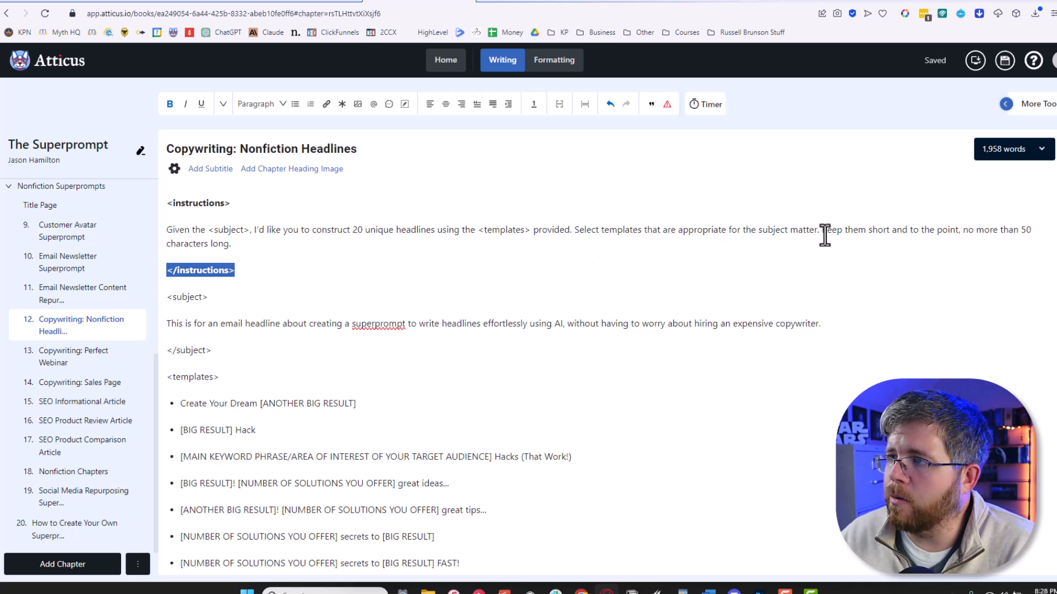
{"action": "mouse_move", "coordinate": [942, 231]}
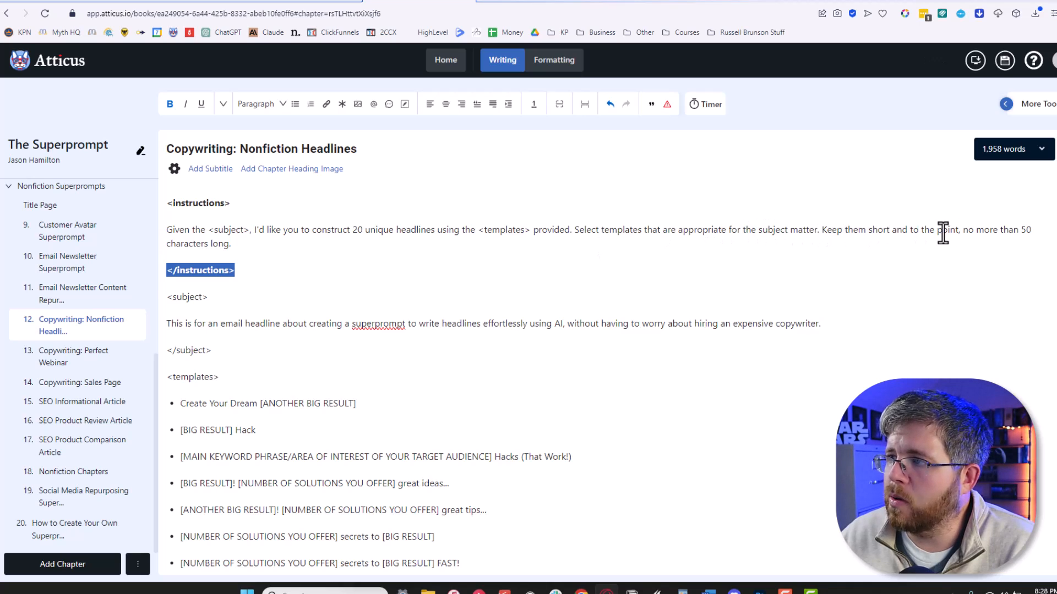
{"action": "mouse_move", "coordinate": [158, 401]}
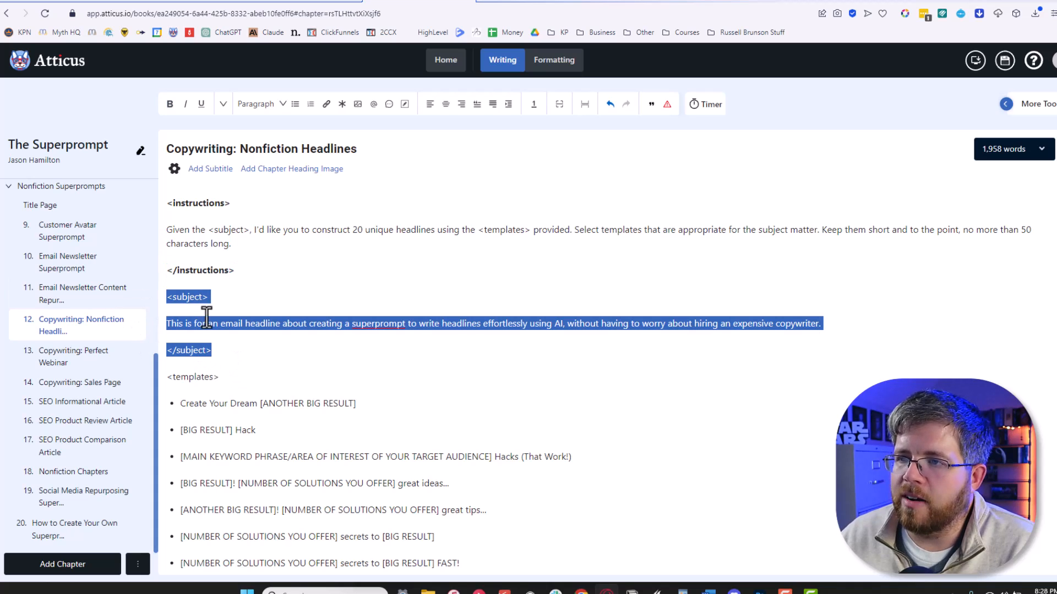
{"action": "left_click", "coordinate": [172, 324]}
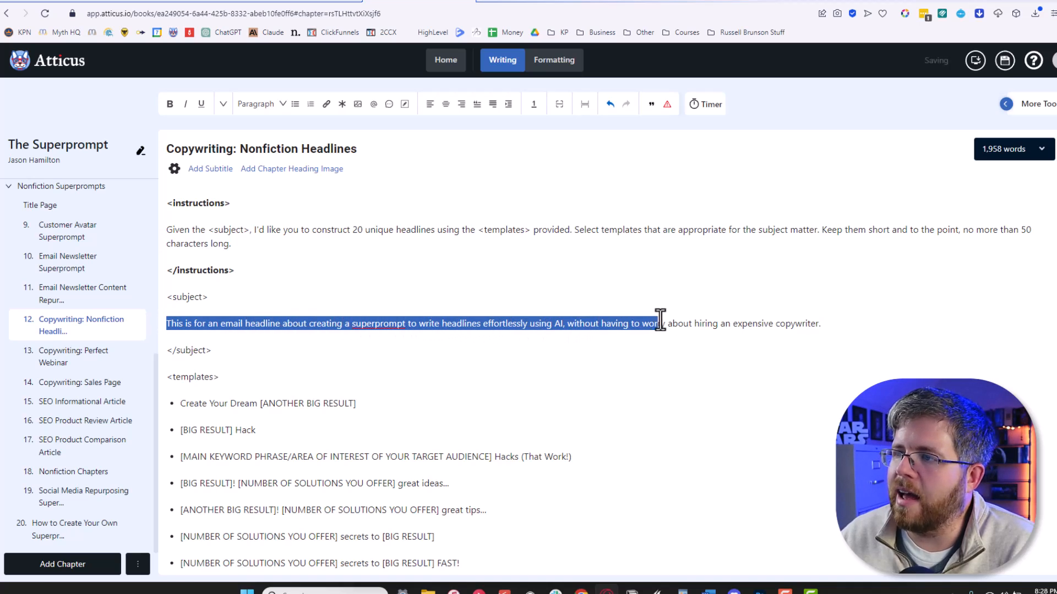
{"action": "left_click", "coordinate": [778, 324]}
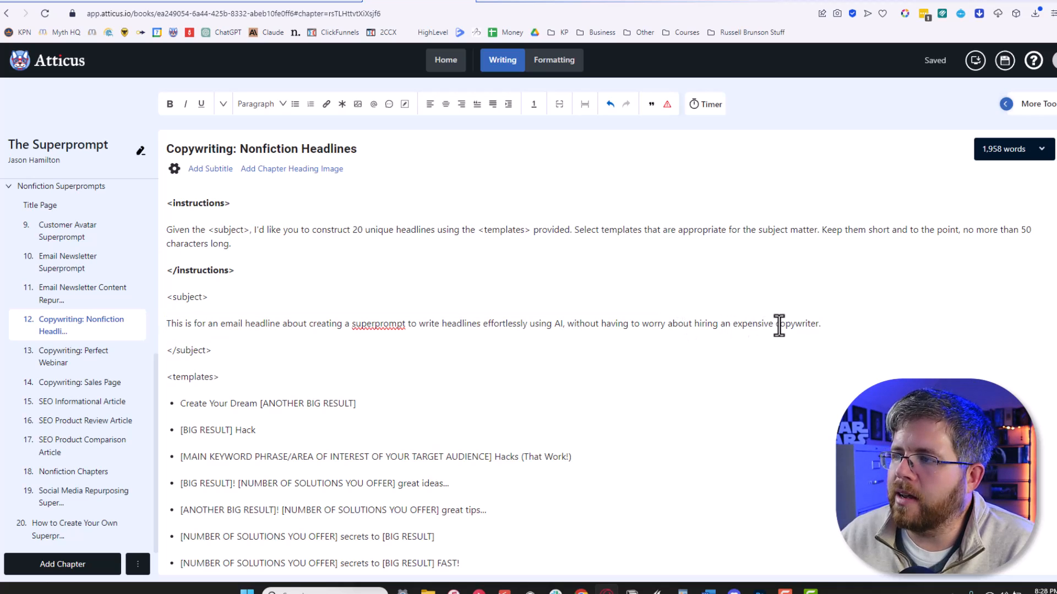
{"action": "double_click", "coordinate": [192, 376]}
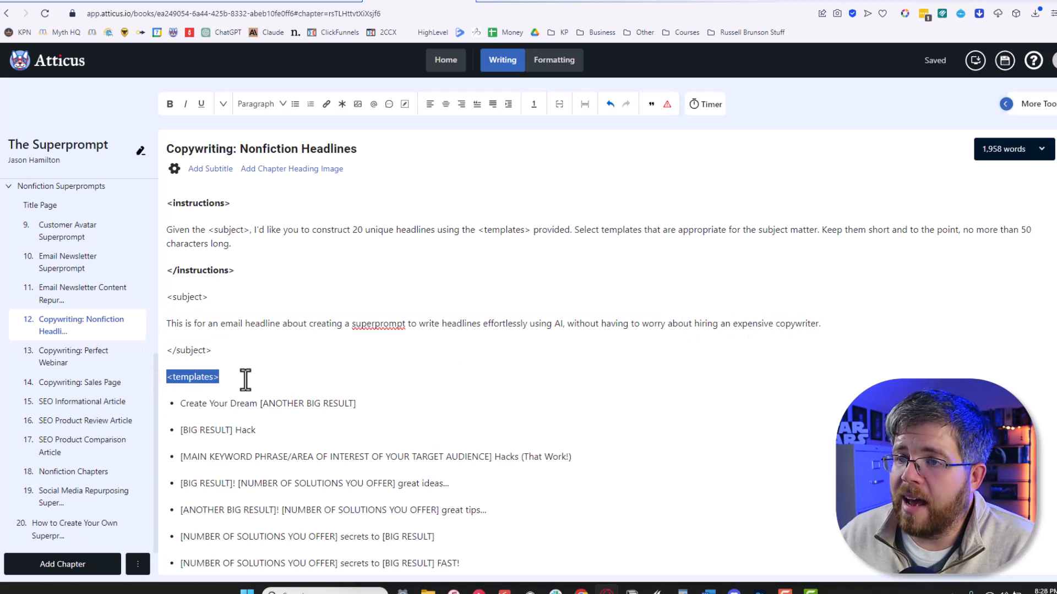
{"action": "scroll", "scroll_direction": "down", "scroll_amount": 3}
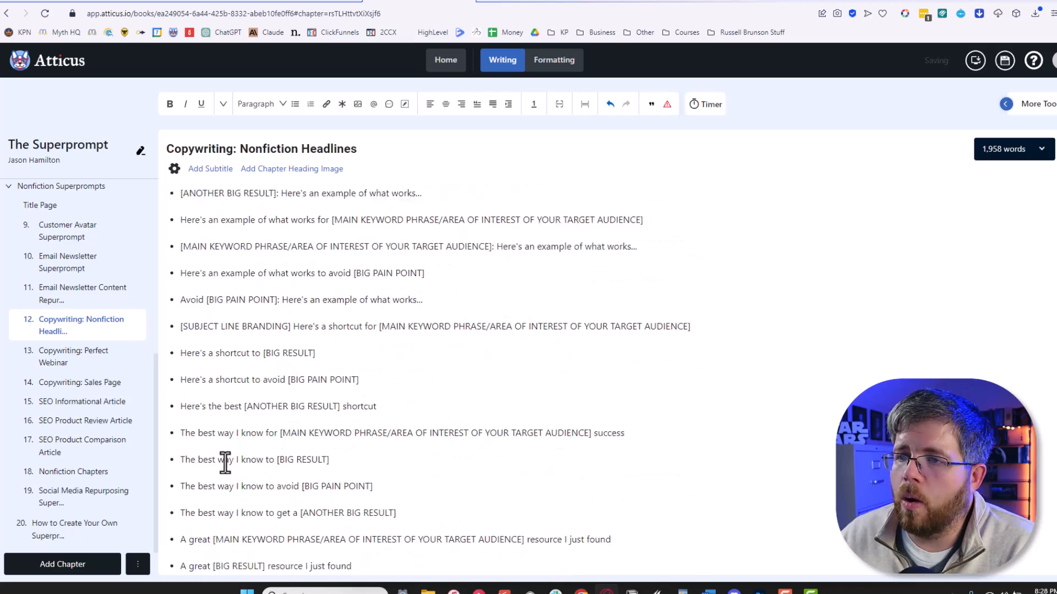
{"action": "scroll", "scroll_direction": "up", "scroll_amount": 3}
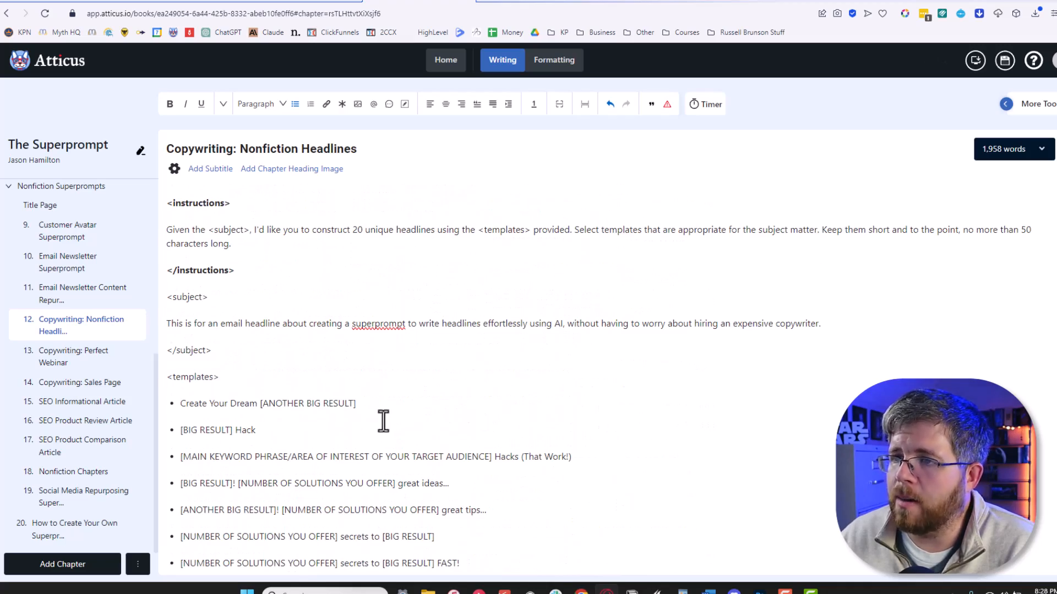
- Select the whole Nonfiction Headlines superprompt text and copy it
{"action": "key", "text": "ctrl+a"}
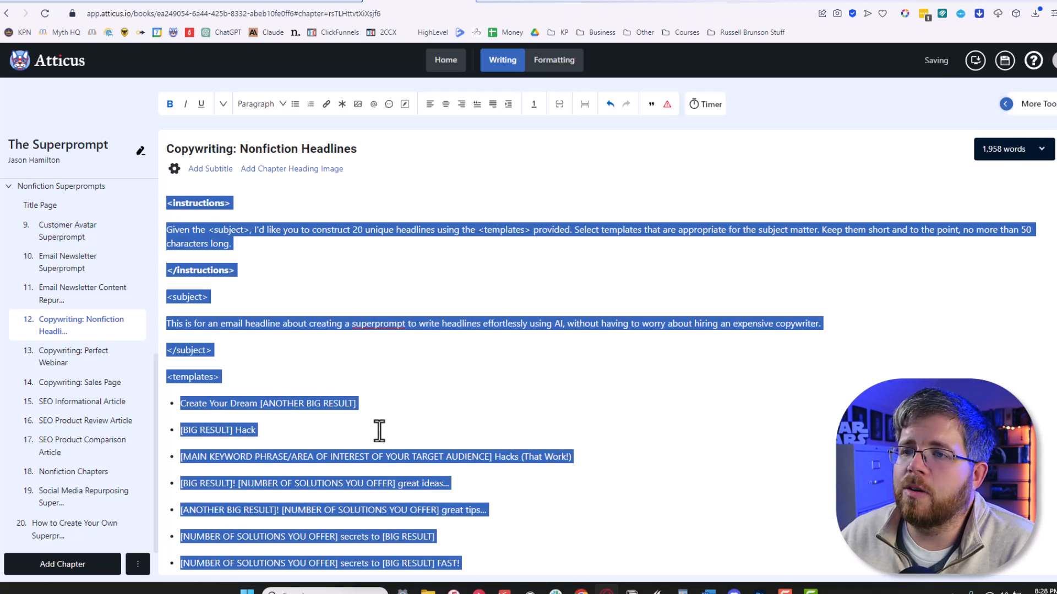
{"action": "left_click", "coordinate": [193, 377]}
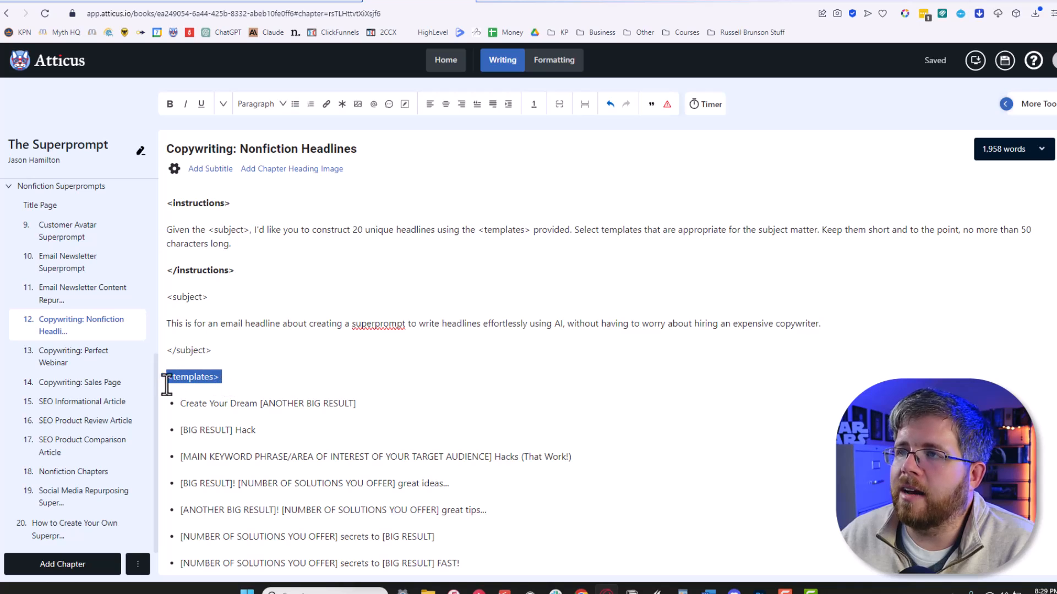
{"action": "key", "text": "ctrl+a"}
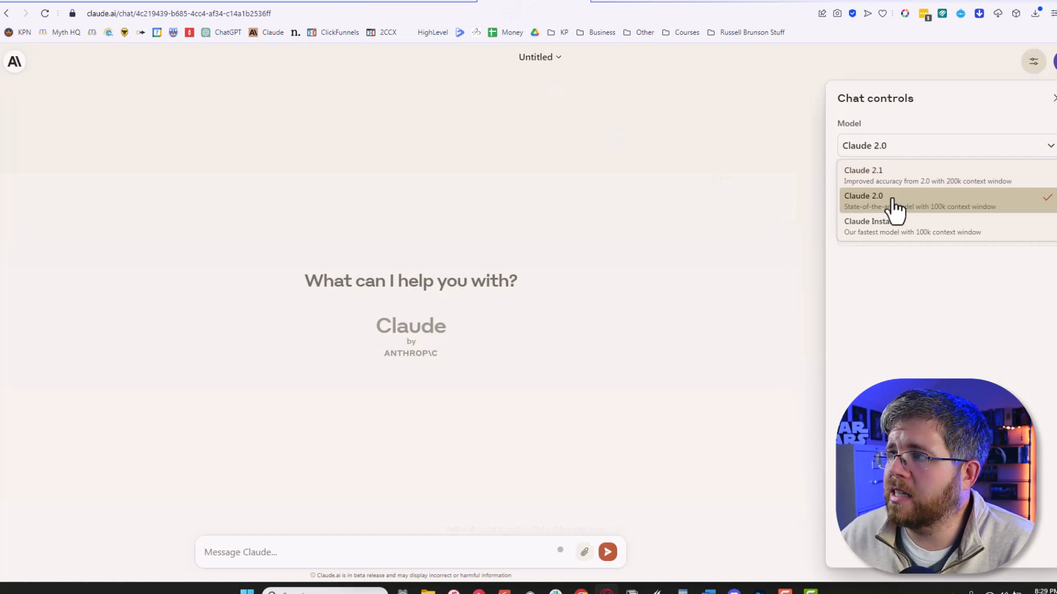
- Paste the copied Nonfiction Headlines superprompt into the Claude 2.0 chat message
{"action": "key", "text": "ctrl+v"}
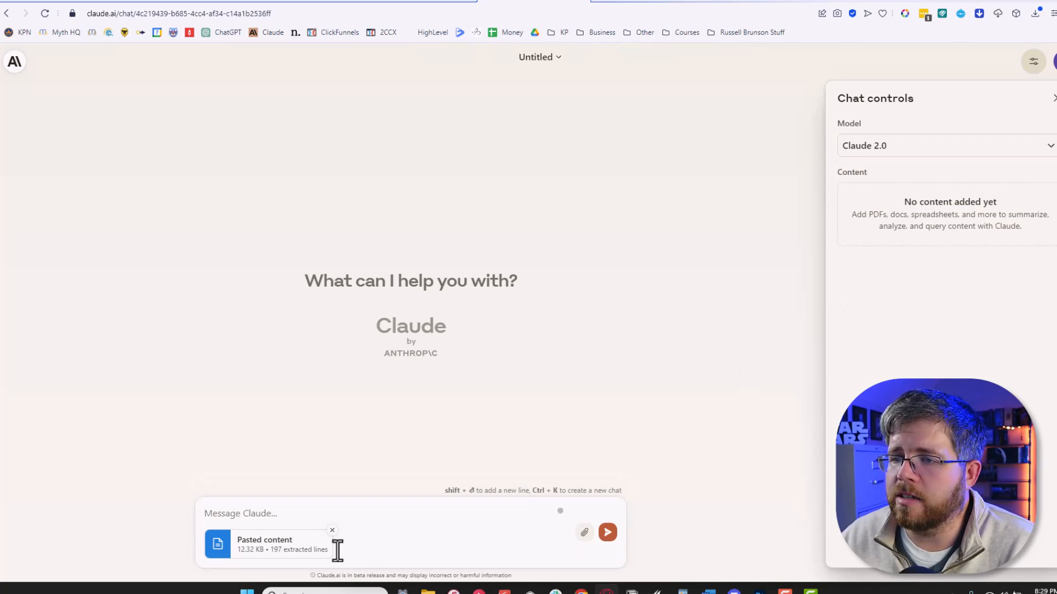
{"action": "left_click", "coordinate": [605, 533]}
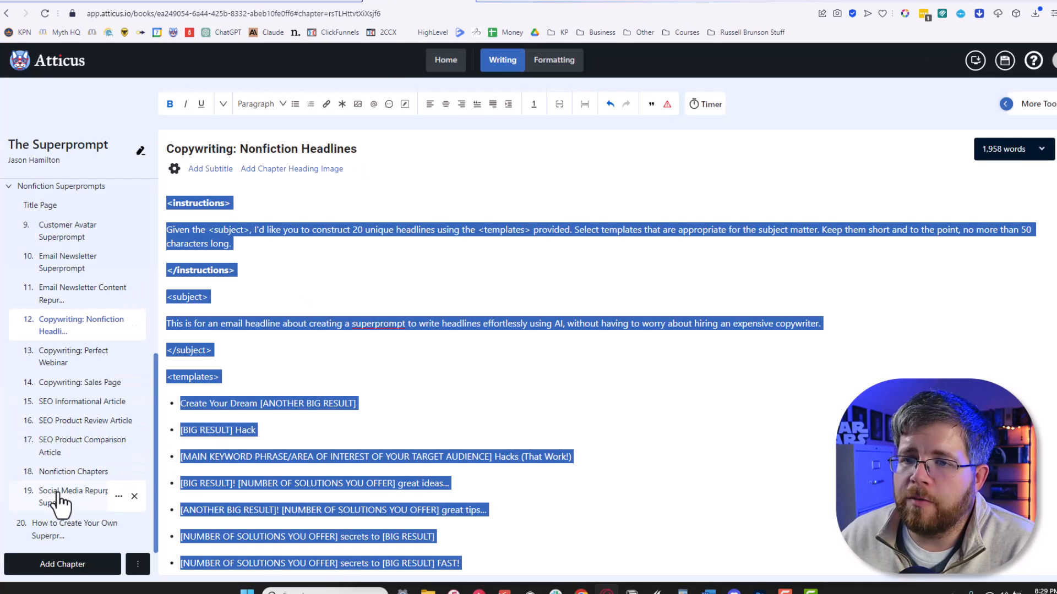
- Display the Fiction Prose Superprompt chapter's instructions and style rules in the editor
{"action": "scroll", "scroll_direction": "up", "scroll_amount": 3}
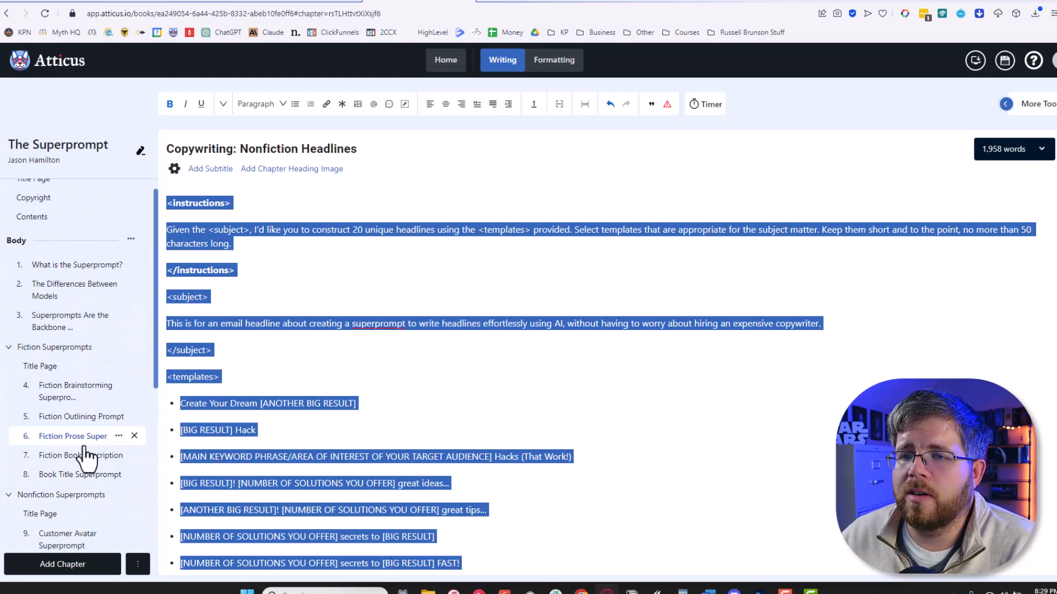
{"action": "left_click", "coordinate": [73, 436]}
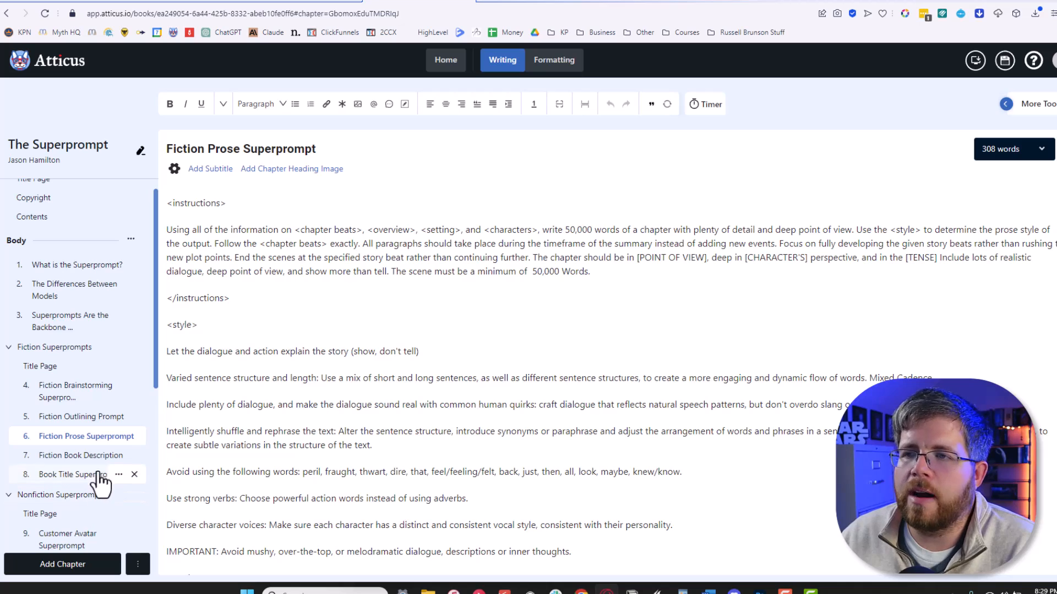
{"action": "scroll", "scroll_direction": "down", "scroll_amount": 3}
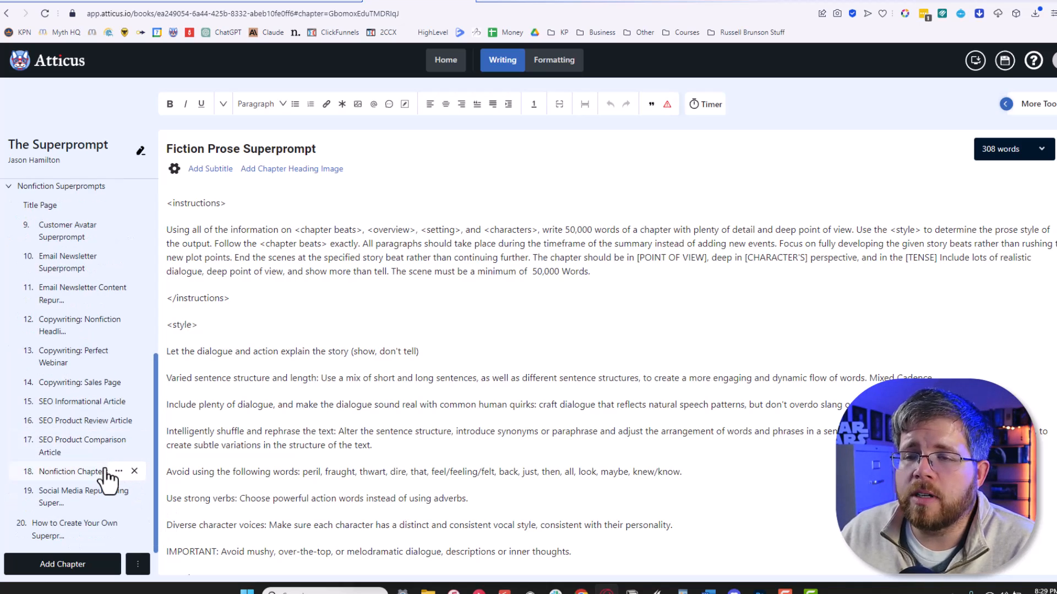
{"action": "scroll", "scroll_direction": "up", "scroll_amount": 3}
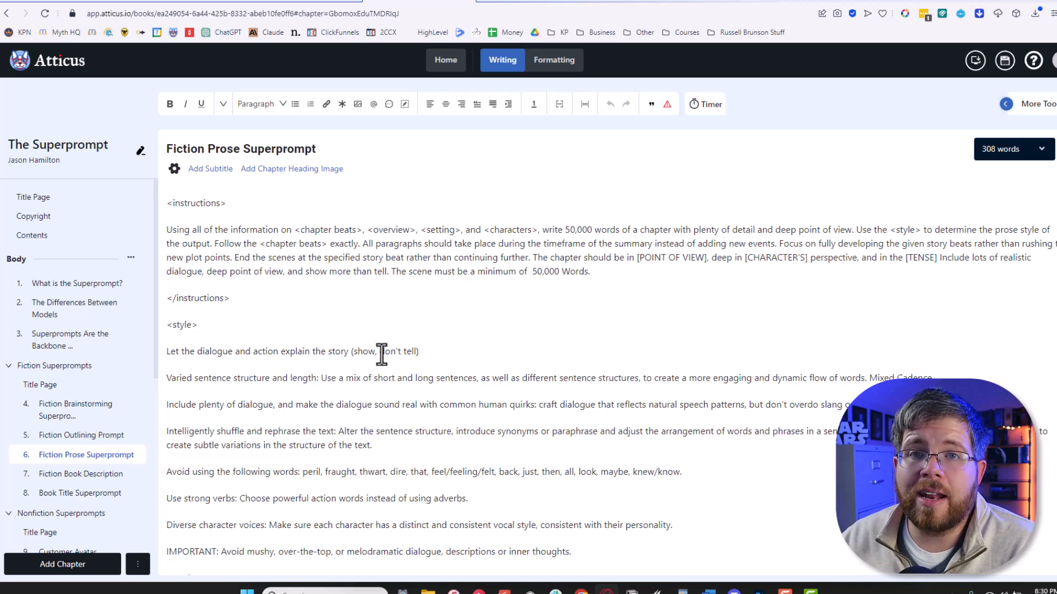
{"action": "mouse_move", "coordinate": [932, 19]}
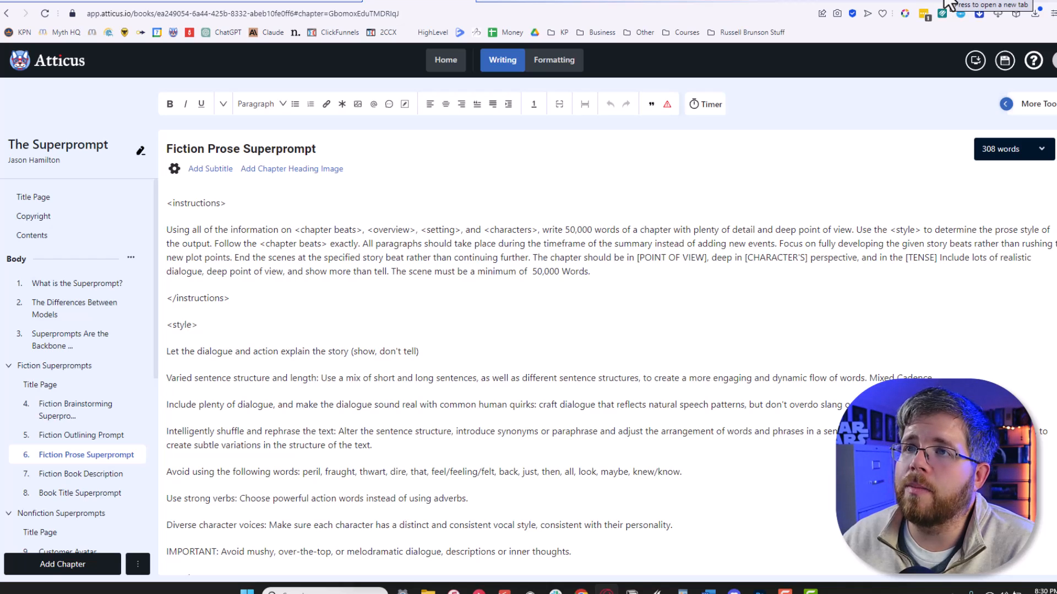
{"action": "mouse_move", "coordinate": [941, 23]}
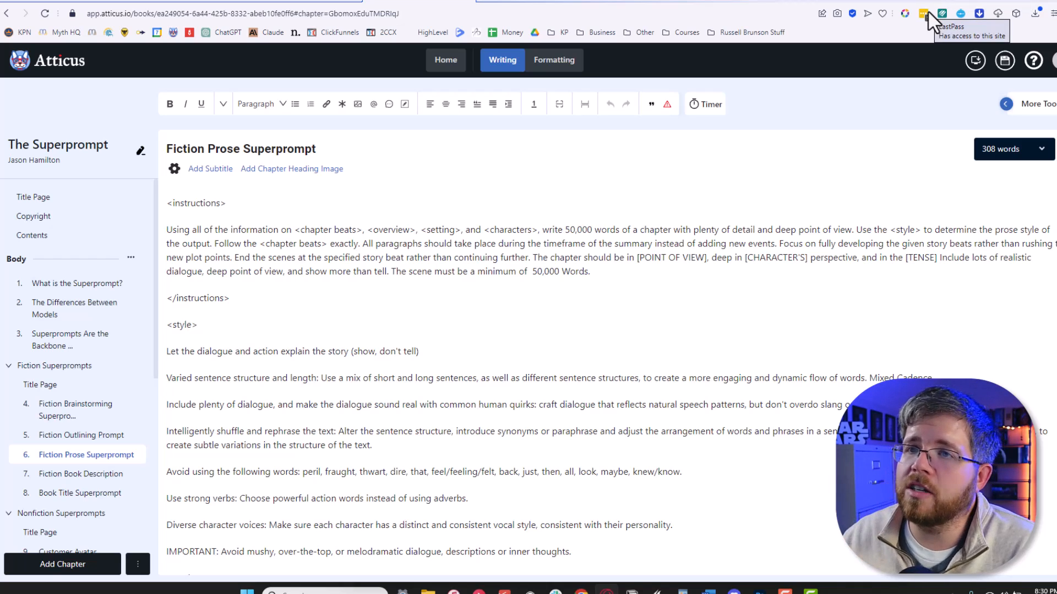
{"action": "mouse_move", "coordinate": [411, 320]}
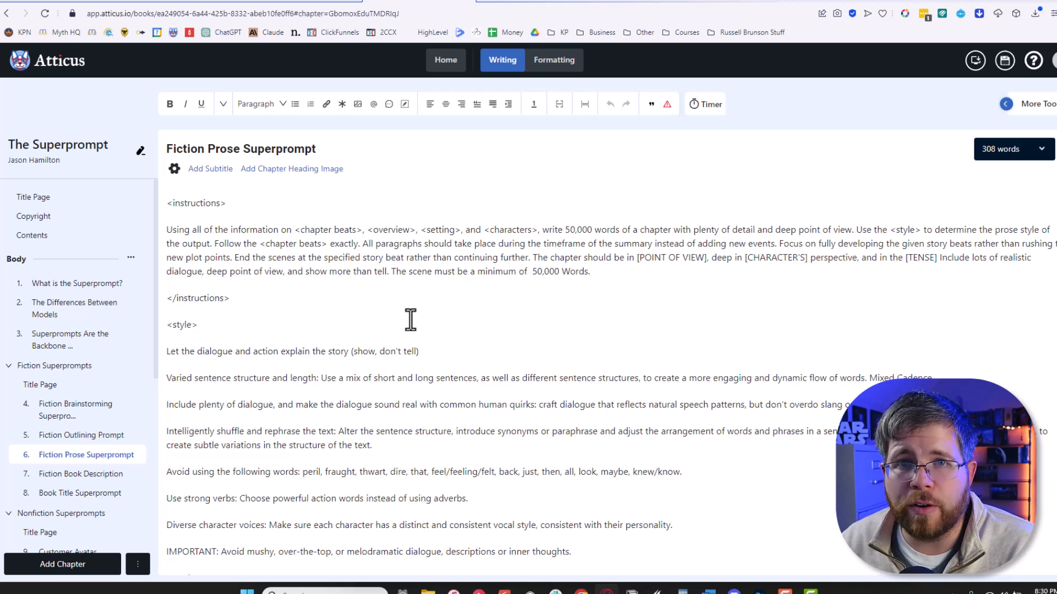
{"action": "mouse_move", "coordinate": [395, 330]}
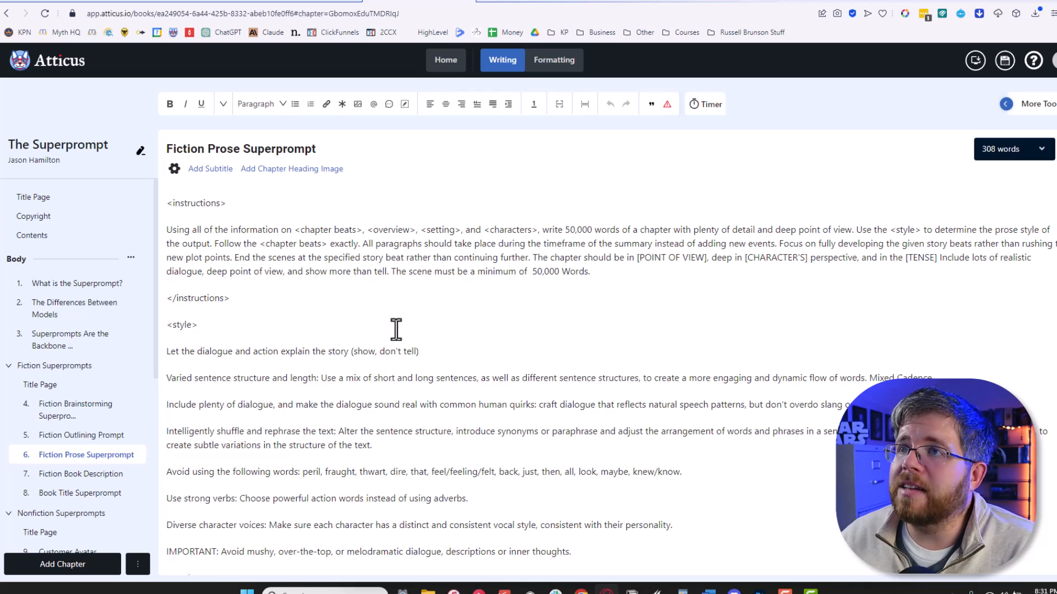
{"action": "mouse_move", "coordinate": [943, 10]}
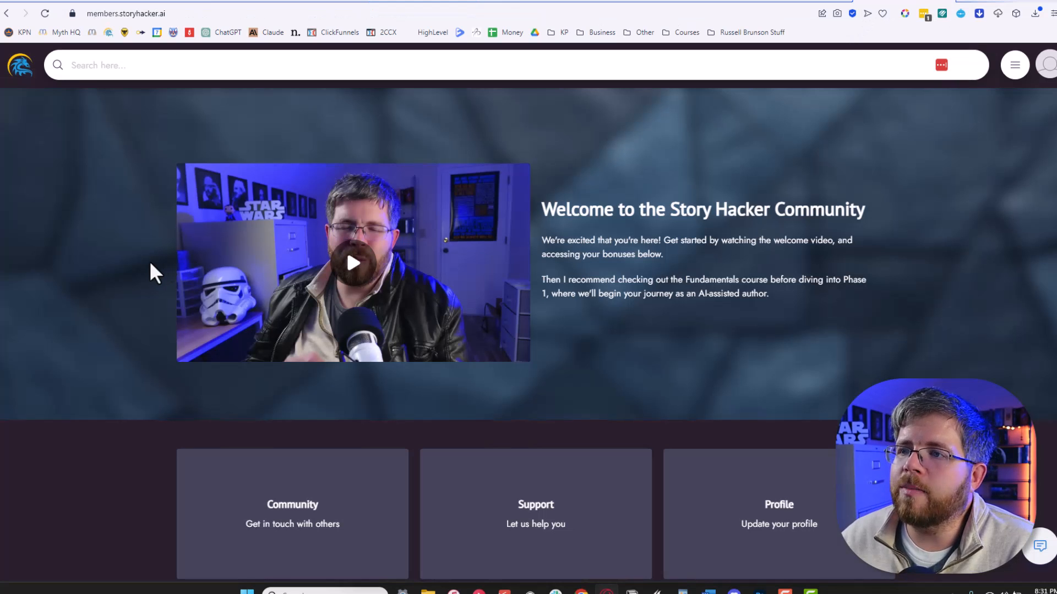
- Scroll the members home page past AI Foundations, Build a Business With Me and podcast to Your Freebies Are Waiting
{"action": "scroll", "scroll_direction": "down", "scroll_amount": 3}
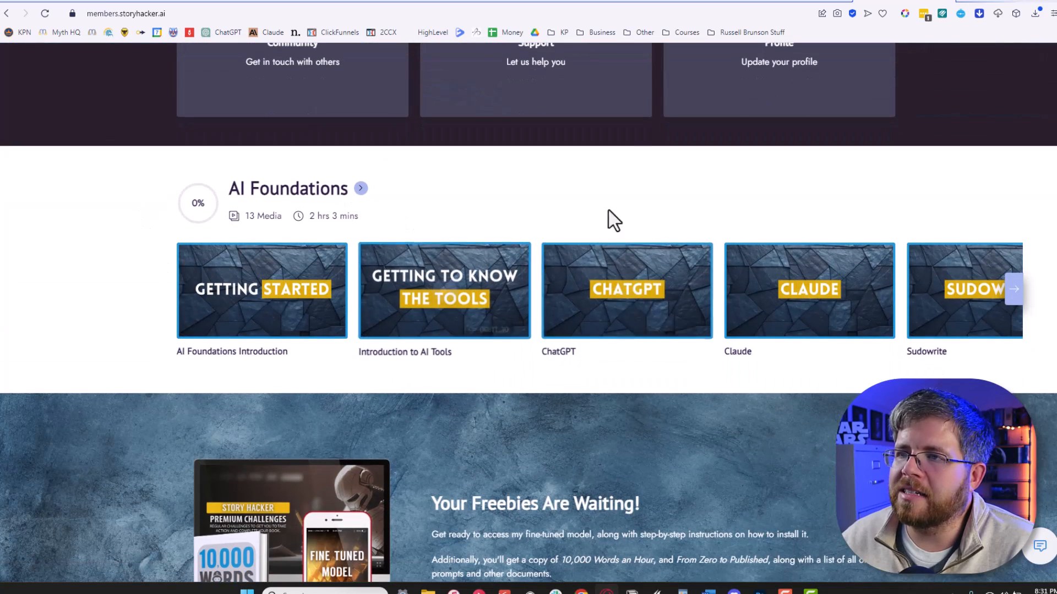
{"action": "scroll", "scroll_direction": "down", "scroll_amount": 3}
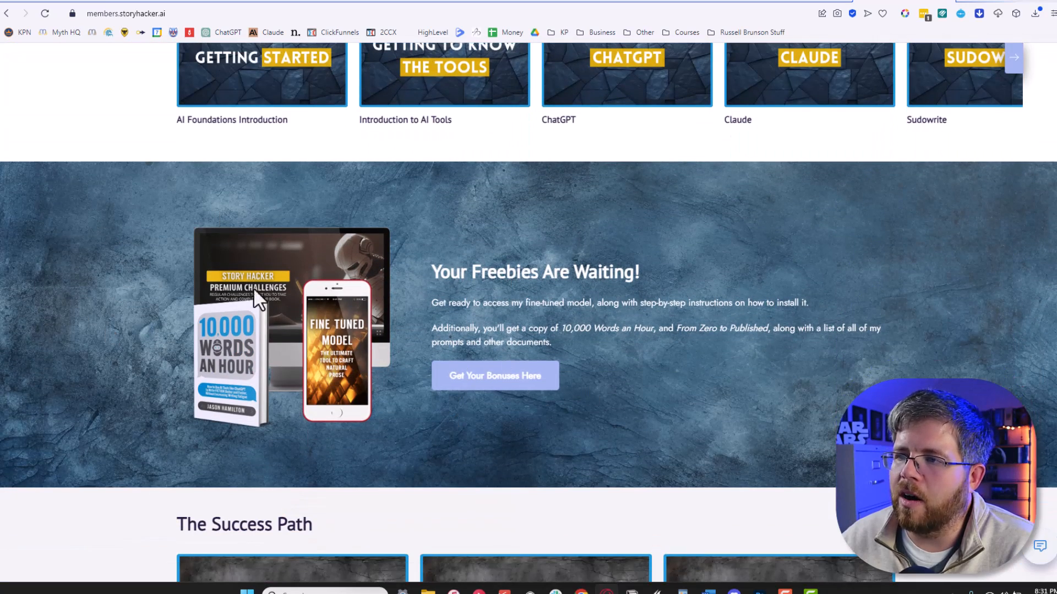
{"action": "scroll", "scroll_direction": "down", "scroll_amount": 3}
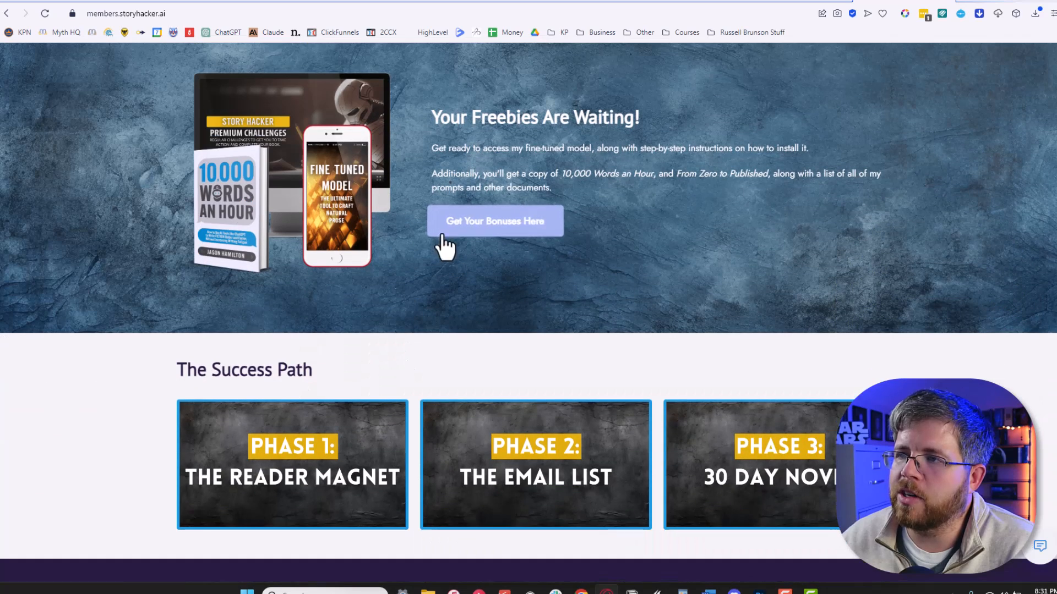
{"action": "scroll", "scroll_direction": "down", "scroll_amount": 3}
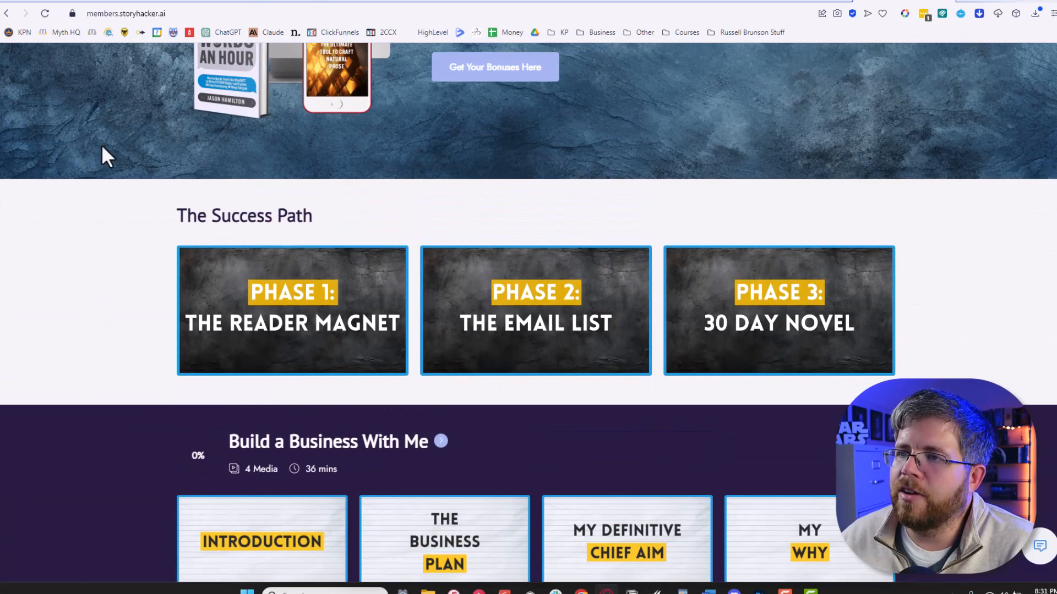
{"action": "mouse_move", "coordinate": [168, 492]}
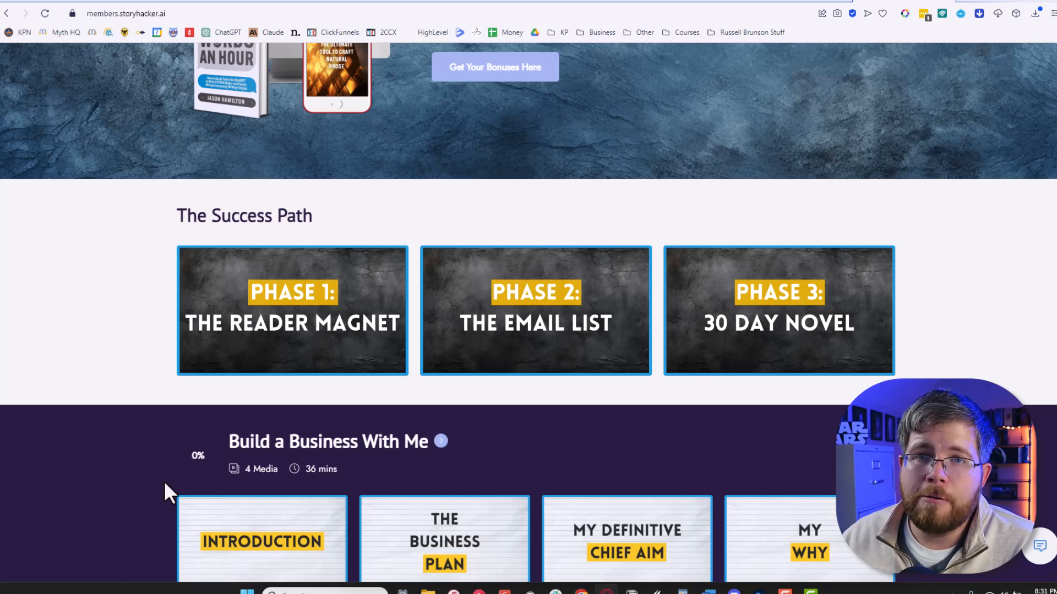
{"action": "mouse_move", "coordinate": [44, 323]}
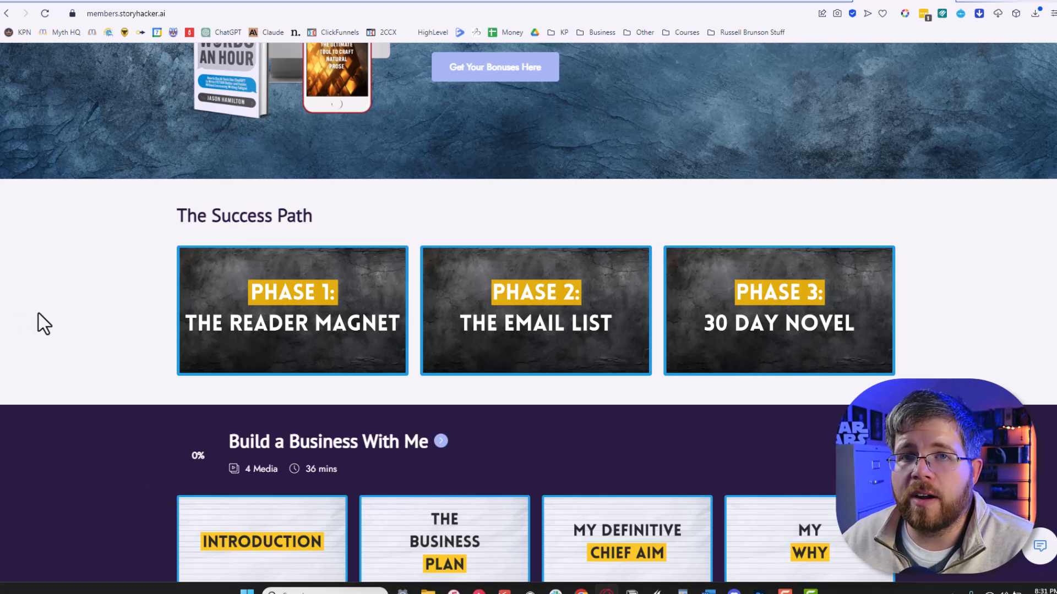
{"action": "scroll", "scroll_direction": "down", "scroll_amount": 3}
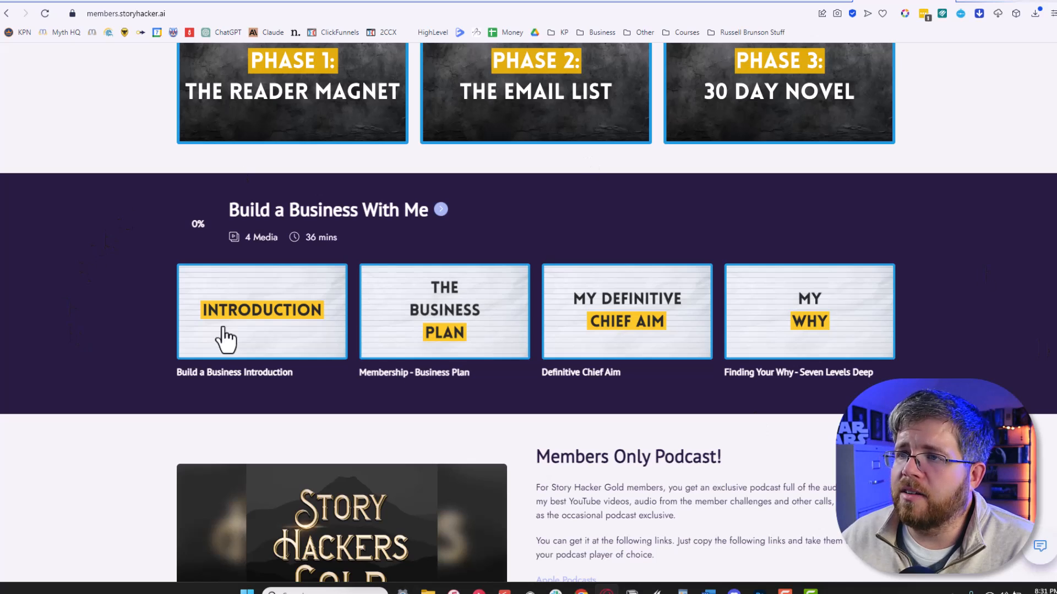
{"action": "scroll", "scroll_direction": "down", "scroll_amount": 3}
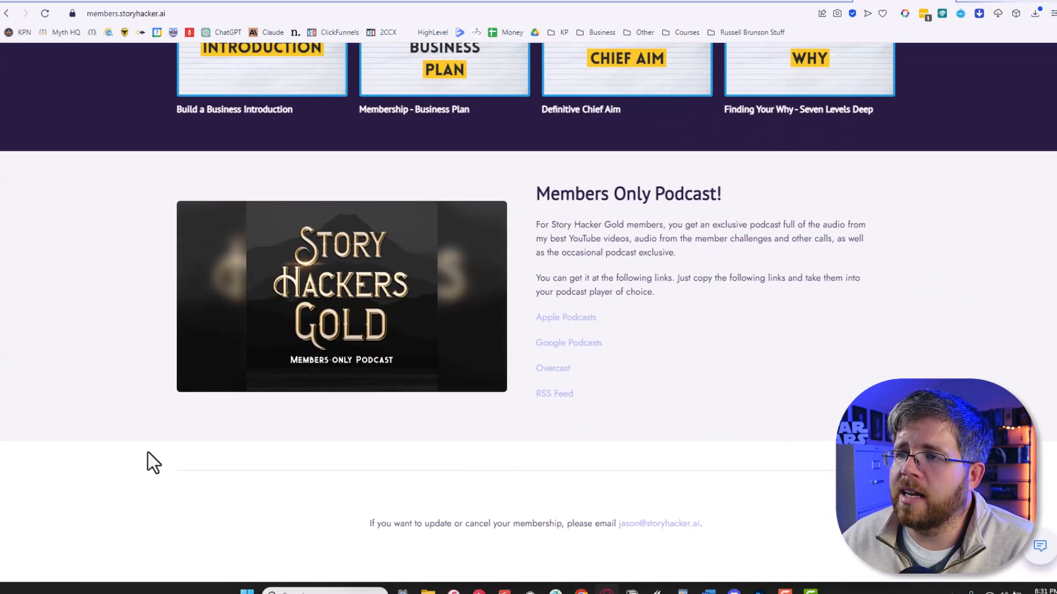
{"action": "mouse_move", "coordinate": [279, 340]}
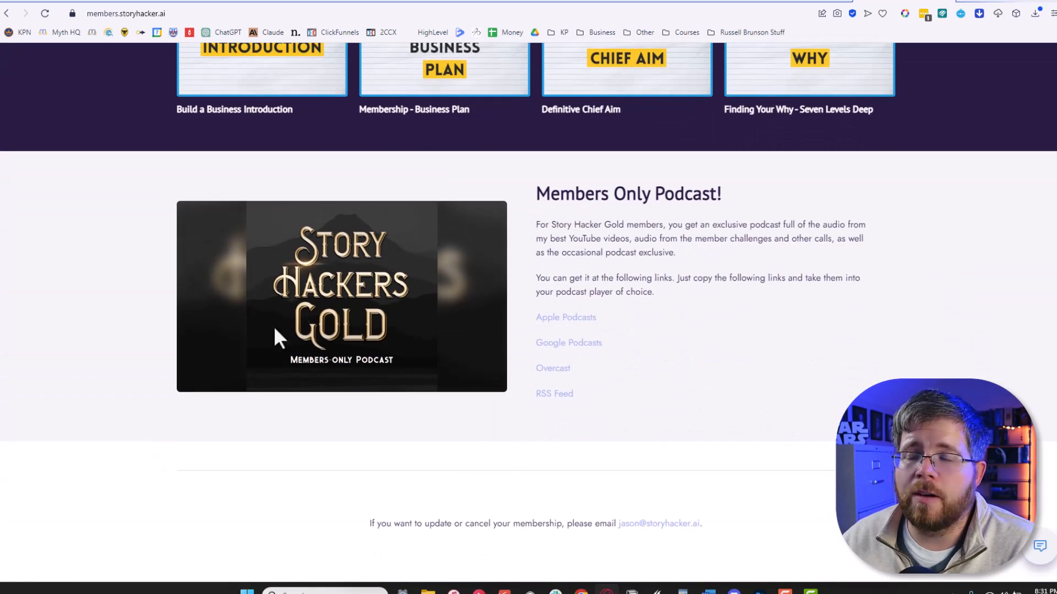
{"action": "mouse_move", "coordinate": [626, 437]}
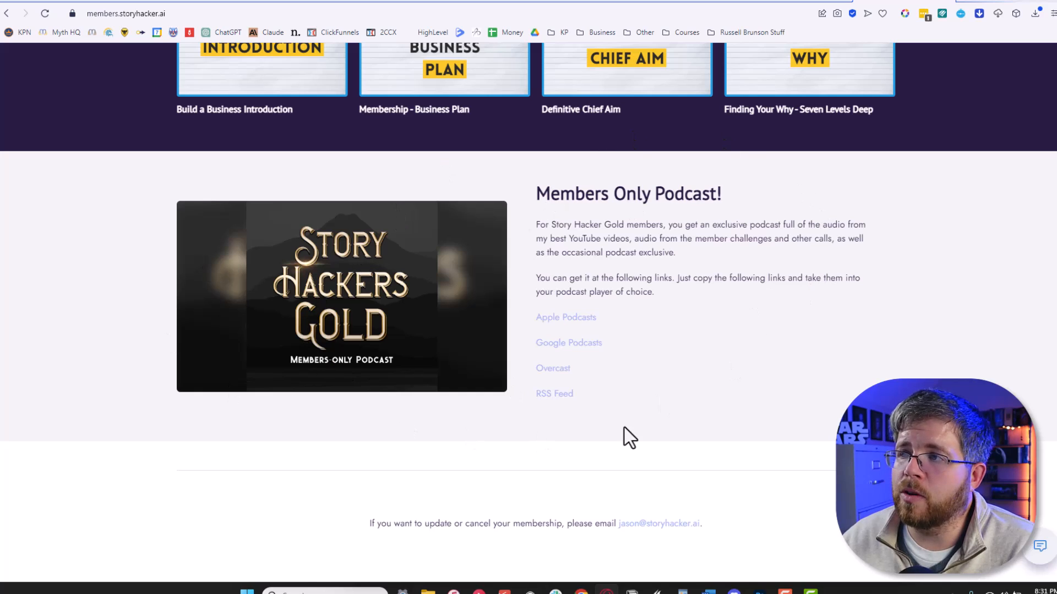
{"action": "mouse_move", "coordinate": [303, 431]}
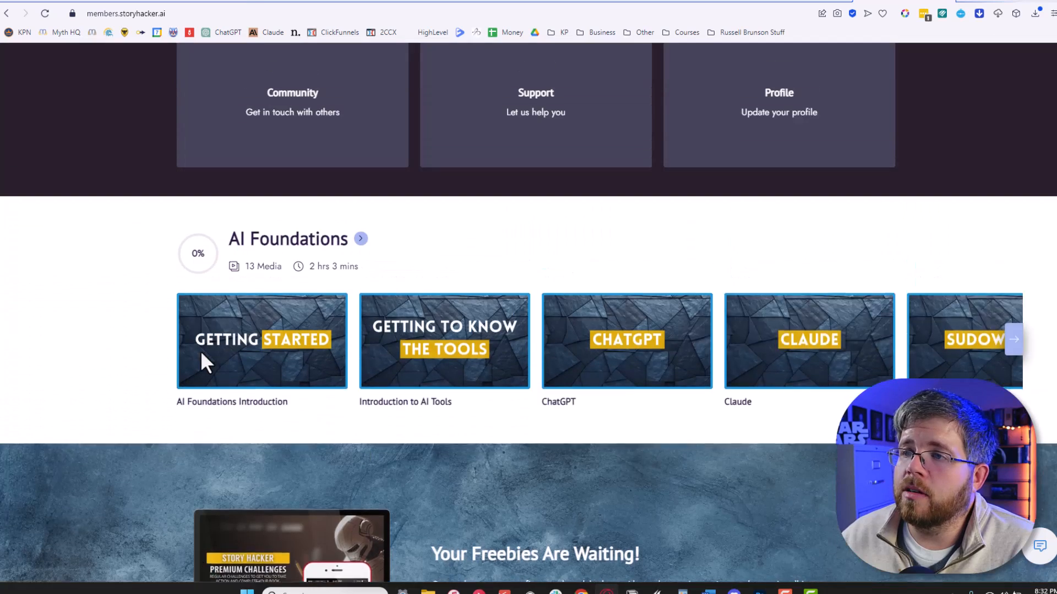
{"action": "scroll", "scroll_direction": "up", "scroll_amount": 3}
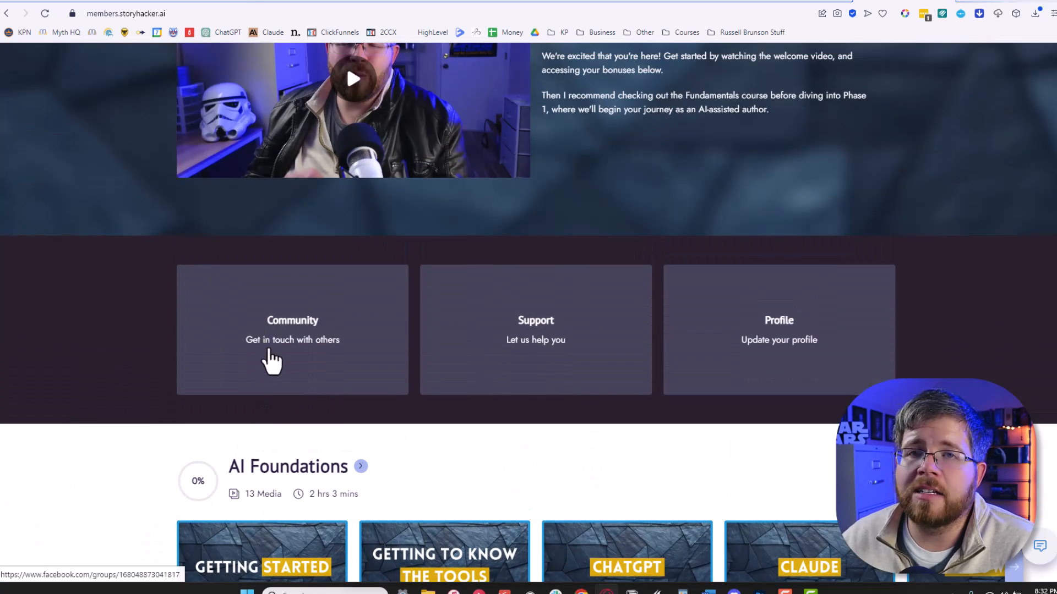
{"action": "scroll", "scroll_direction": "down", "scroll_amount": 3}
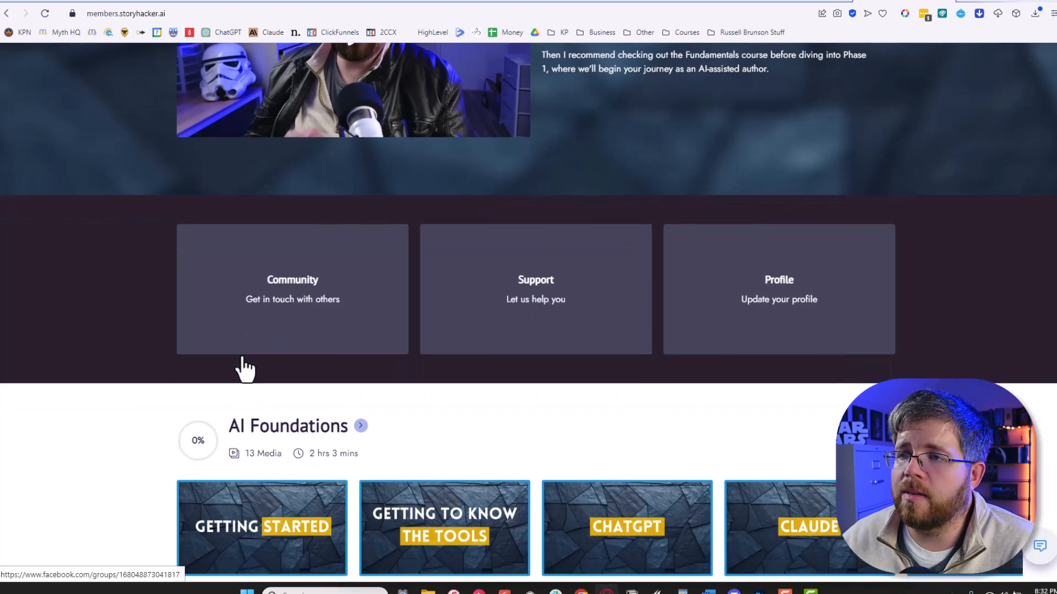
{"action": "scroll", "scroll_direction": "down", "scroll_amount": 3}
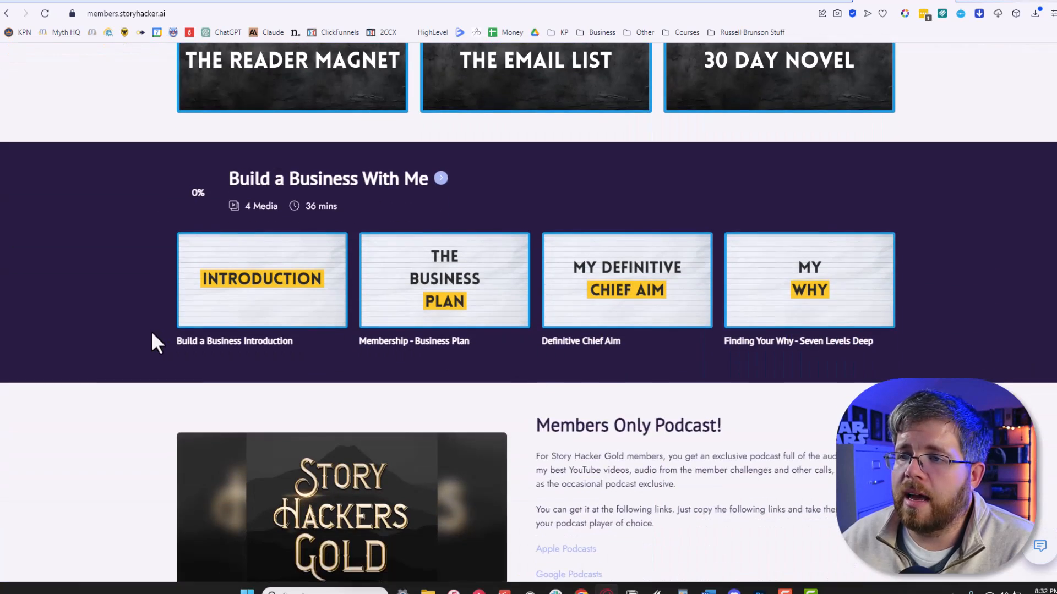
{"action": "scroll", "scroll_direction": "down", "scroll_amount": 3}
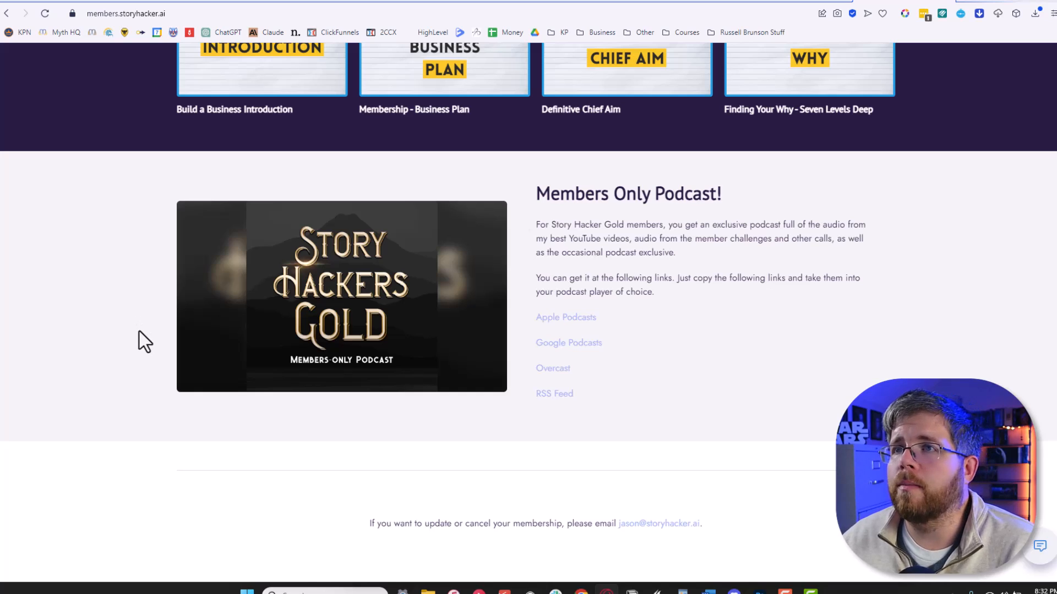
{"action": "scroll", "scroll_direction": "up", "scroll_amount": 3}
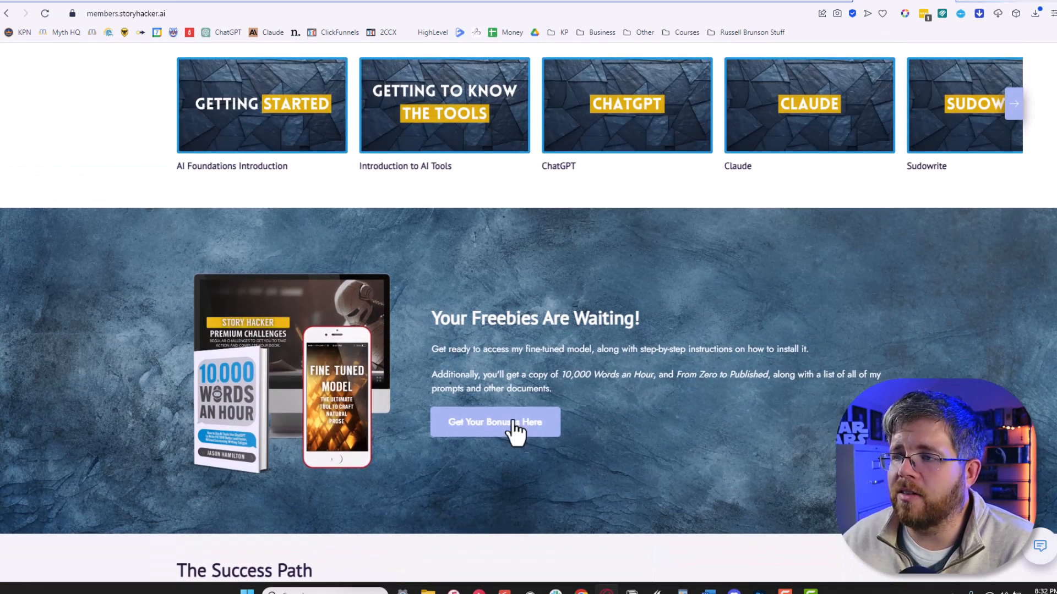
- Go to Get Your Bonuses Here and browse the fine-tuned models video, two books and other bonuses
{"action": "left_click", "coordinate": [494, 421]}
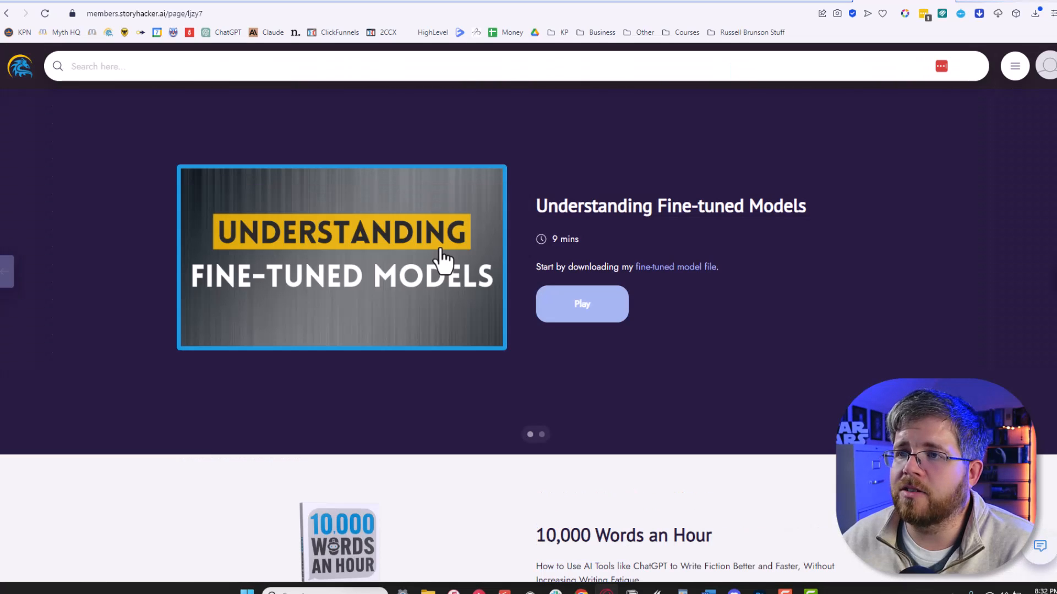
{"action": "mouse_move", "coordinate": [467, 338]}
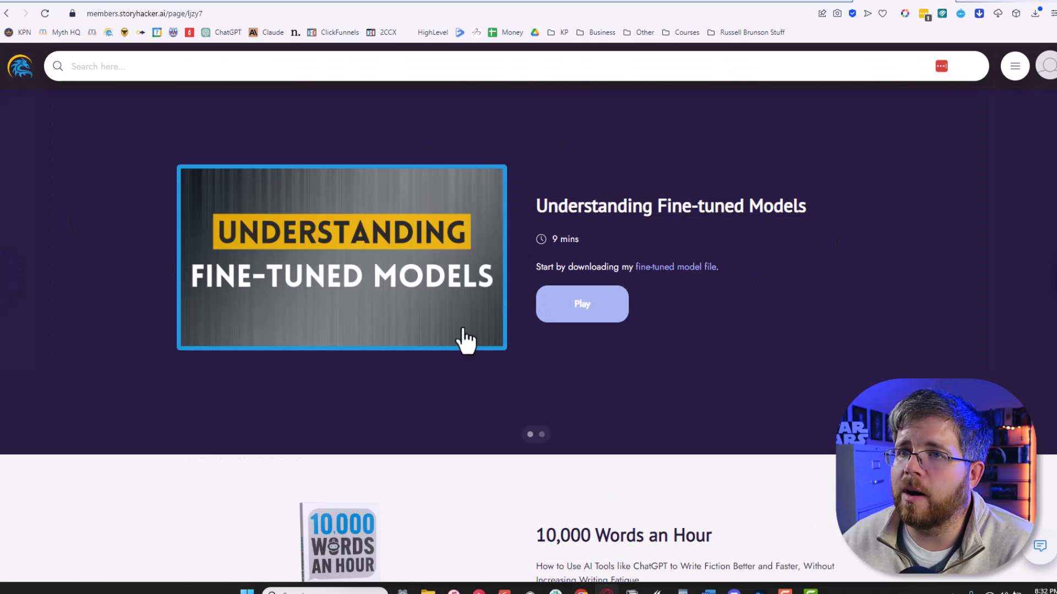
{"action": "scroll", "scroll_direction": "down", "scroll_amount": 3}
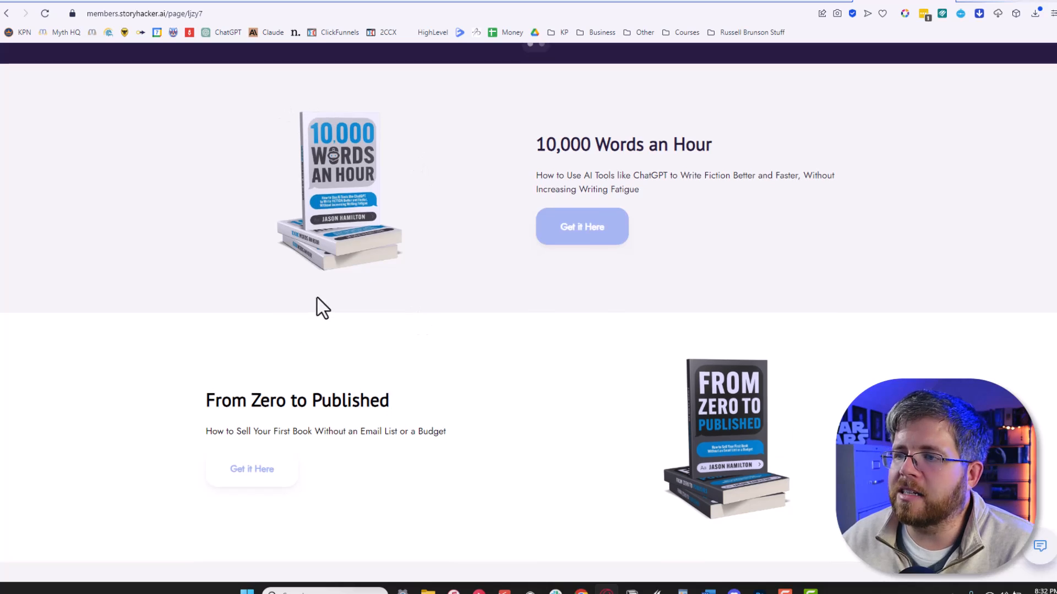
{"action": "scroll", "scroll_direction": "down", "scroll_amount": 3}
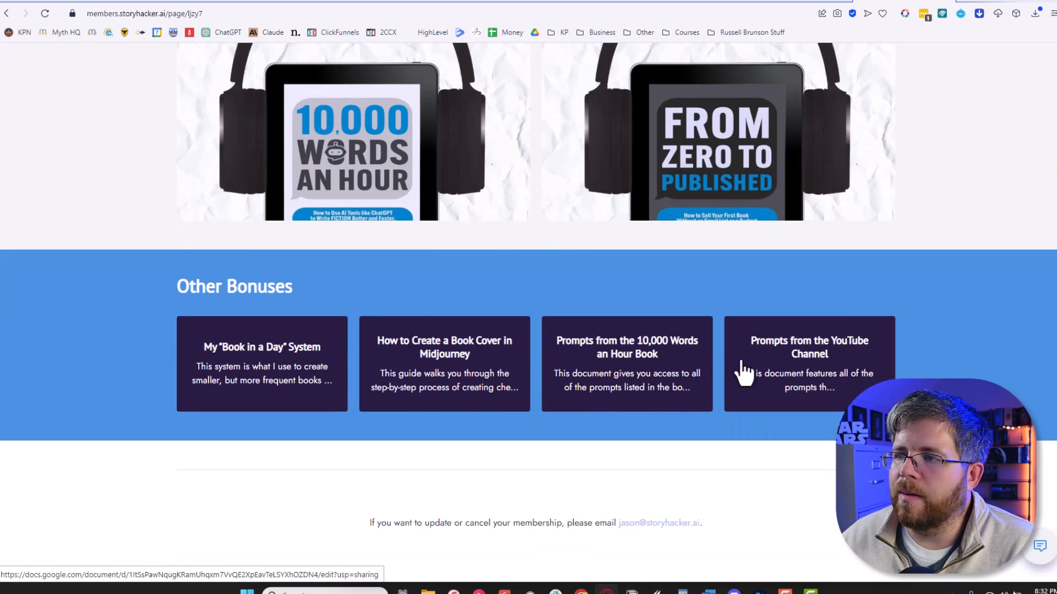
{"action": "scroll", "scroll_direction": "up", "scroll_amount": 3}
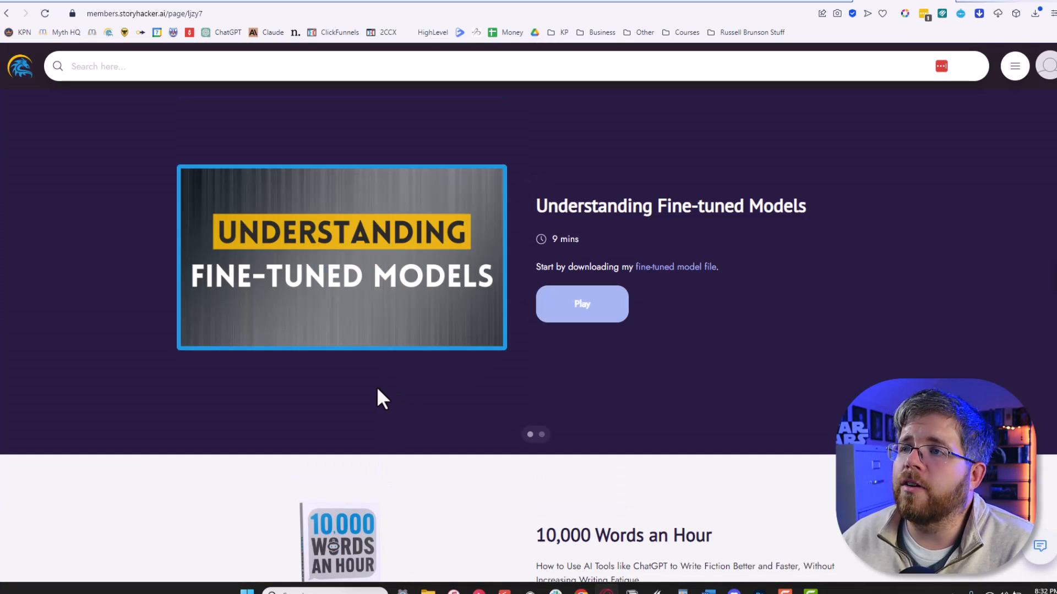
{"action": "mouse_move", "coordinate": [350, 356]}
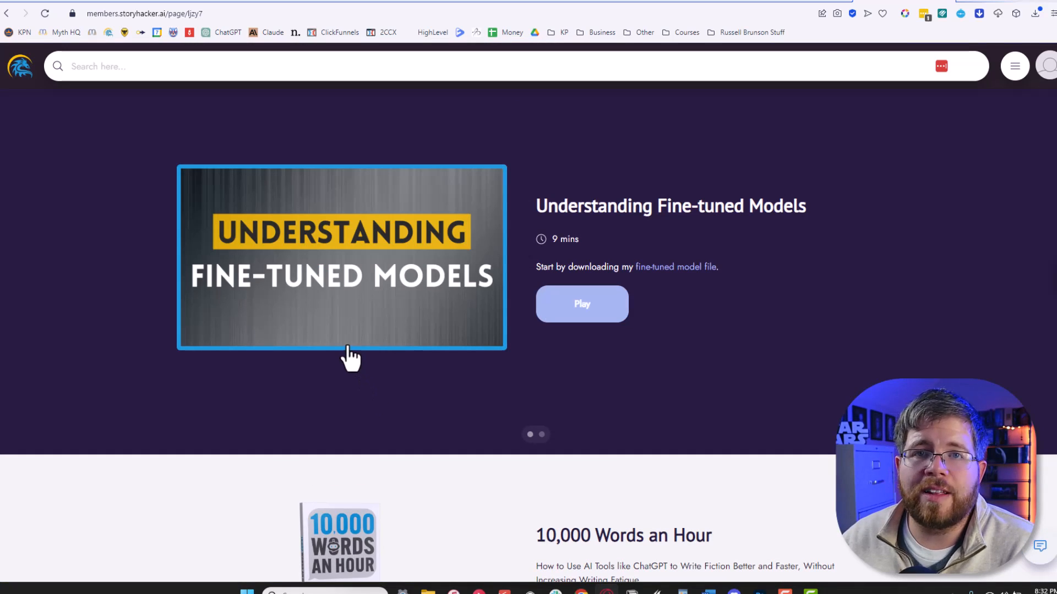